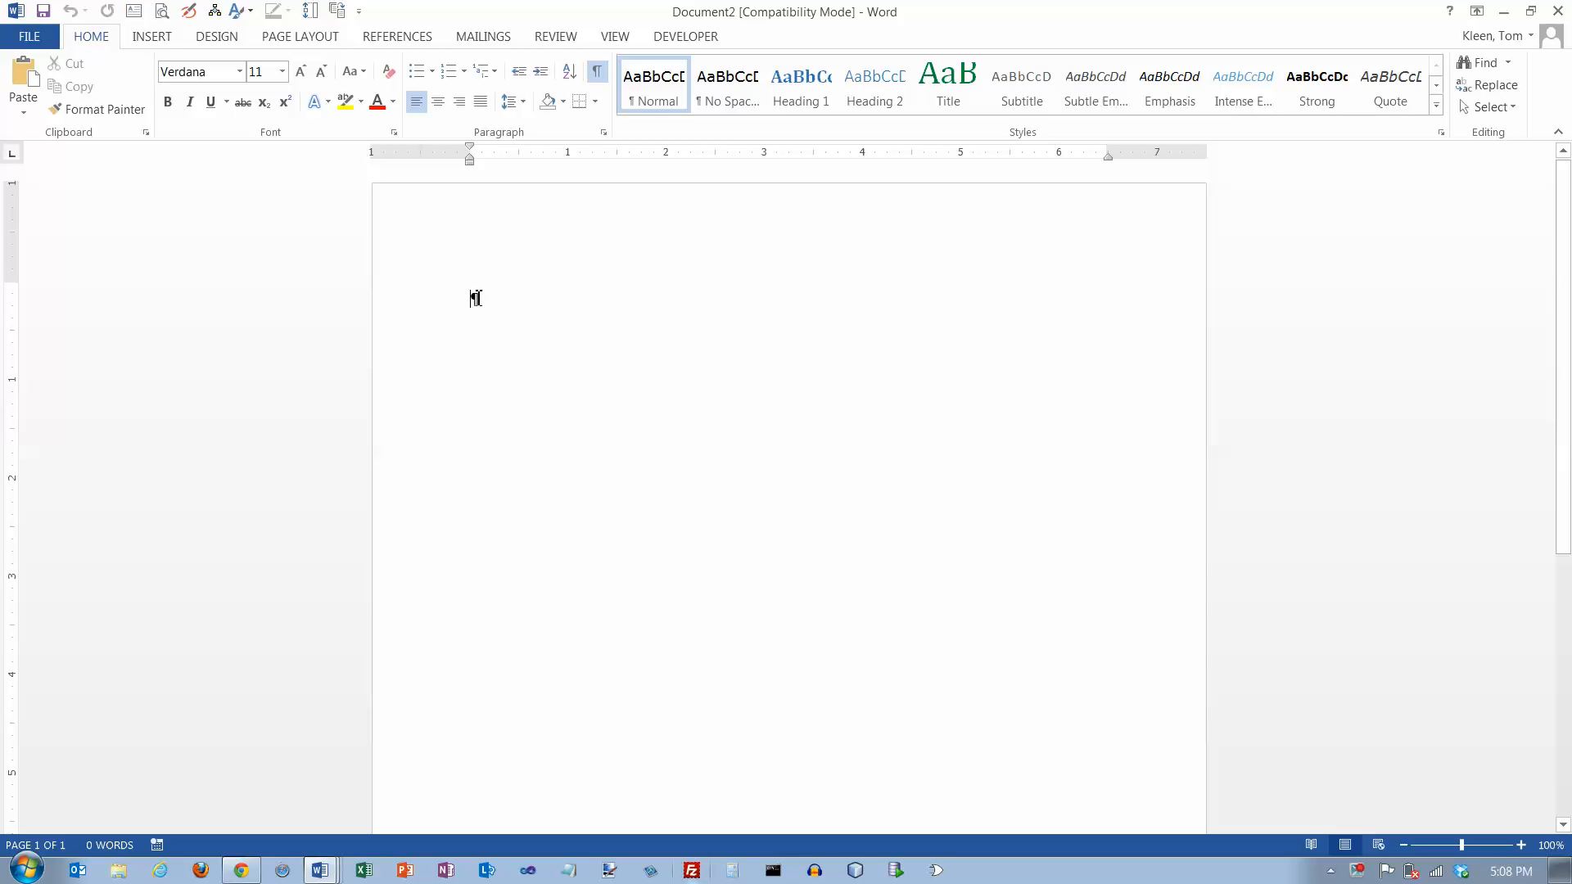
pyautogui.moveTo(614, 36)
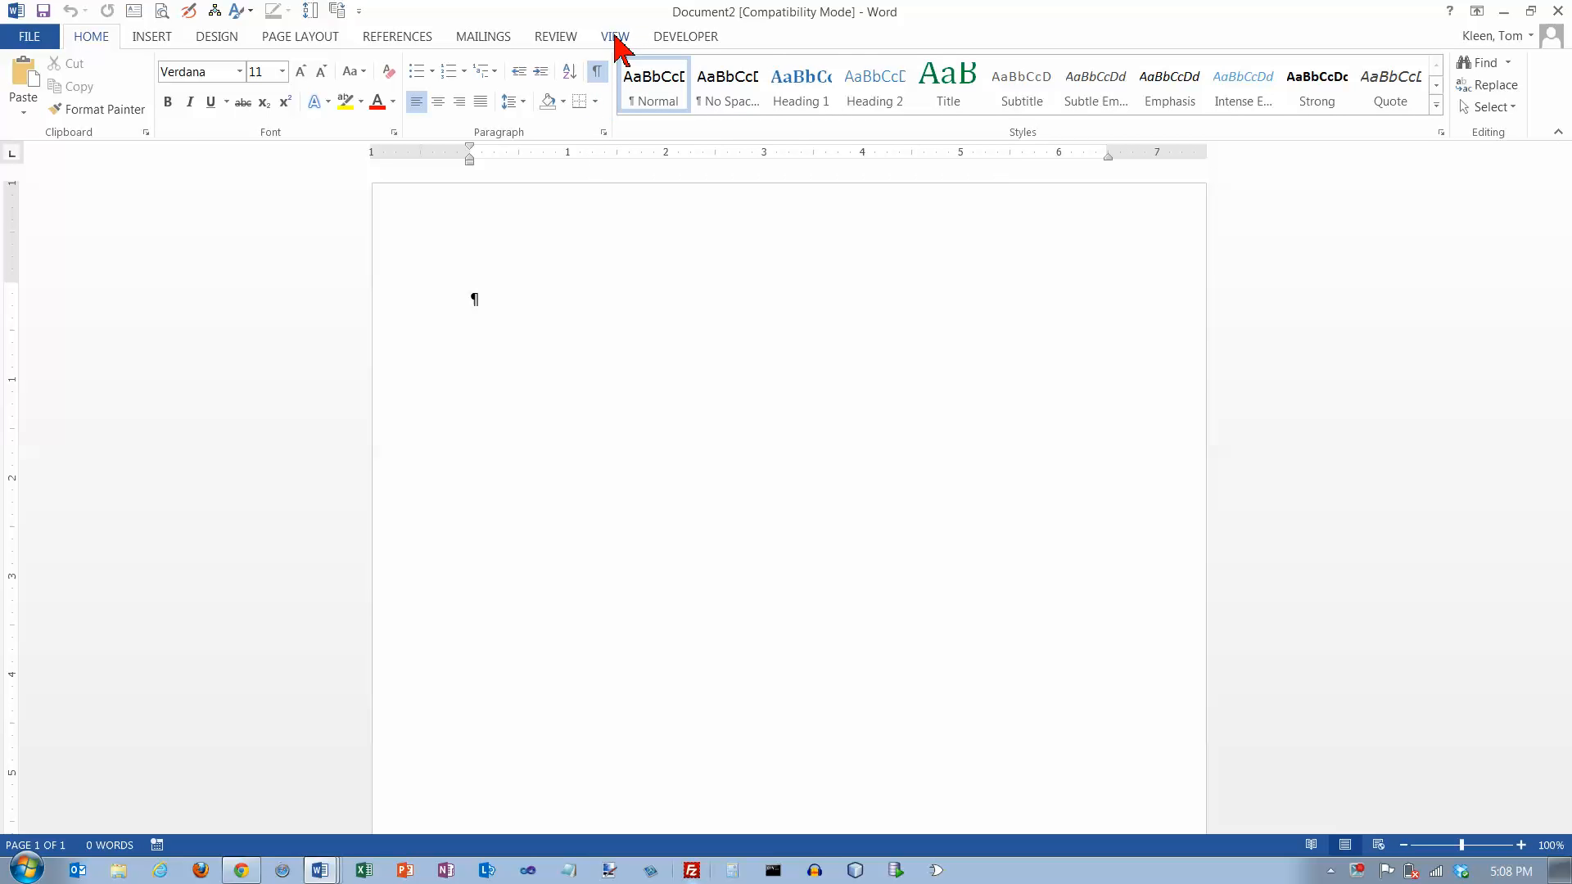
# Show the ruler above the blank page from the View settings
pyautogui.click(614, 36)
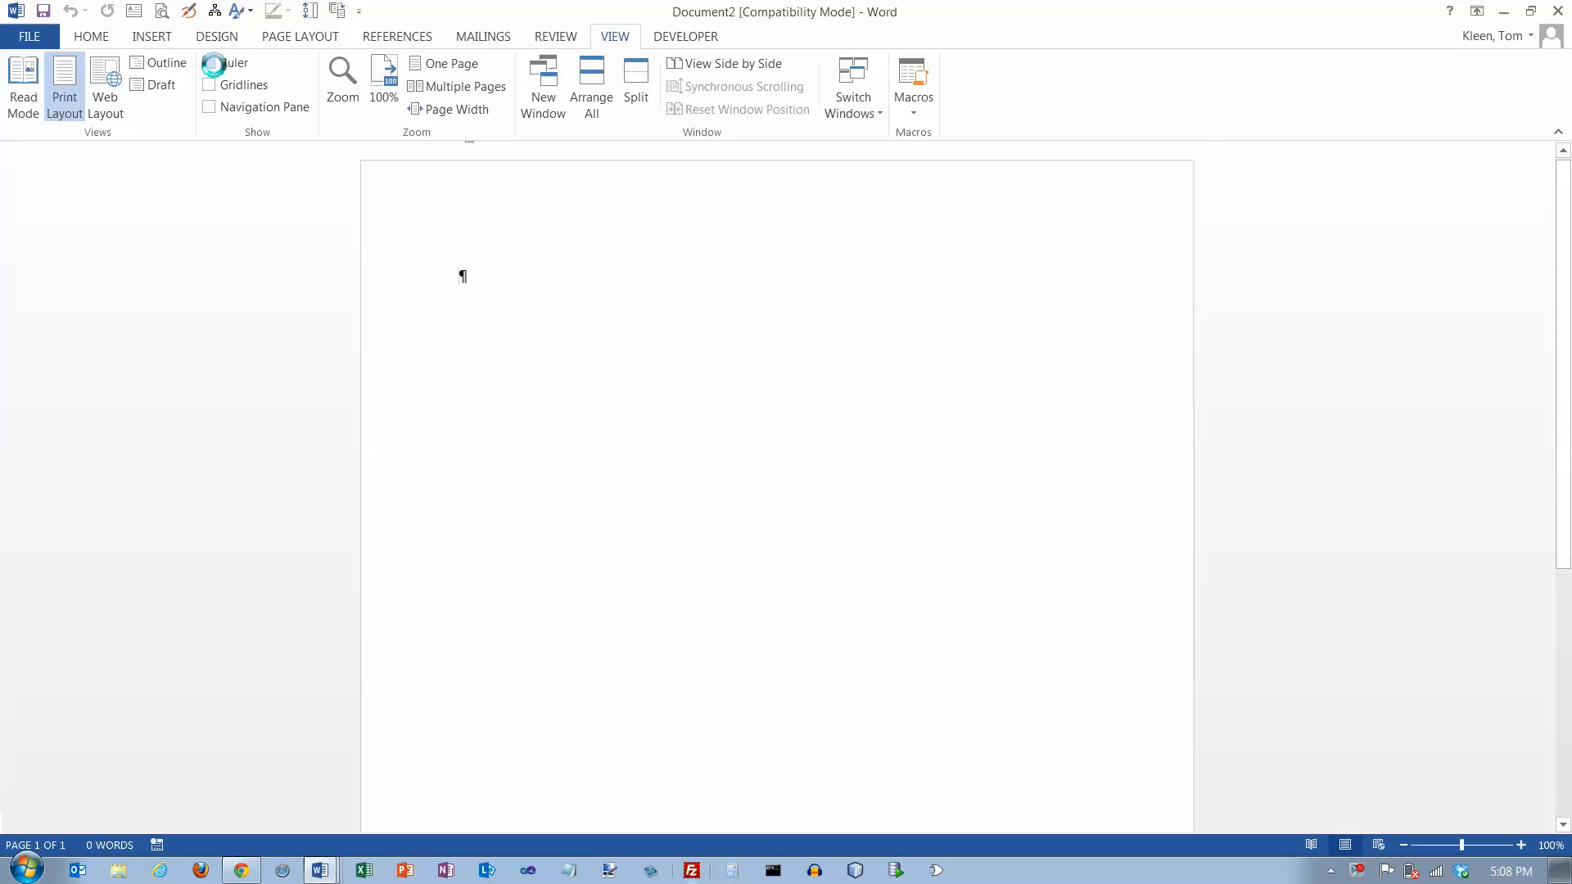
pyautogui.click(209, 63)
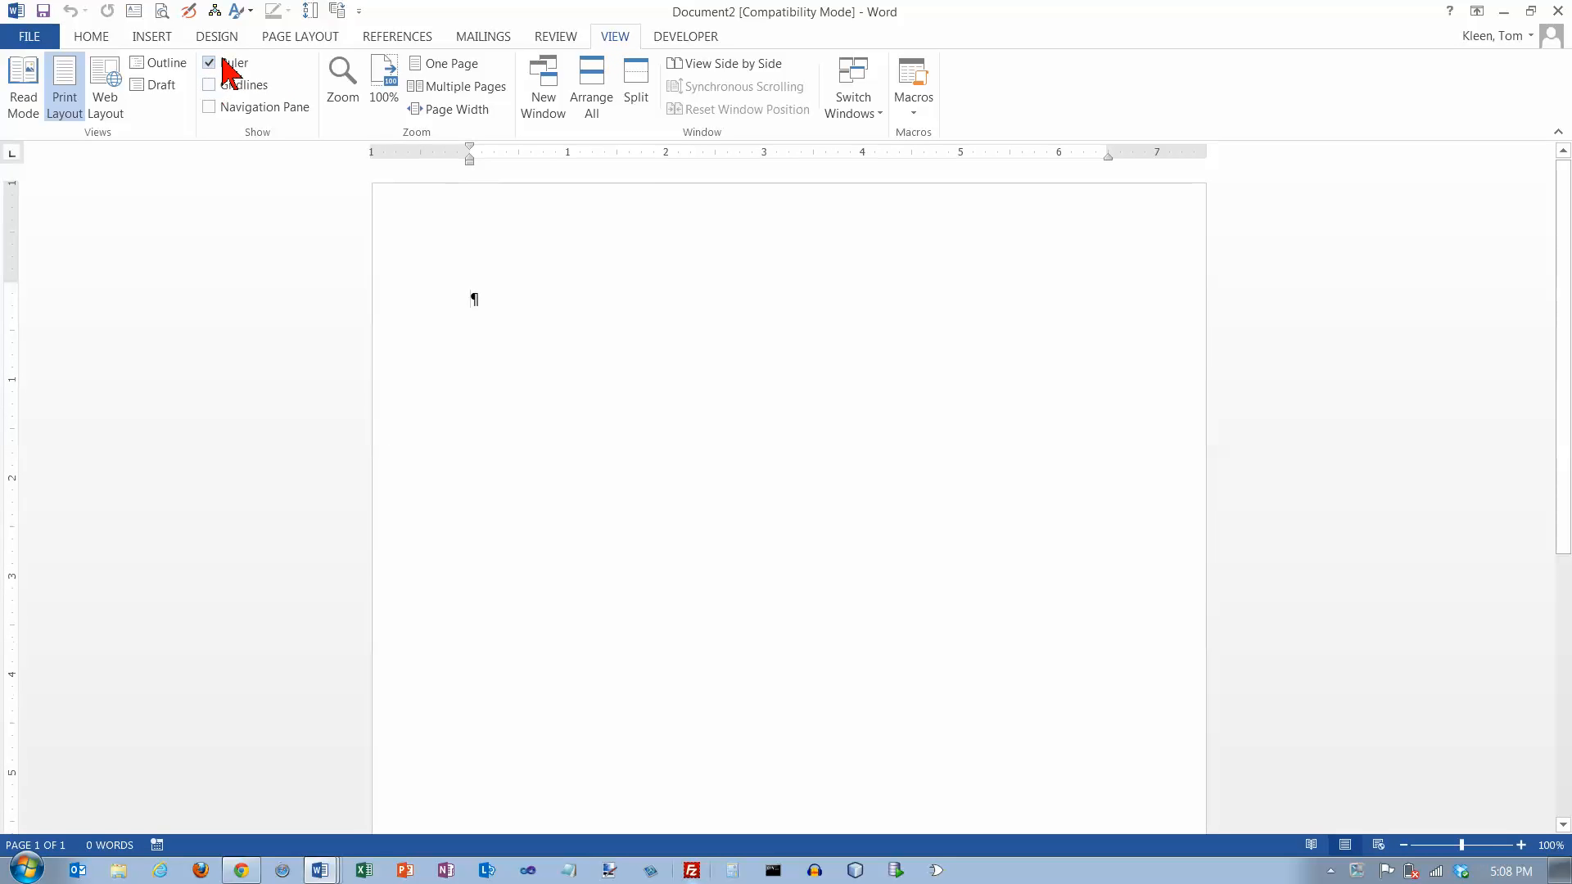
pyautogui.moveTo(222, 64)
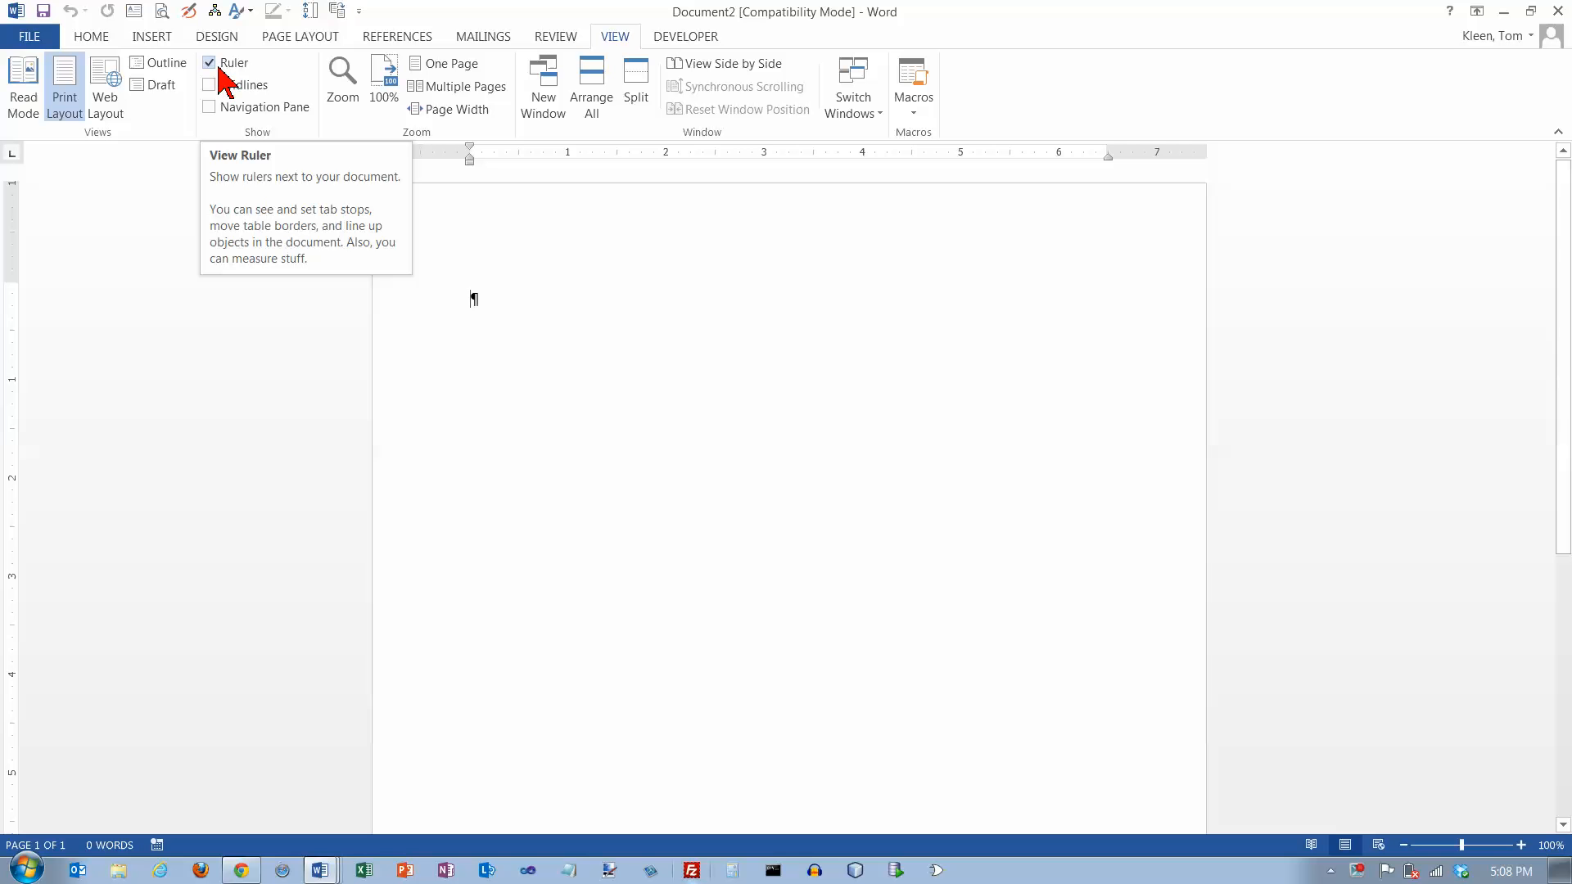
pyautogui.moveTo(229, 78)
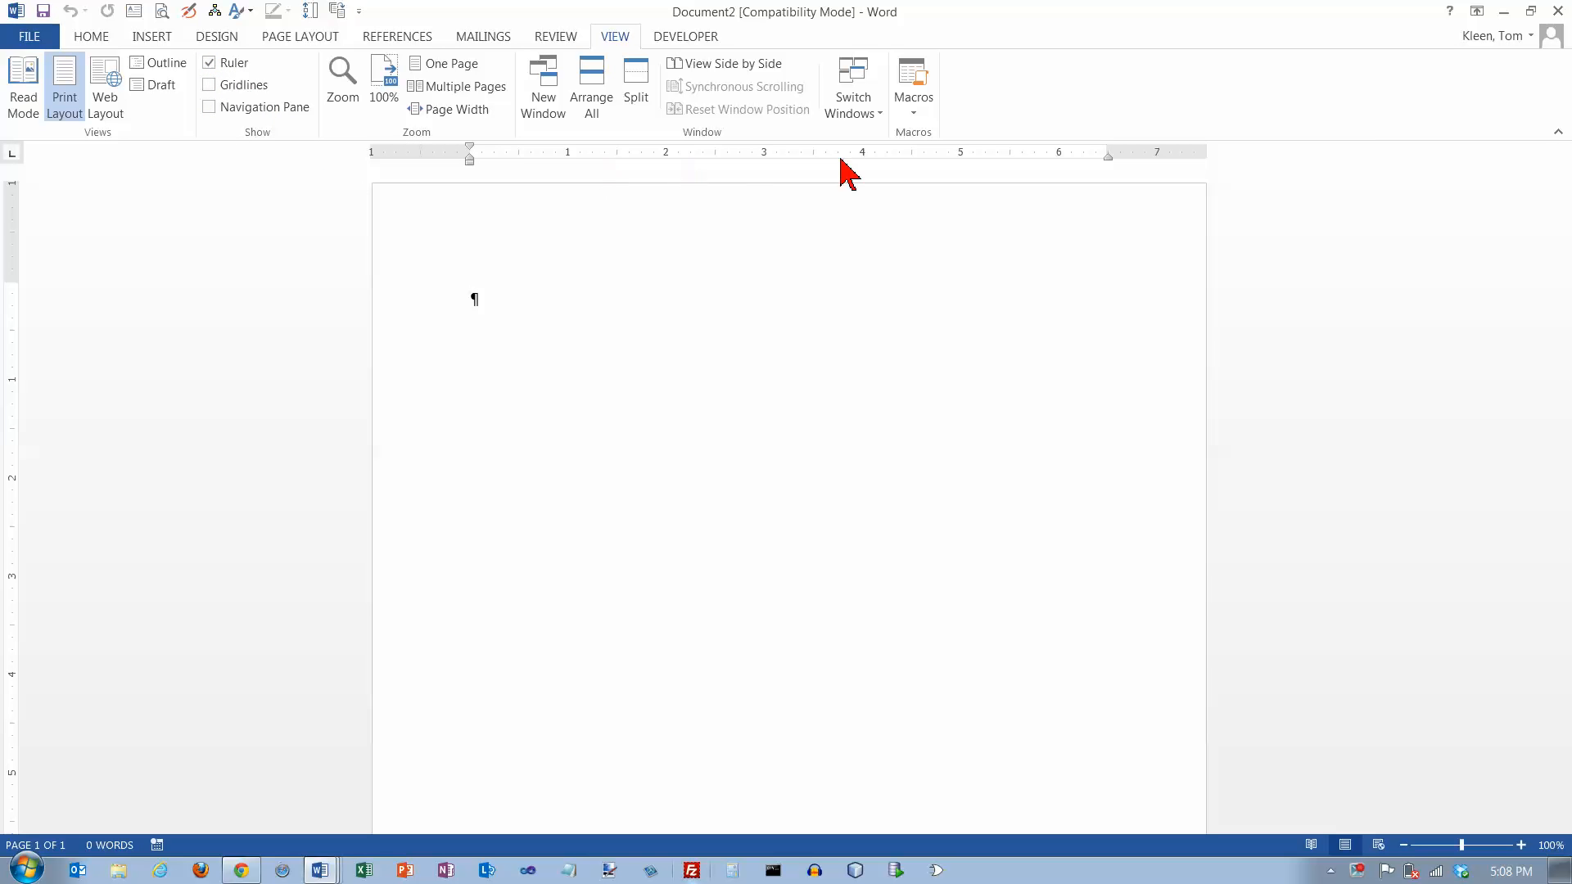
pyautogui.moveTo(519, 180)
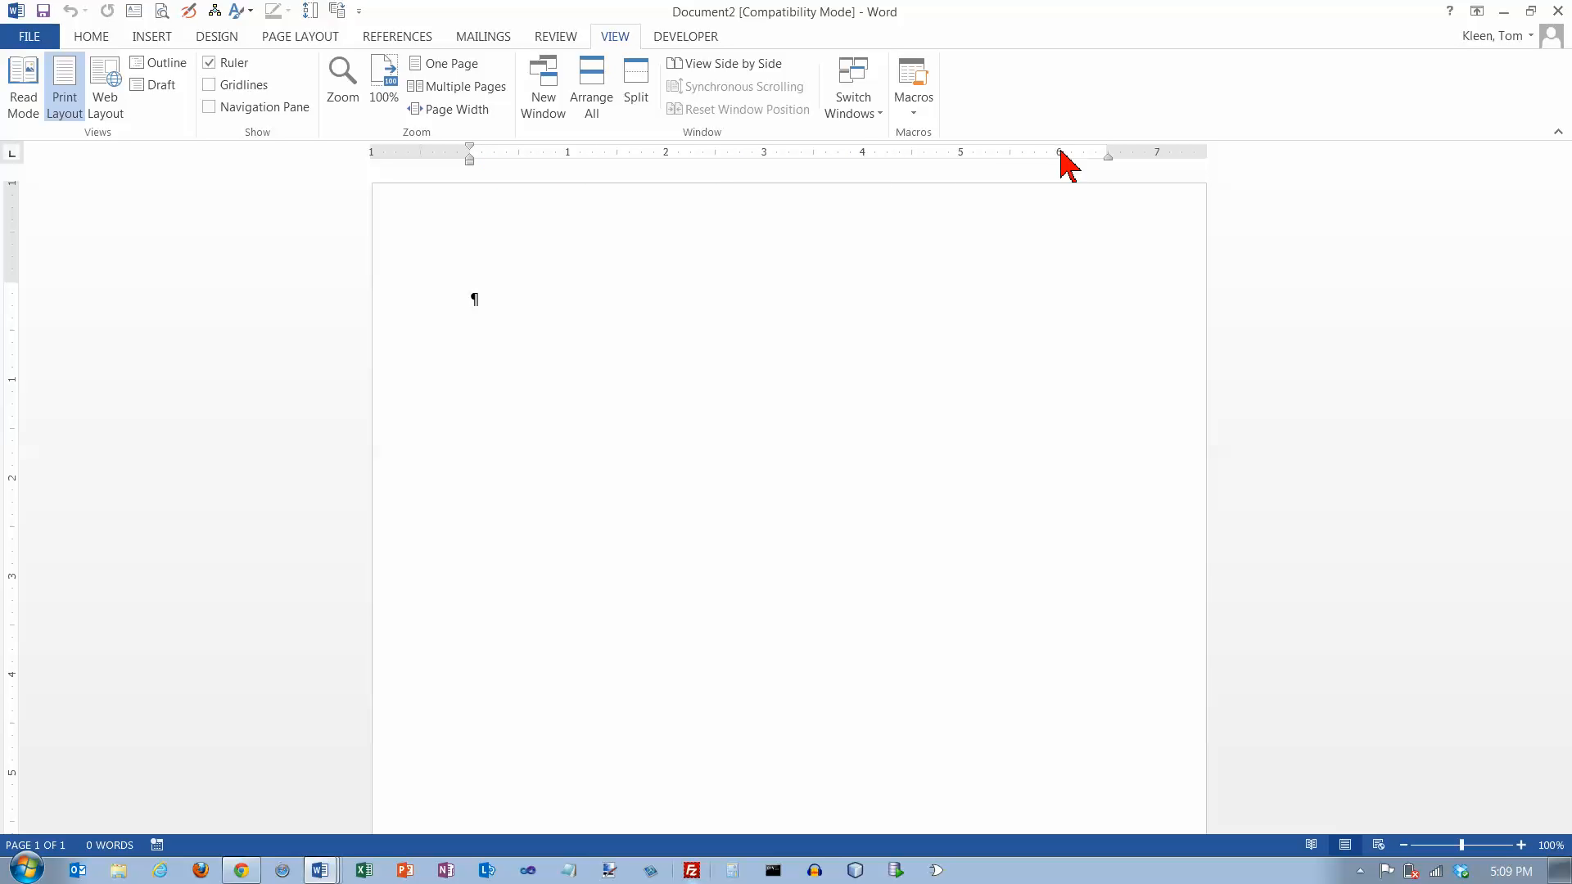
pyautogui.moveTo(489, 166)
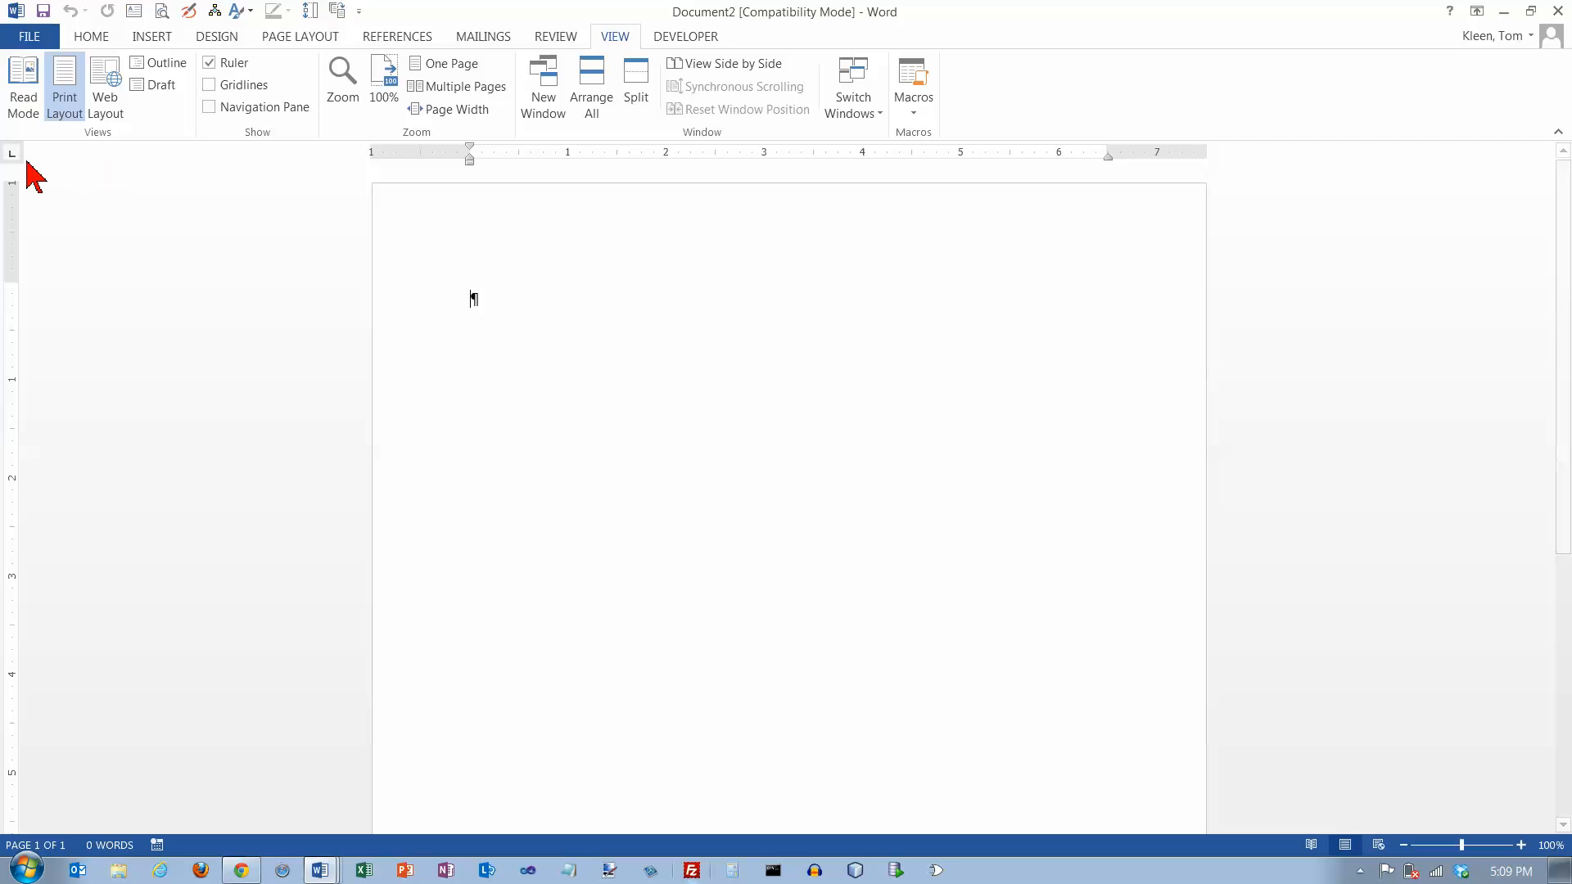
pyautogui.moveTo(525, 305)
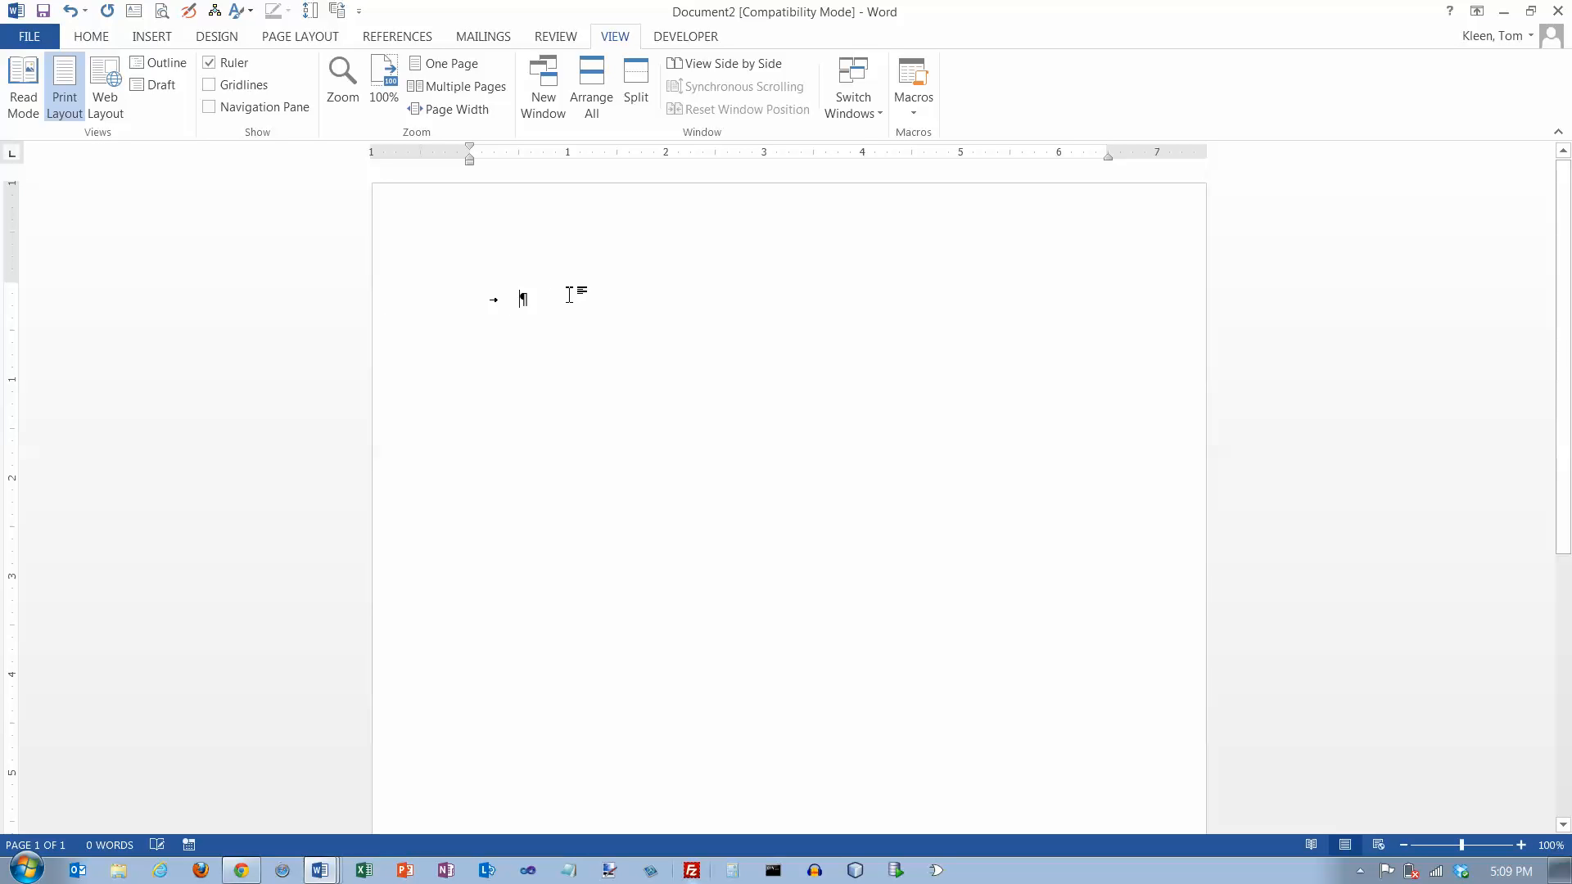
pyautogui.moveTo(568, 292)
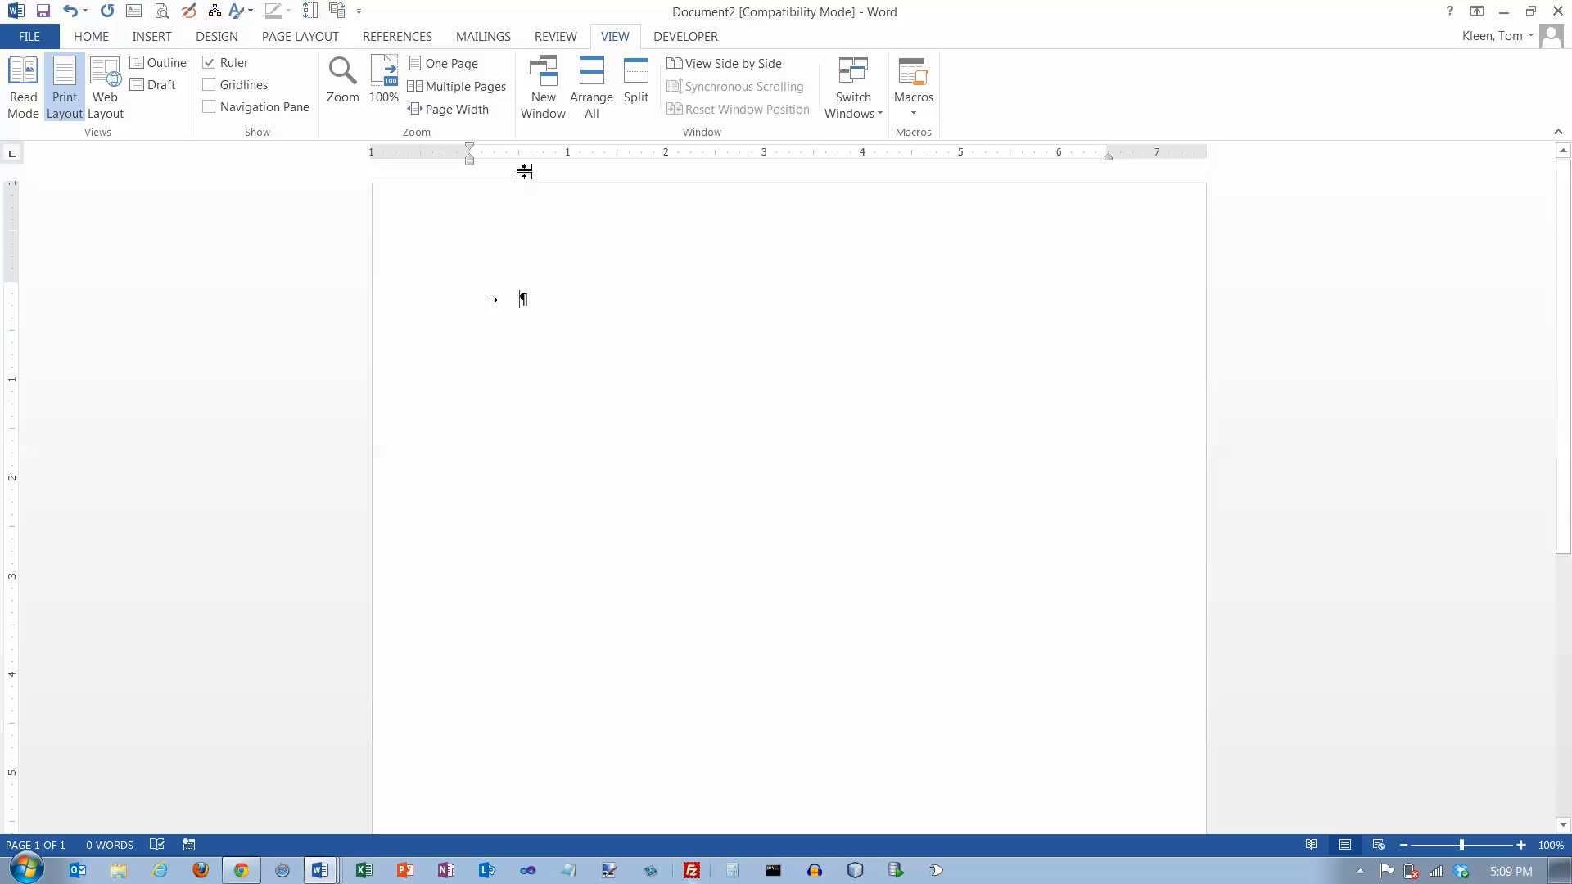
pyautogui.moveTo(534, 172)
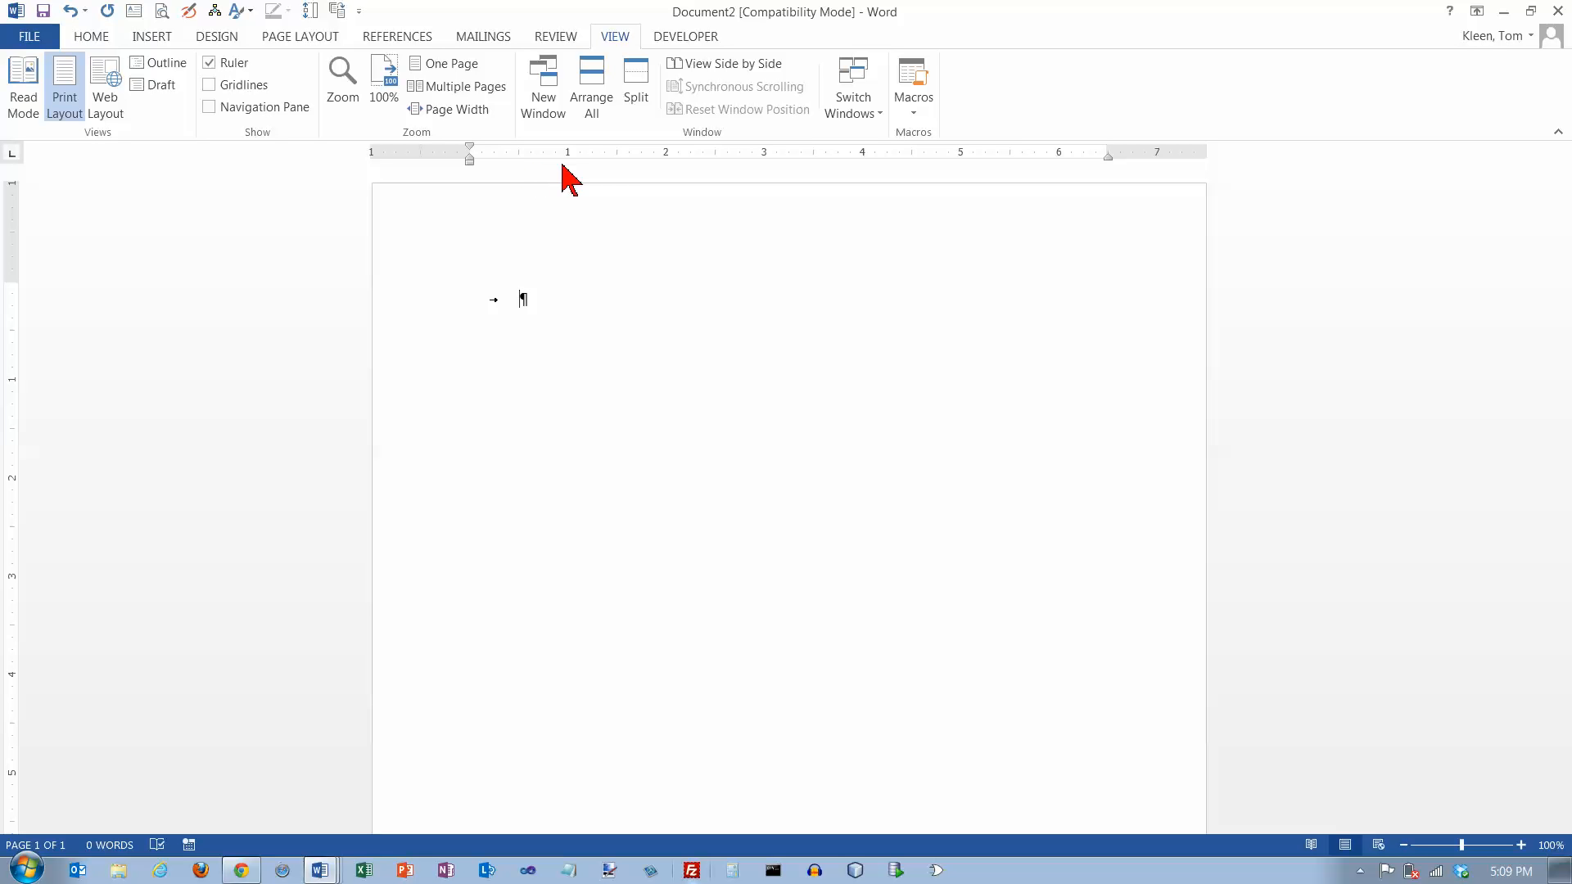
pyautogui.moveTo(667, 178)
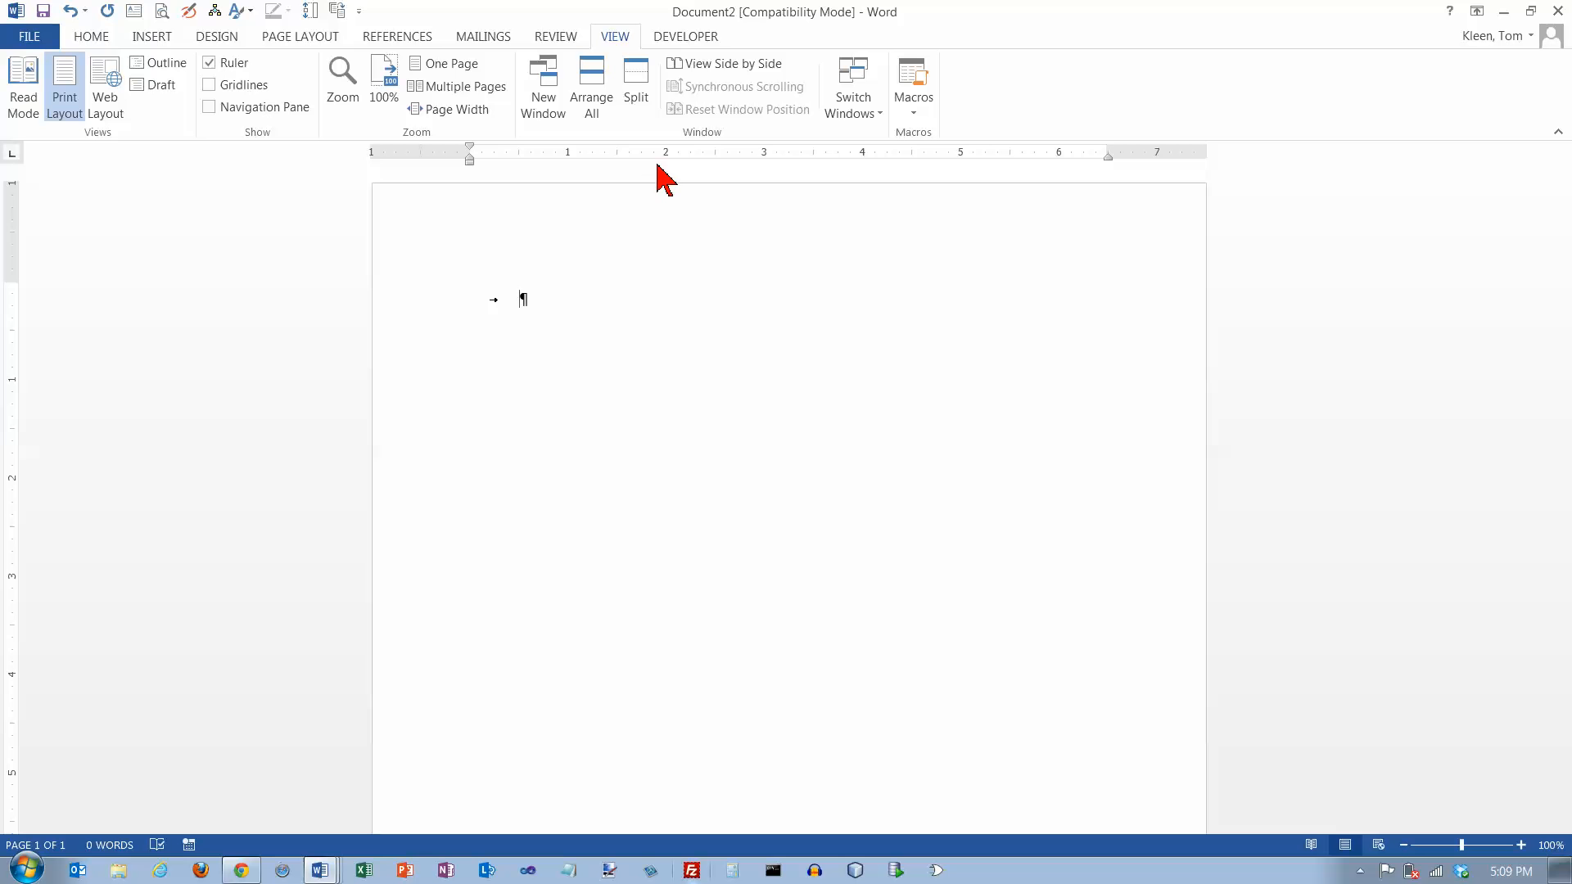
pyautogui.moveTo(722, 170)
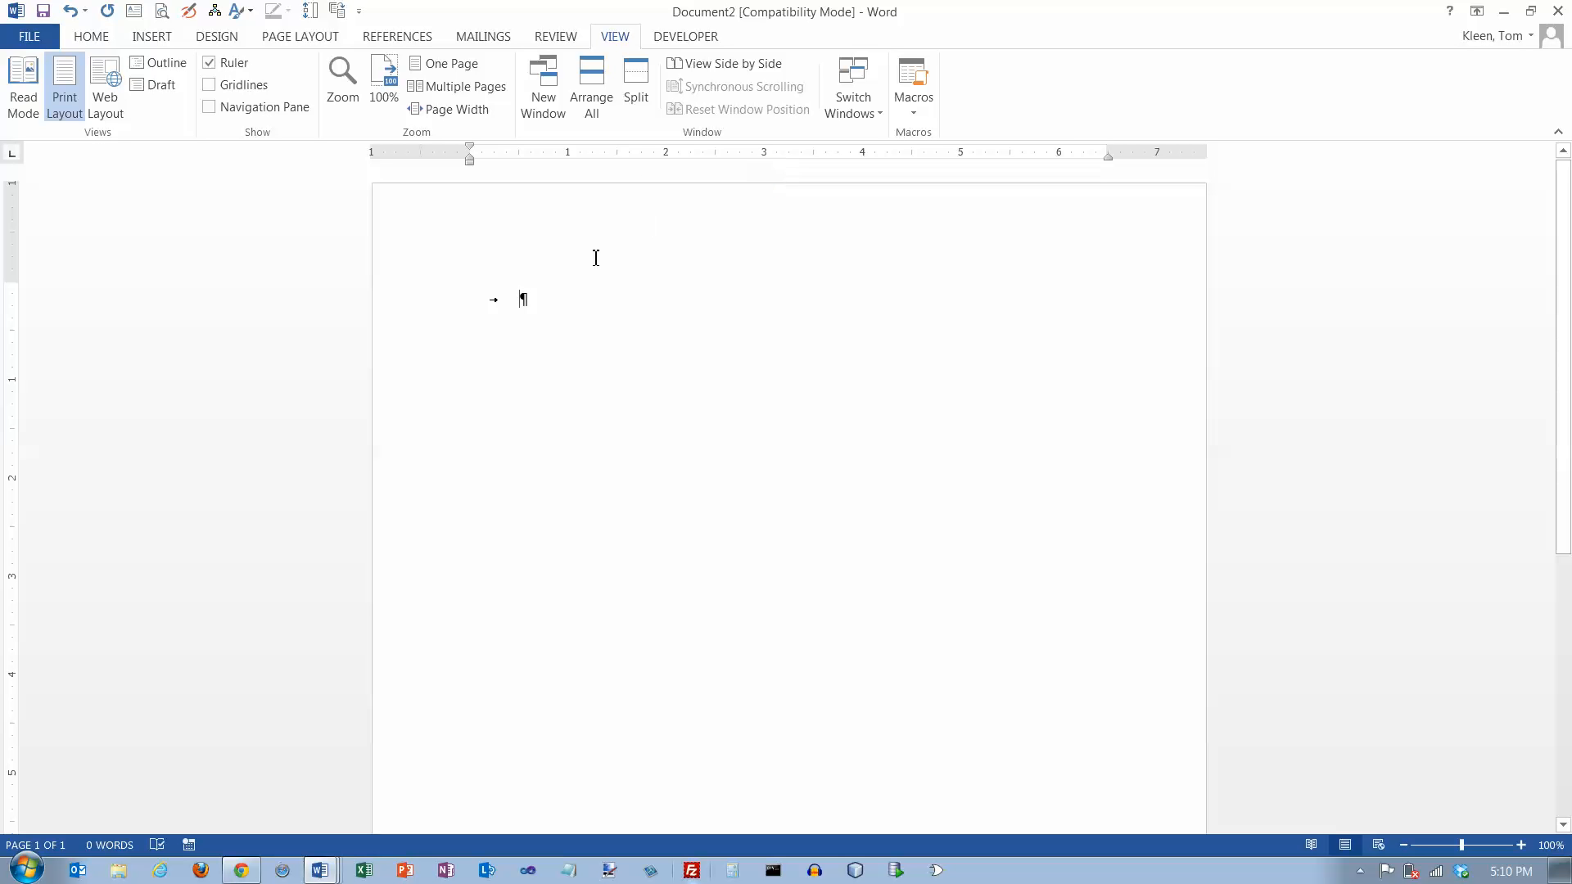
pyautogui.moveTo(521, 298)
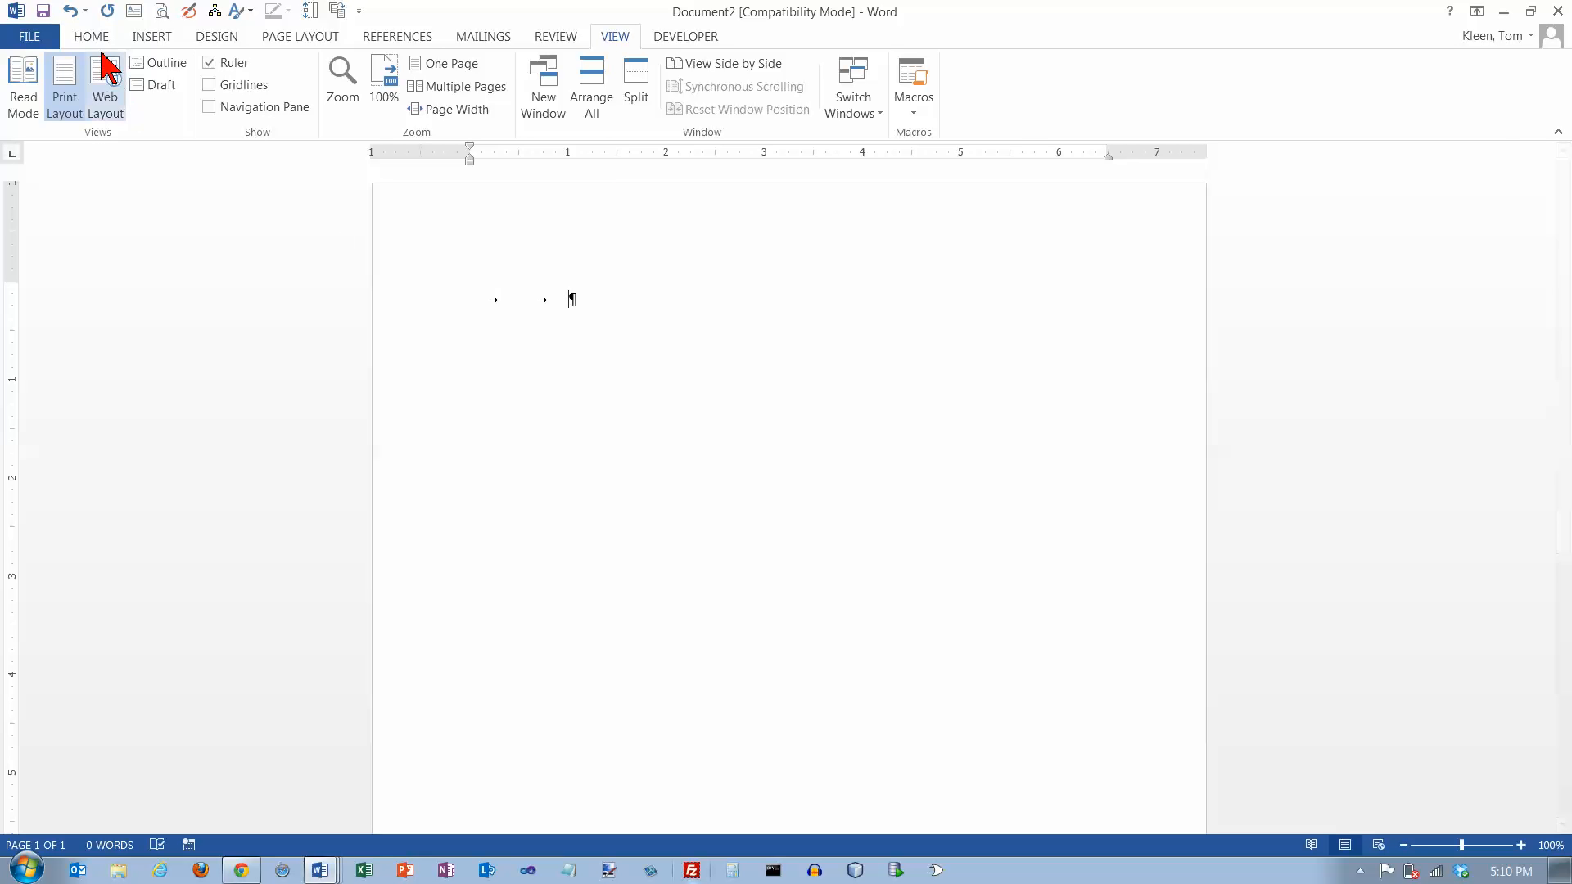
# Return to Home and display formatting marks so tab arrows and paragraph marks show
pyautogui.click(90, 36)
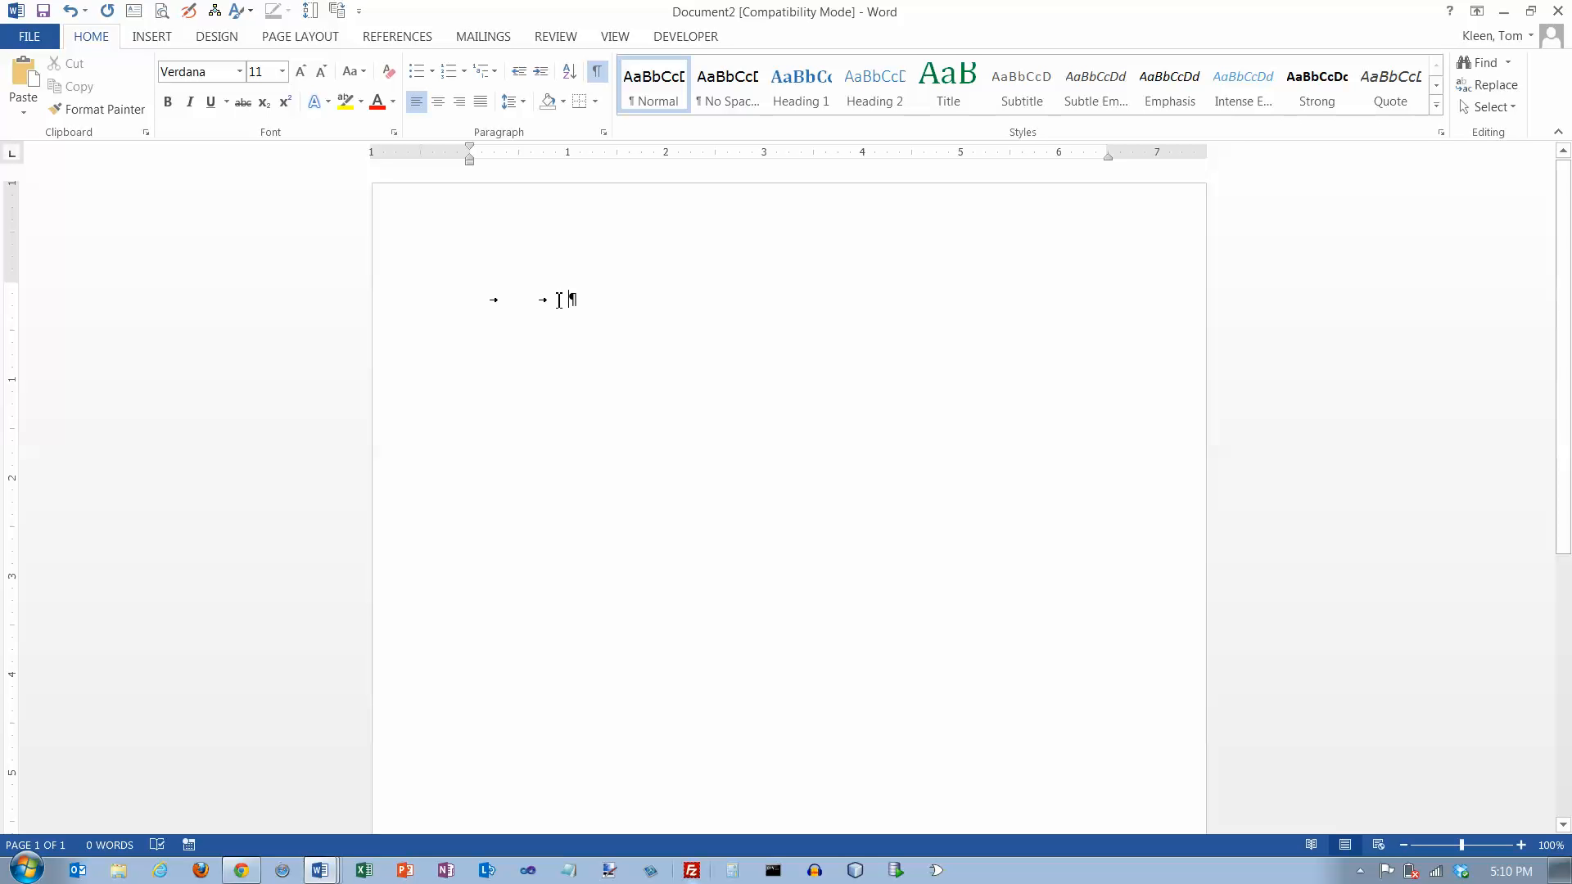
pyautogui.click(596, 71)
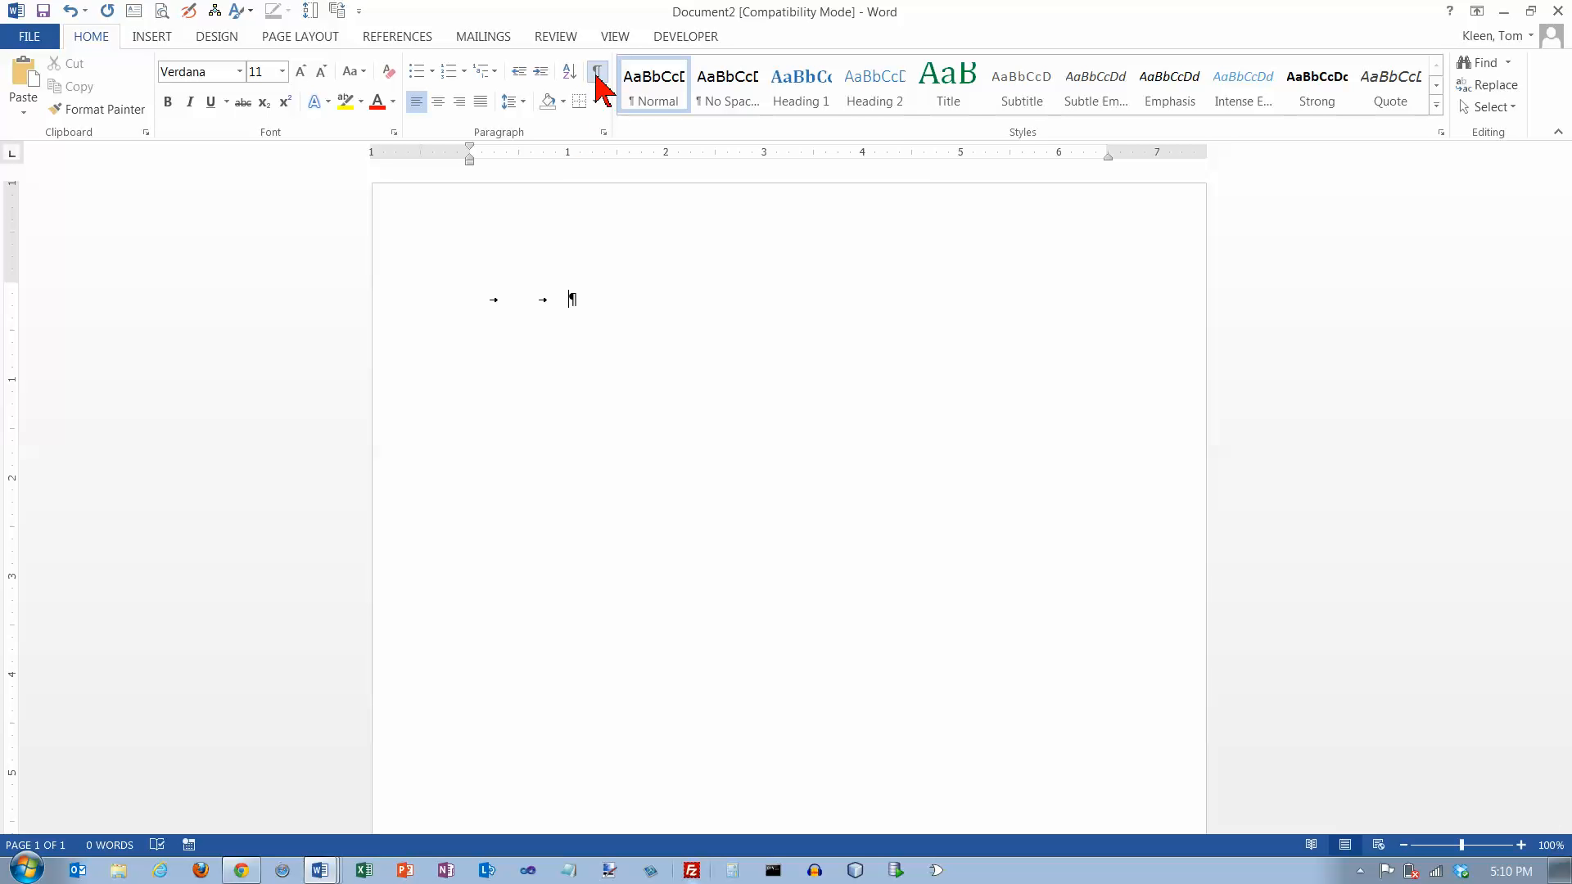
pyautogui.click(597, 71)
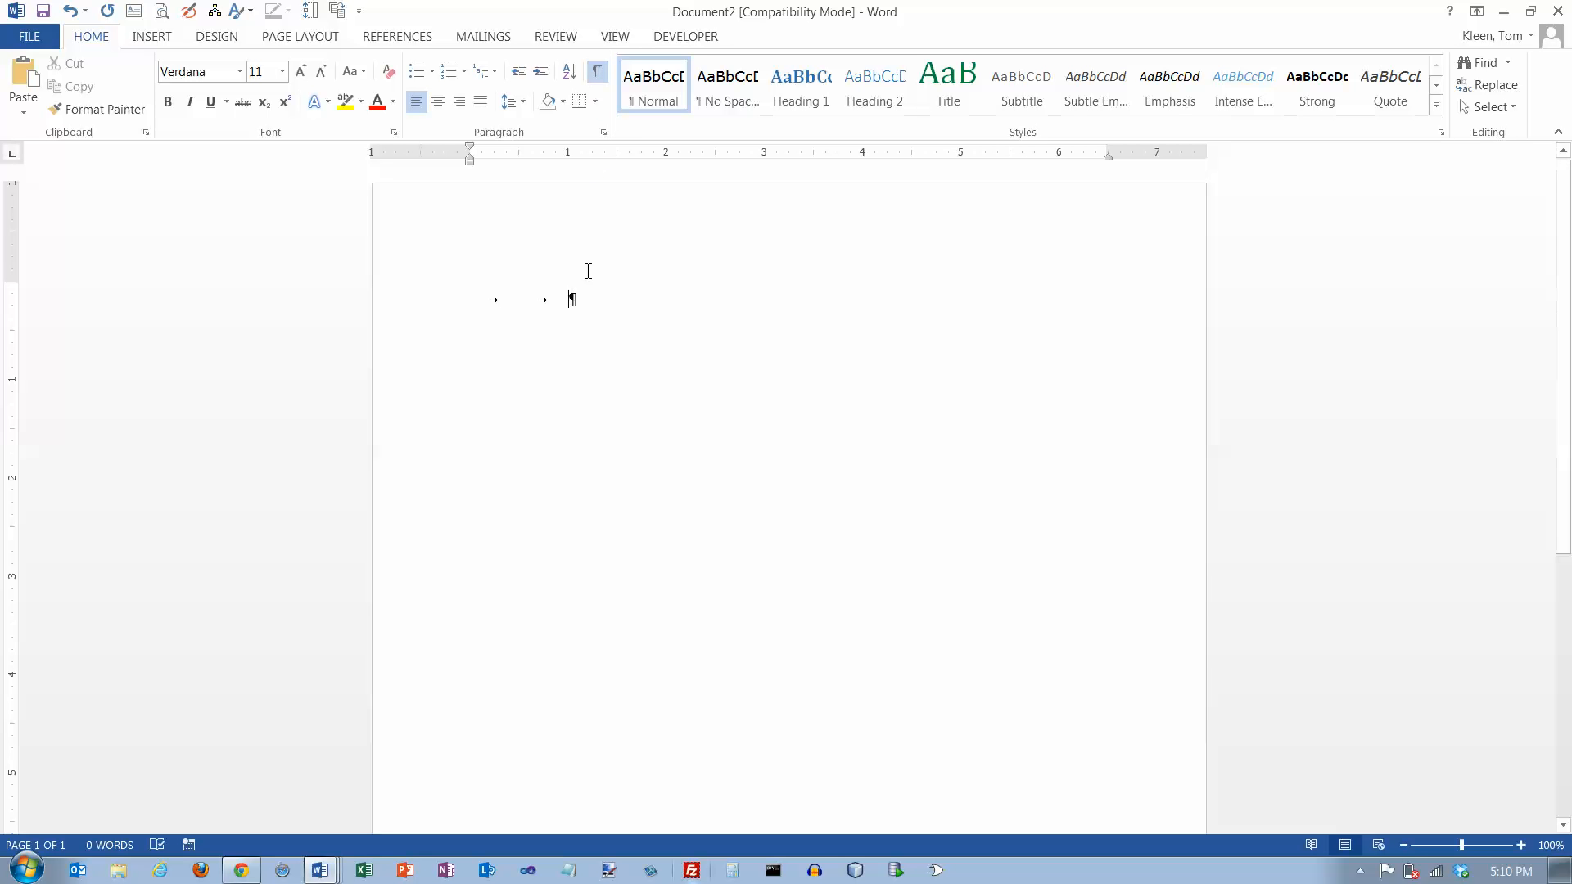
pyautogui.moveTo(583, 309)
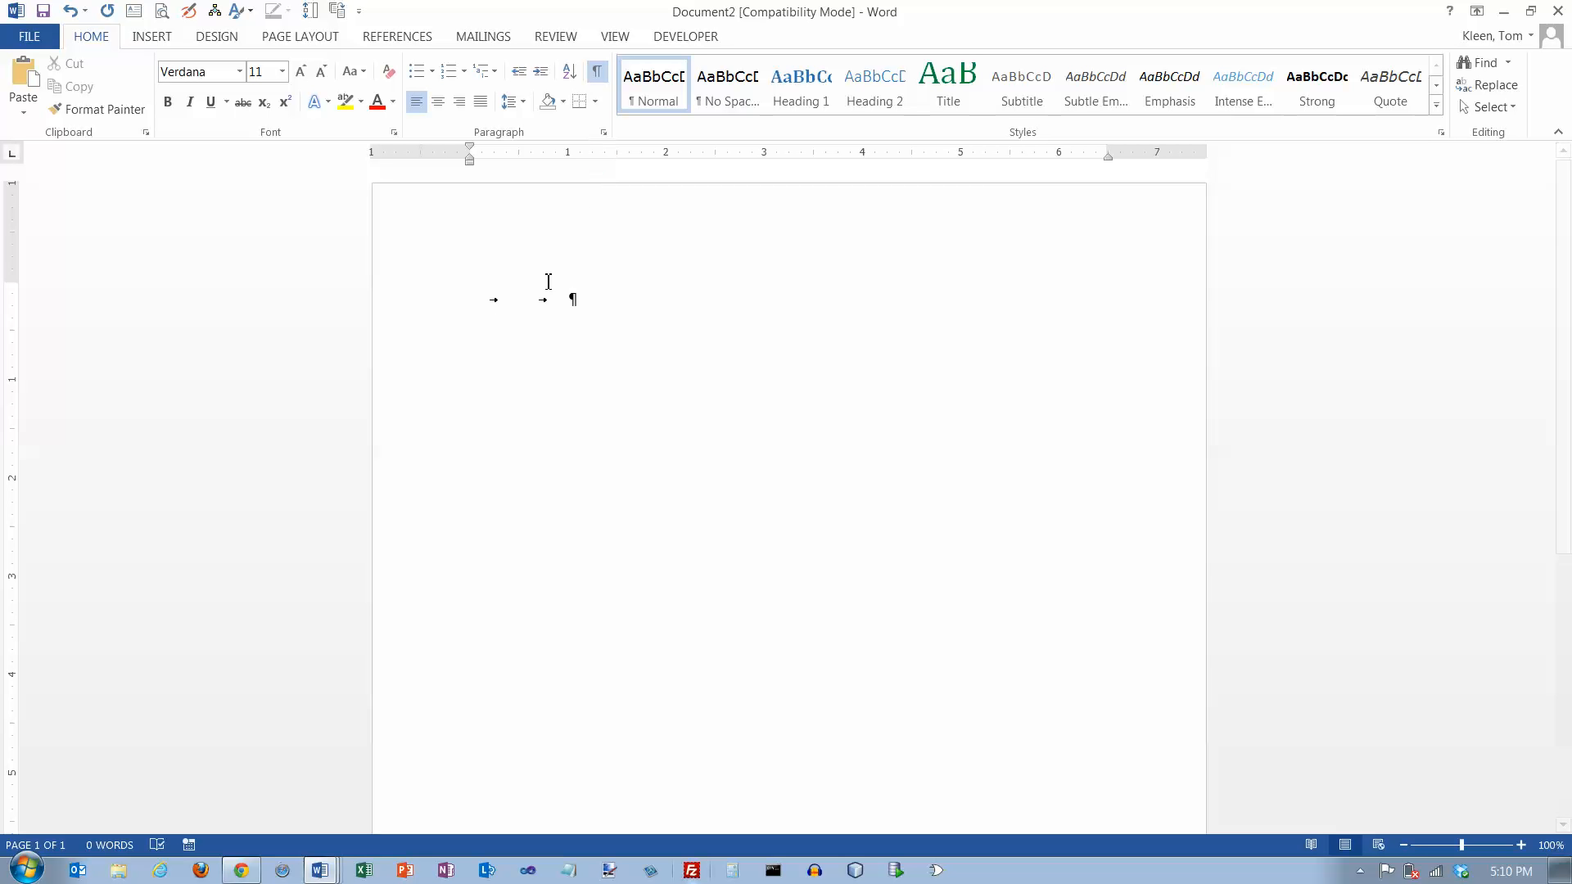
# Enter three tabbed lines of placeholder text ('fdafad', 'Kljlkjlkk jljklj', 'fdfdfdfd jdfdfdfdfd'), then return to the first line's start
pyautogui.write('fdafad')
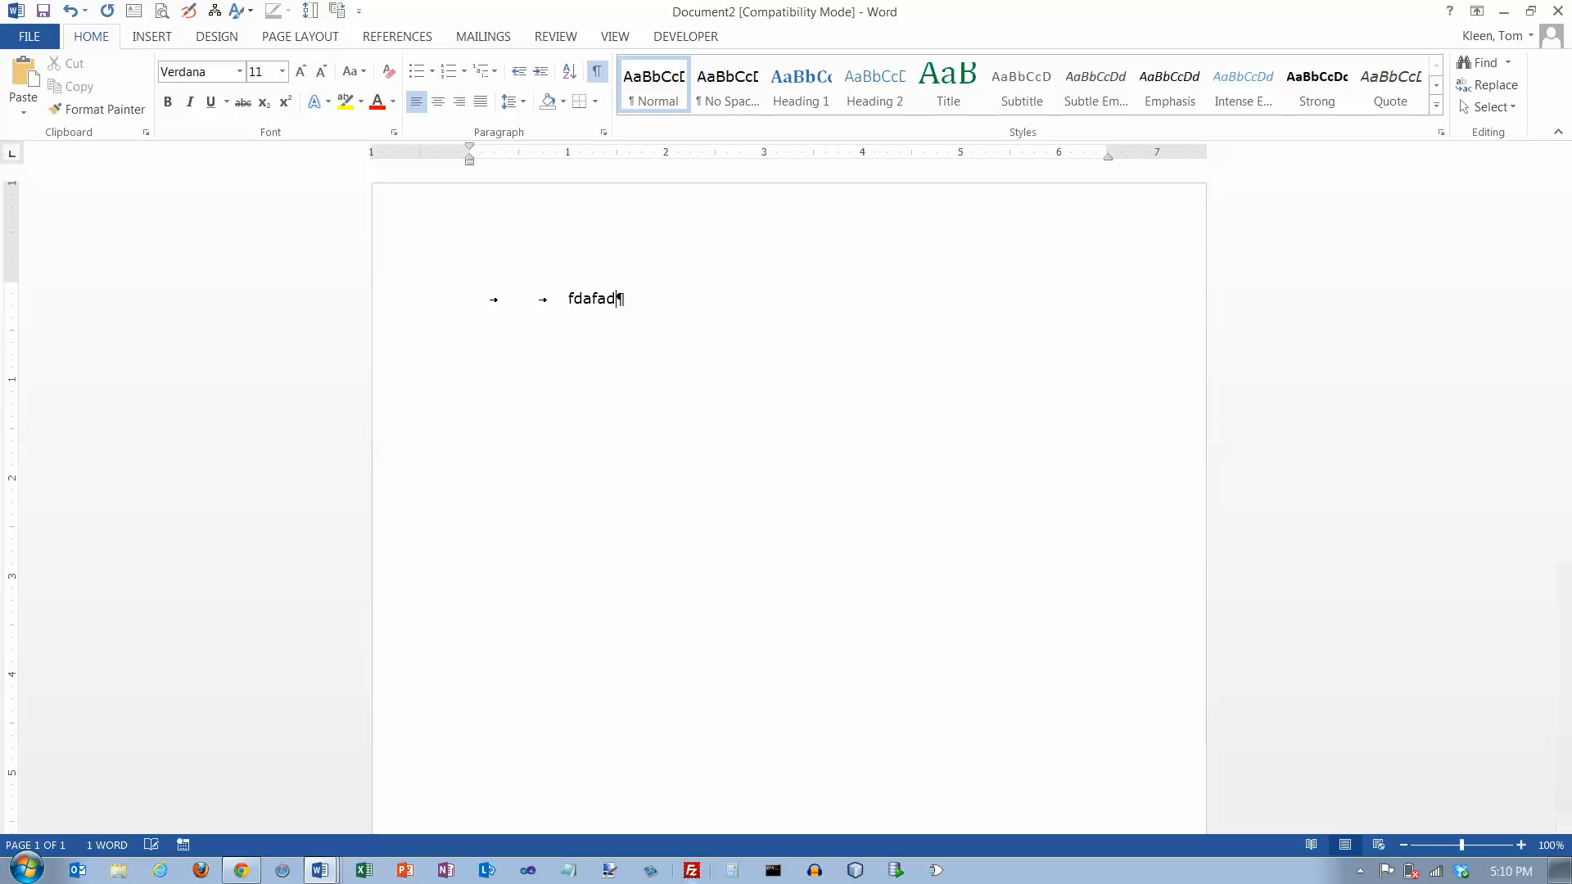
pyautogui.press('Enter')
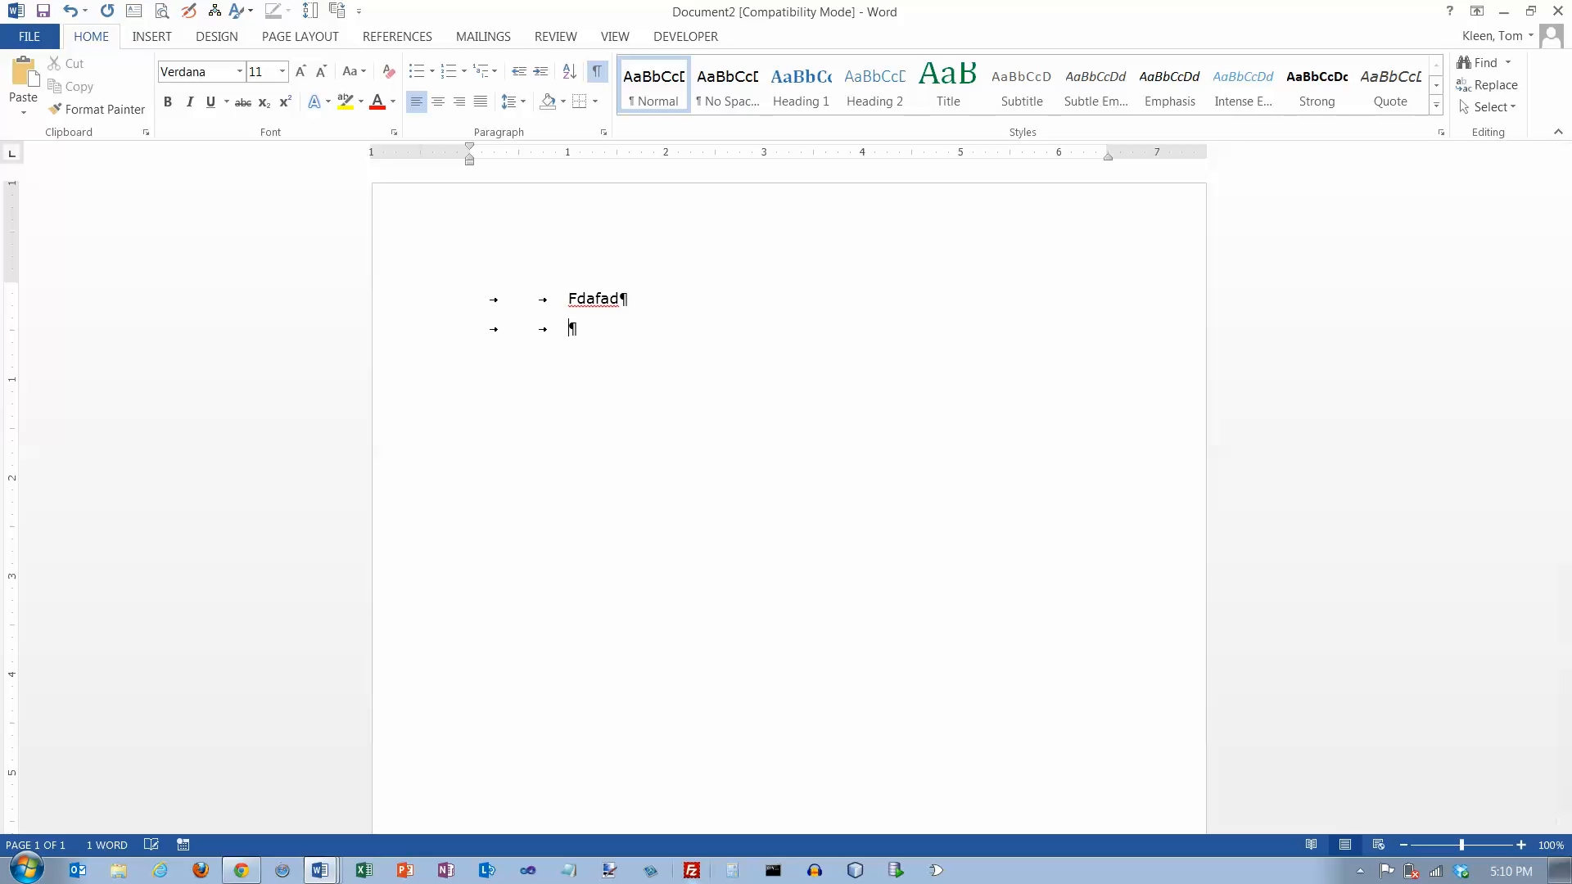
pyautogui.write('Kljlkjlk')
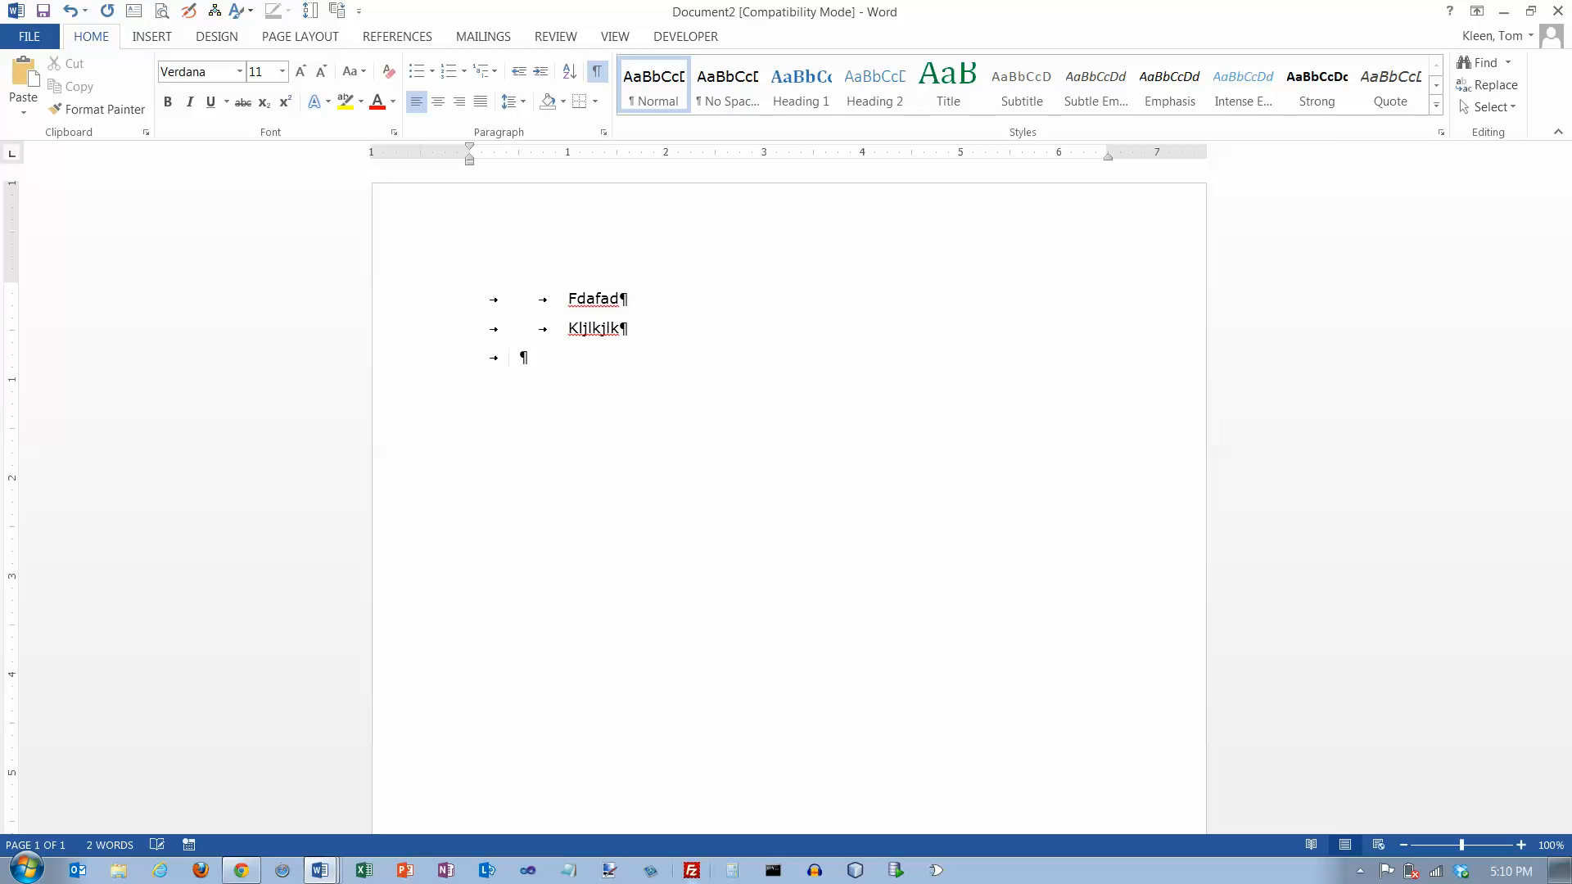
pyautogui.write('k')
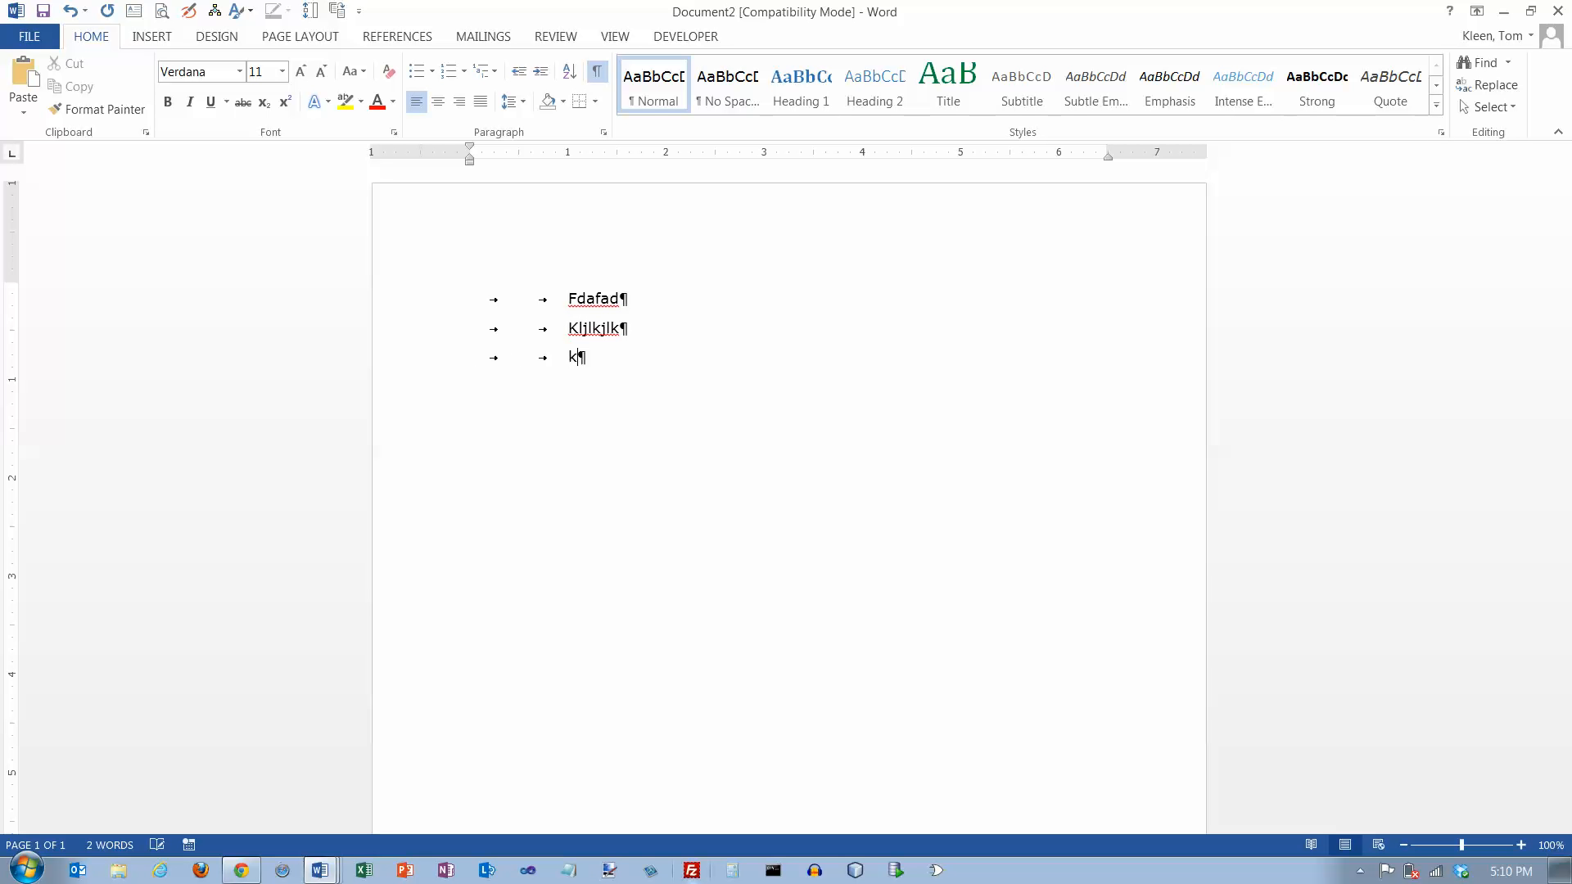
pyautogui.write('jljklj')
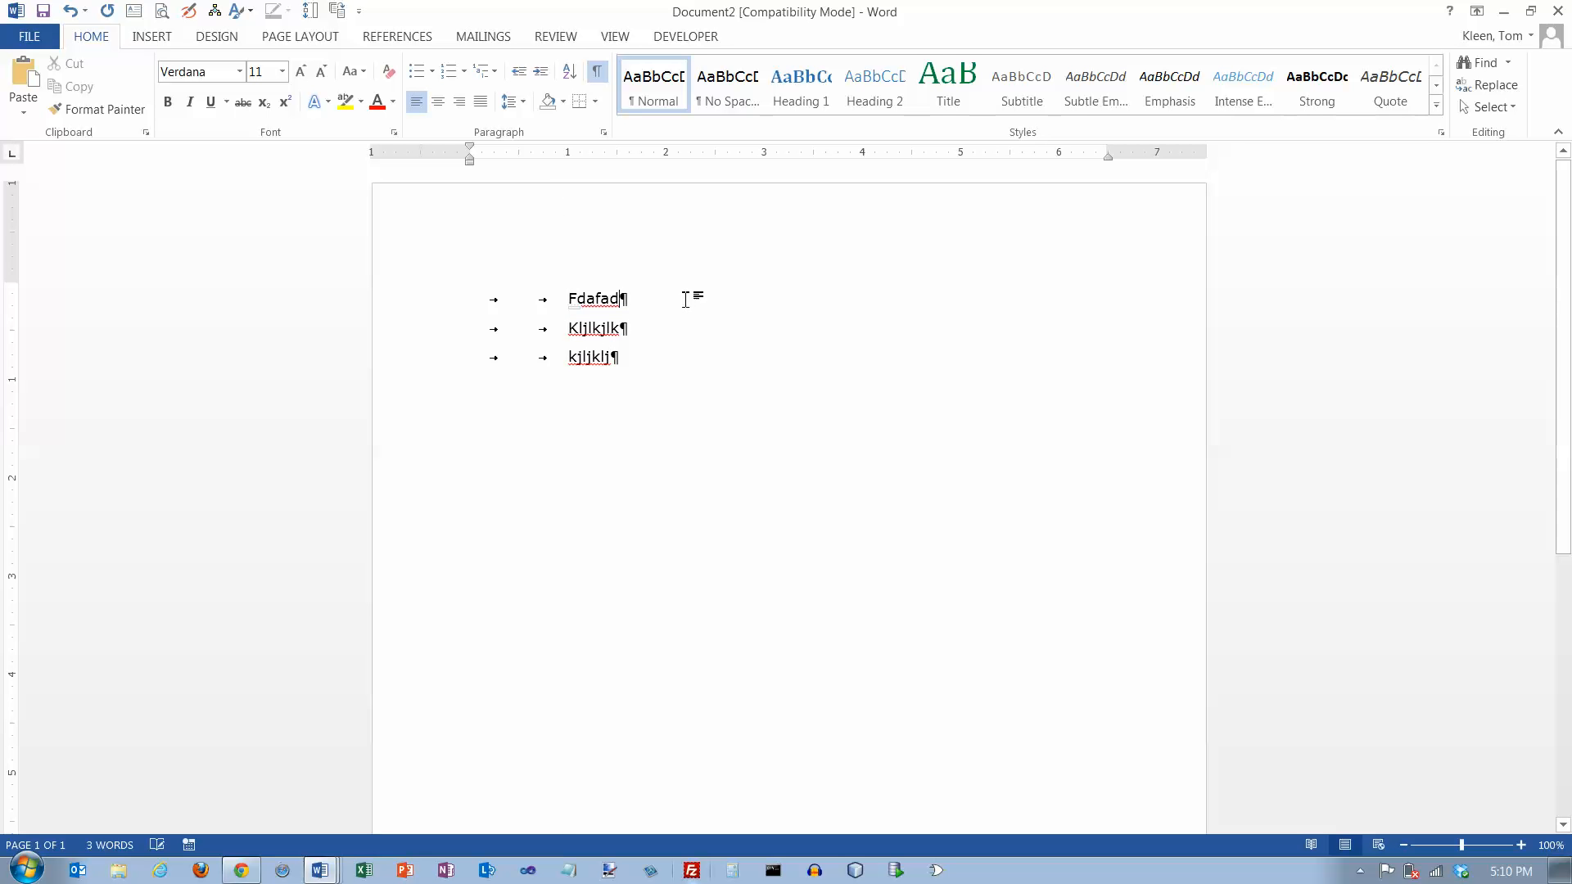
pyautogui.write('fdfdfdfdfd')
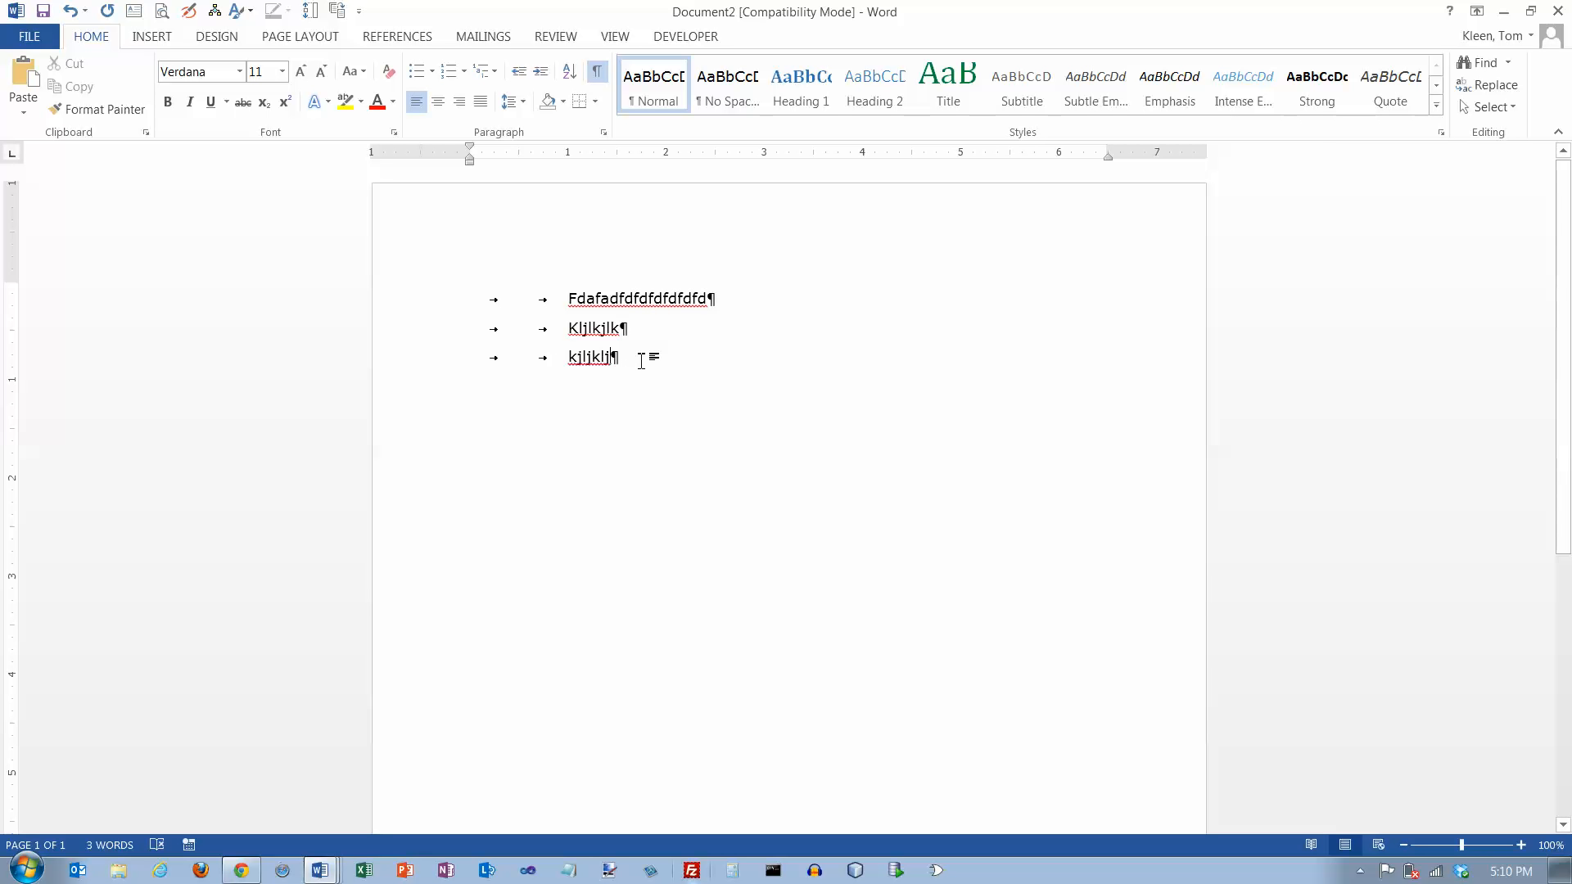
pyautogui.write('jdfdfdfdfd')
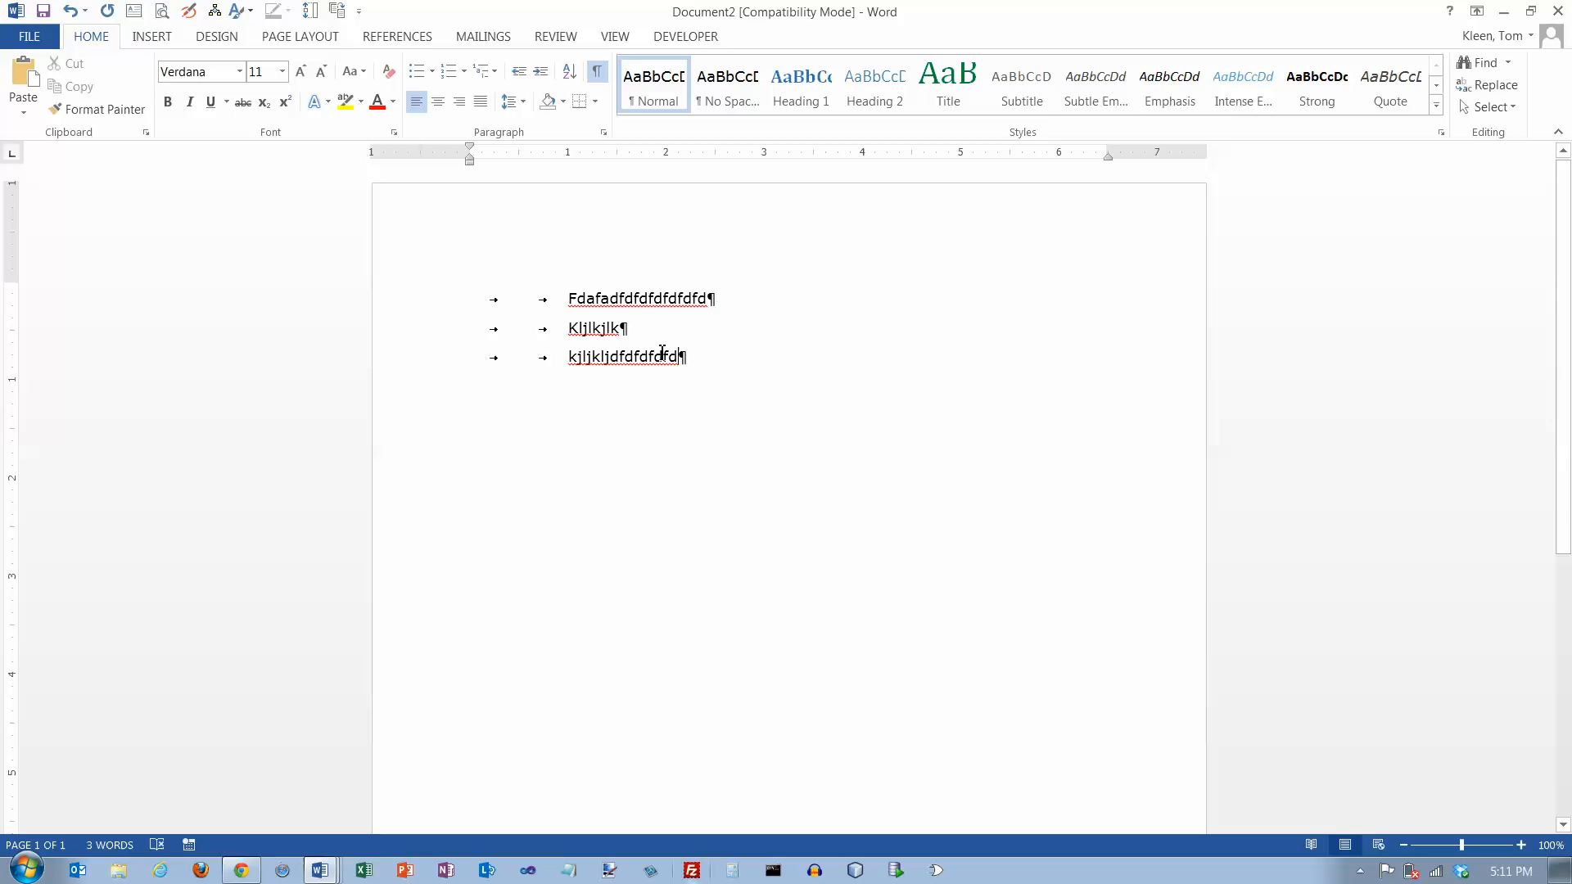
pyautogui.moveTo(650, 314)
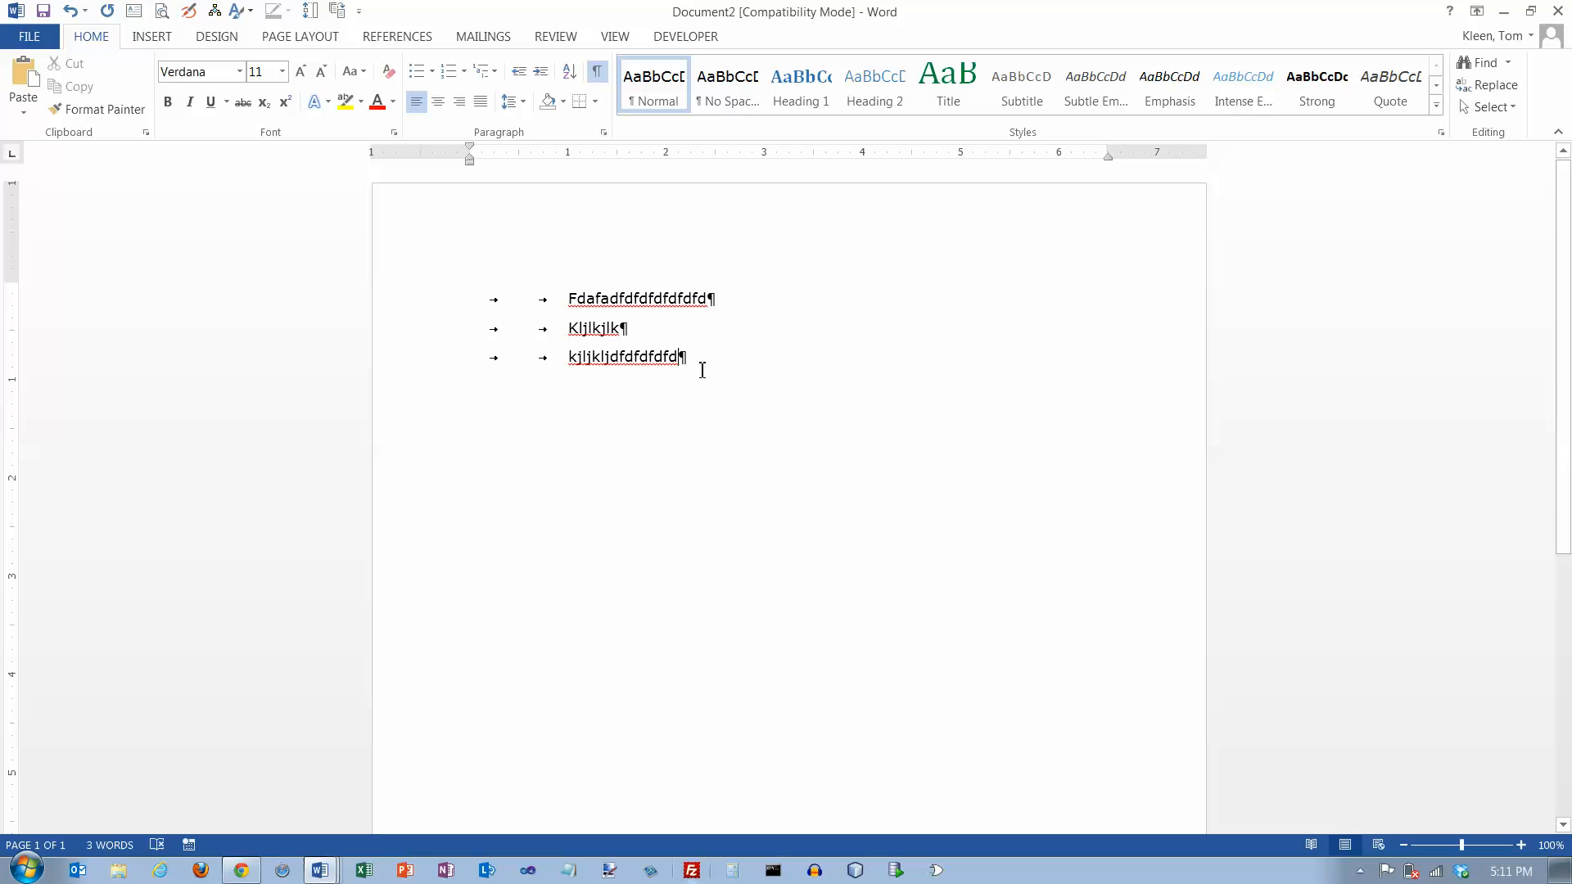
pyautogui.moveTo(481, 303)
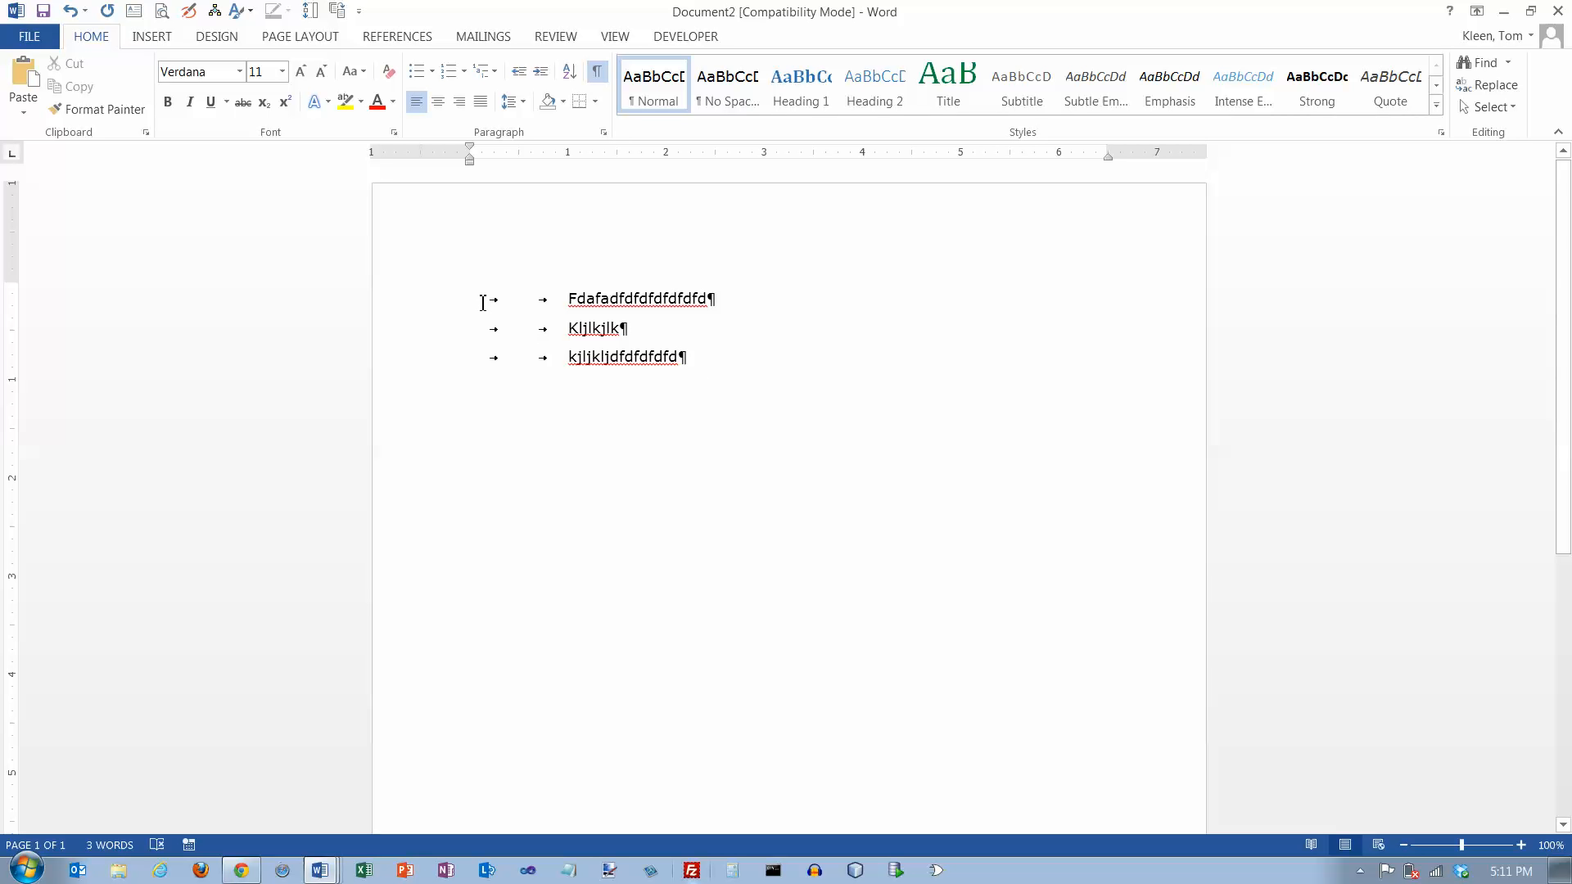
pyautogui.click(472, 298)
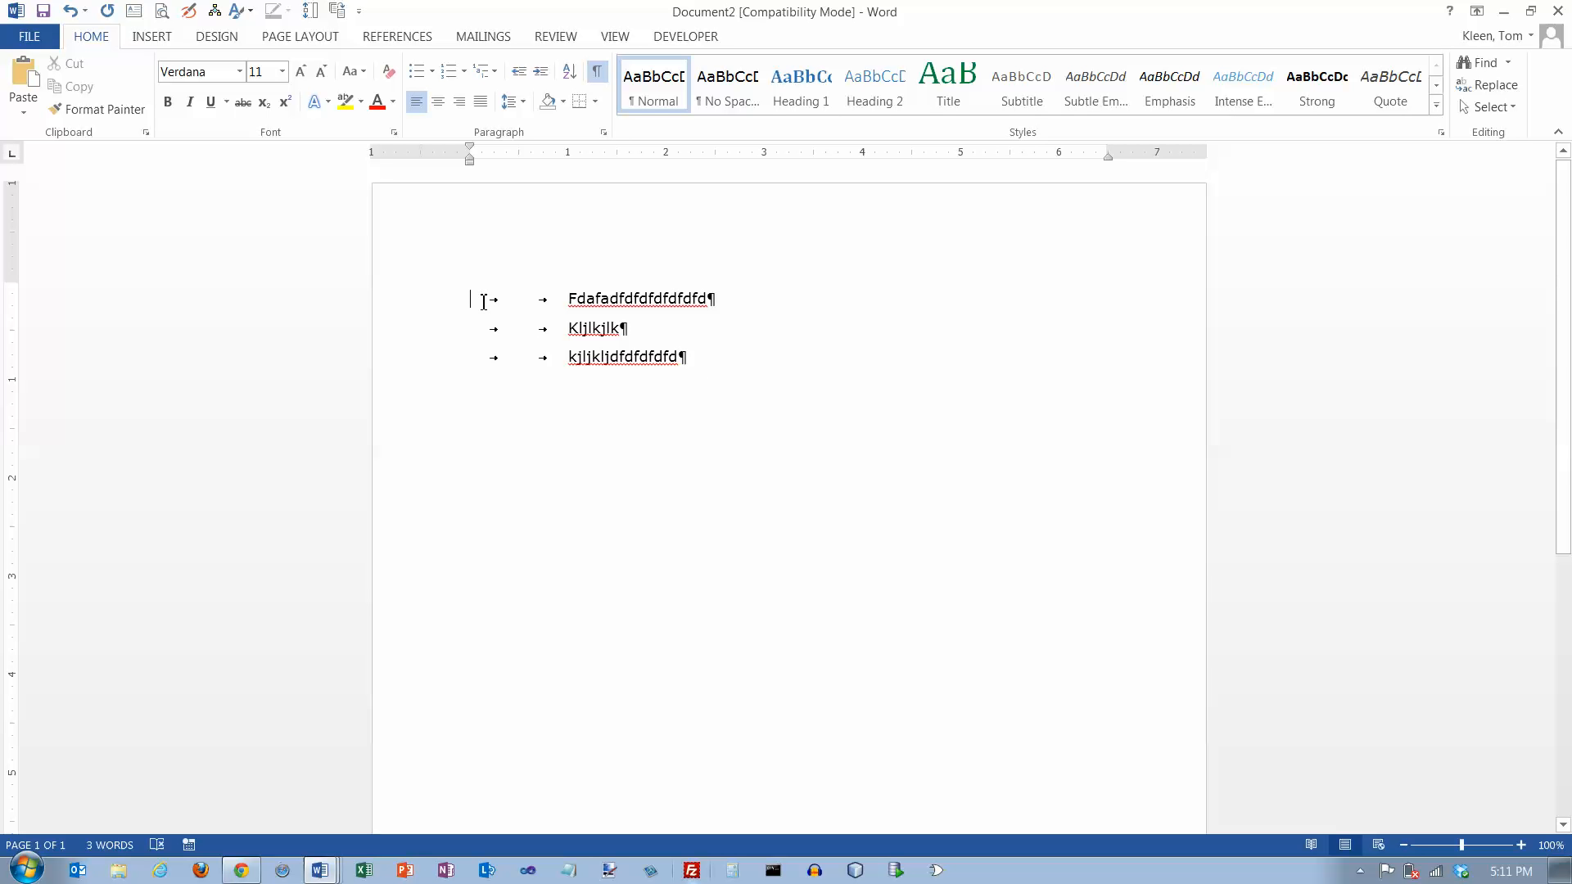
# Select the three tabbed lines and delete them, leaving an empty page
pyautogui.moveTo(482, 298); pyautogui.dragTo(687, 357)
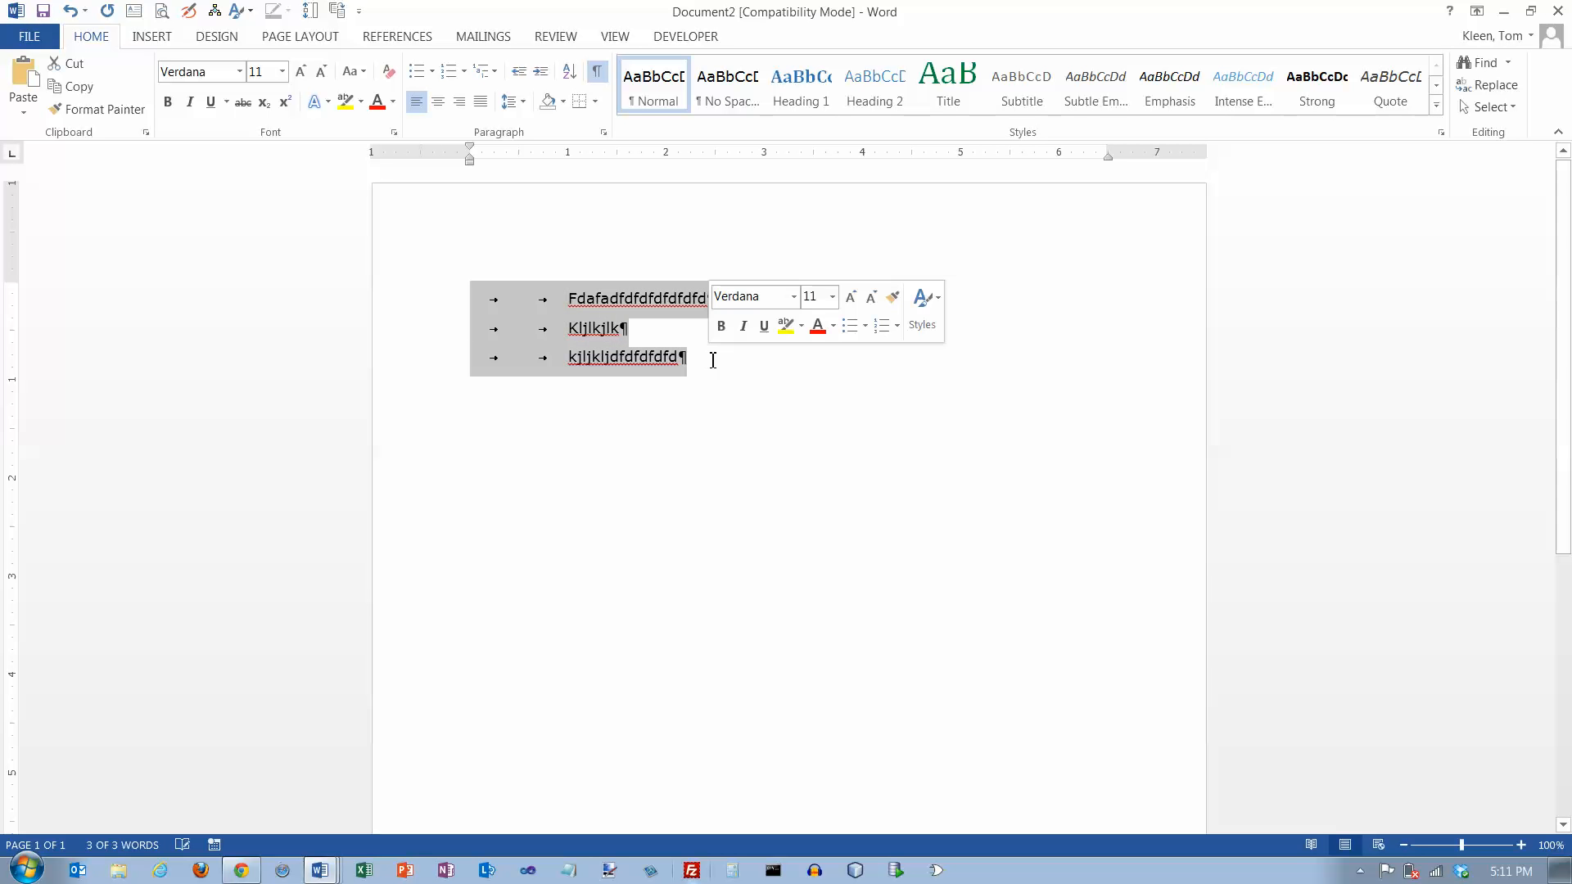
pyautogui.press('Delete')
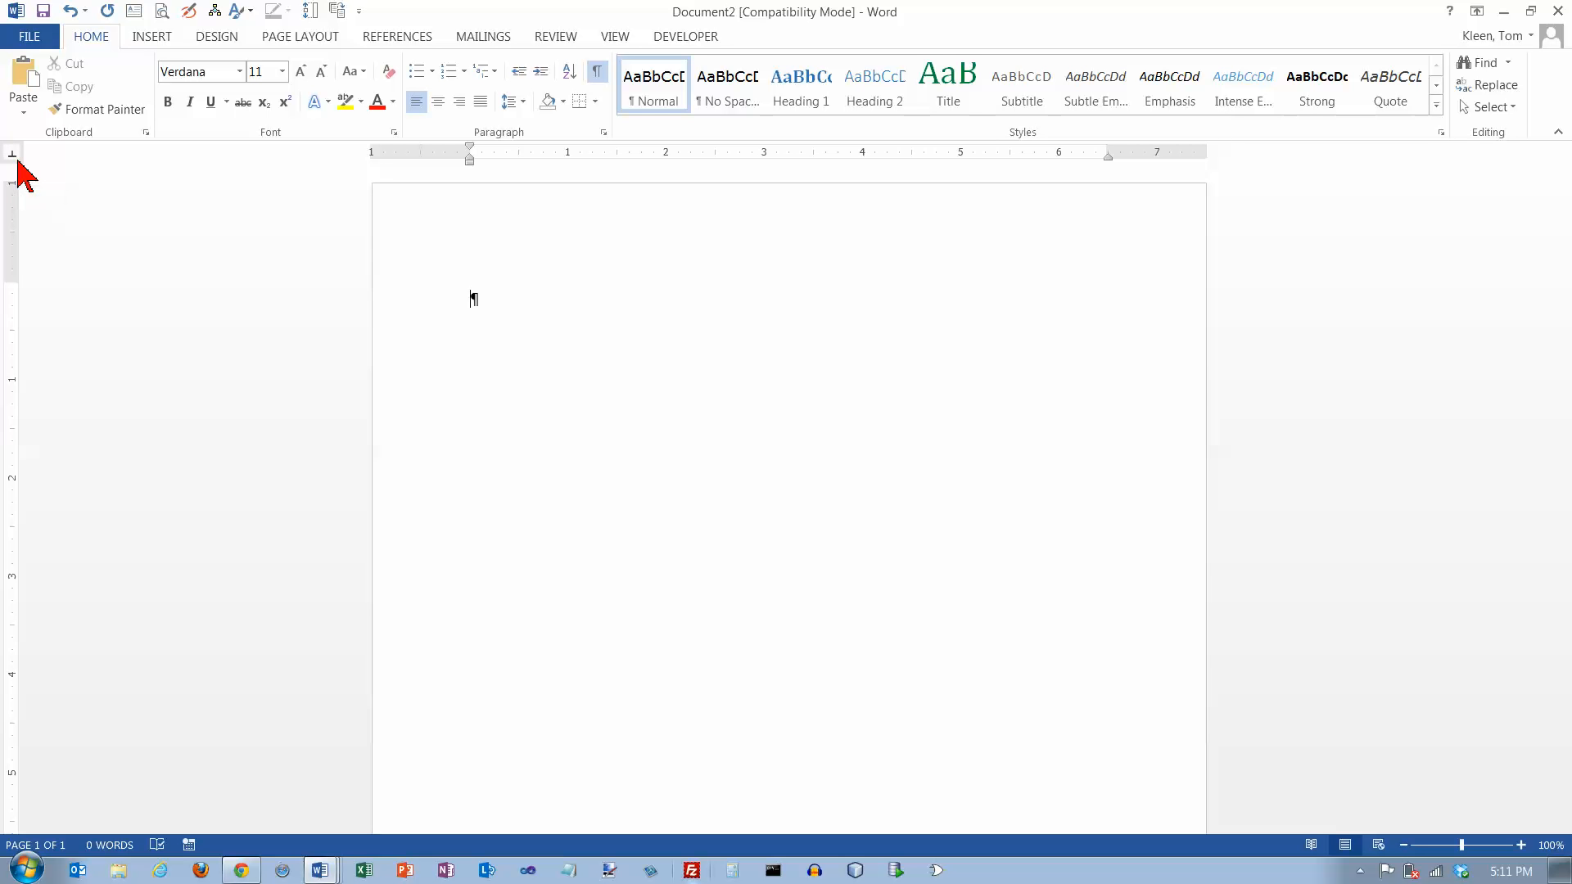
pyautogui.moveTo(48, 213)
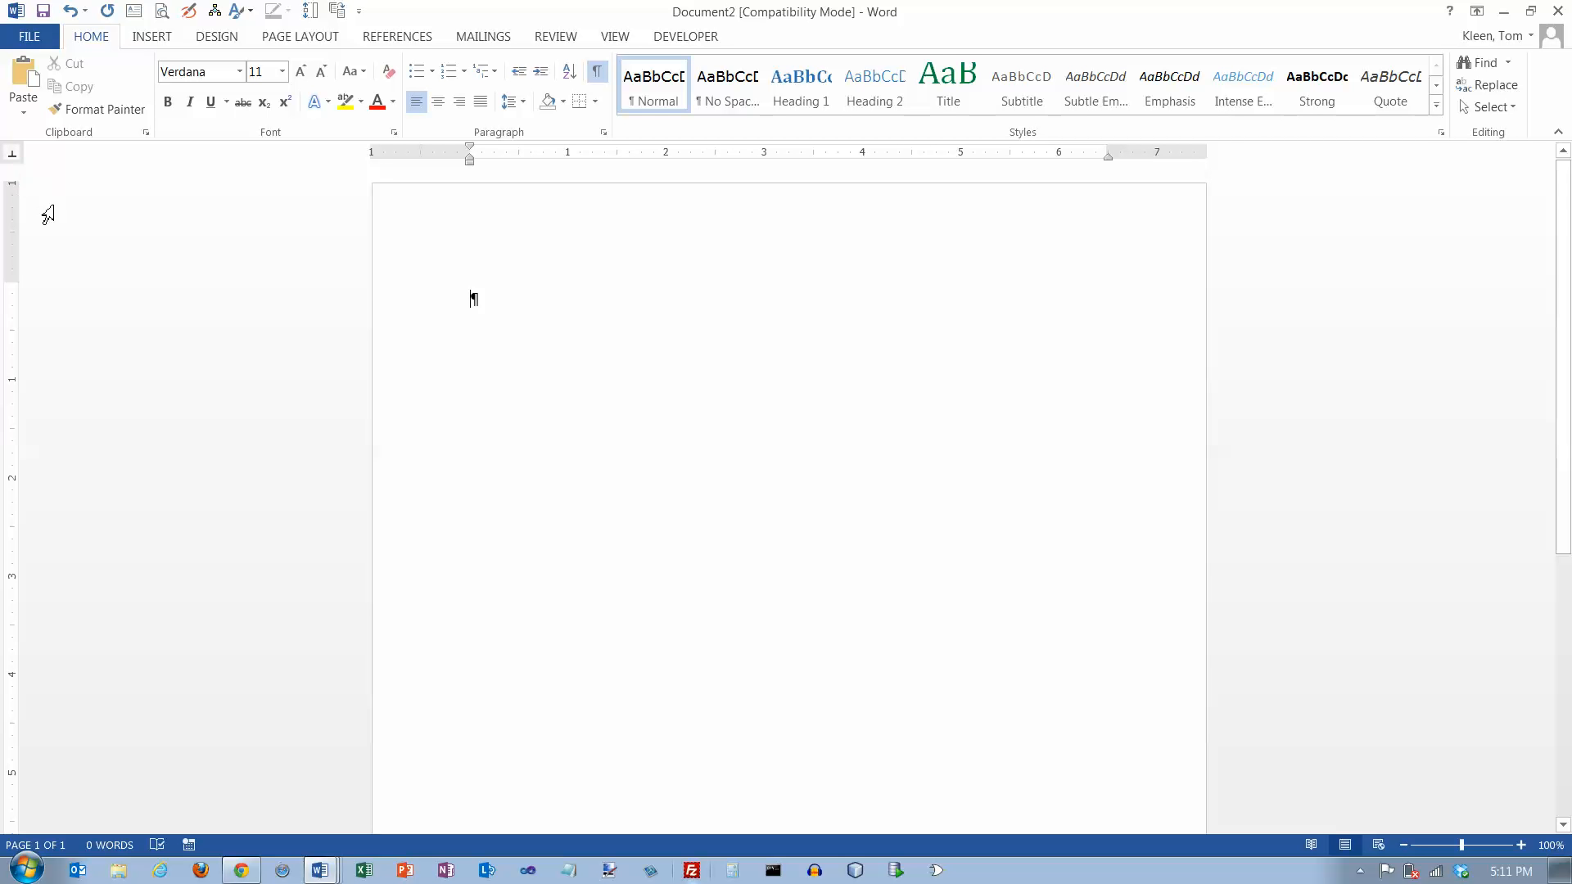
pyautogui.moveTo(14, 153)
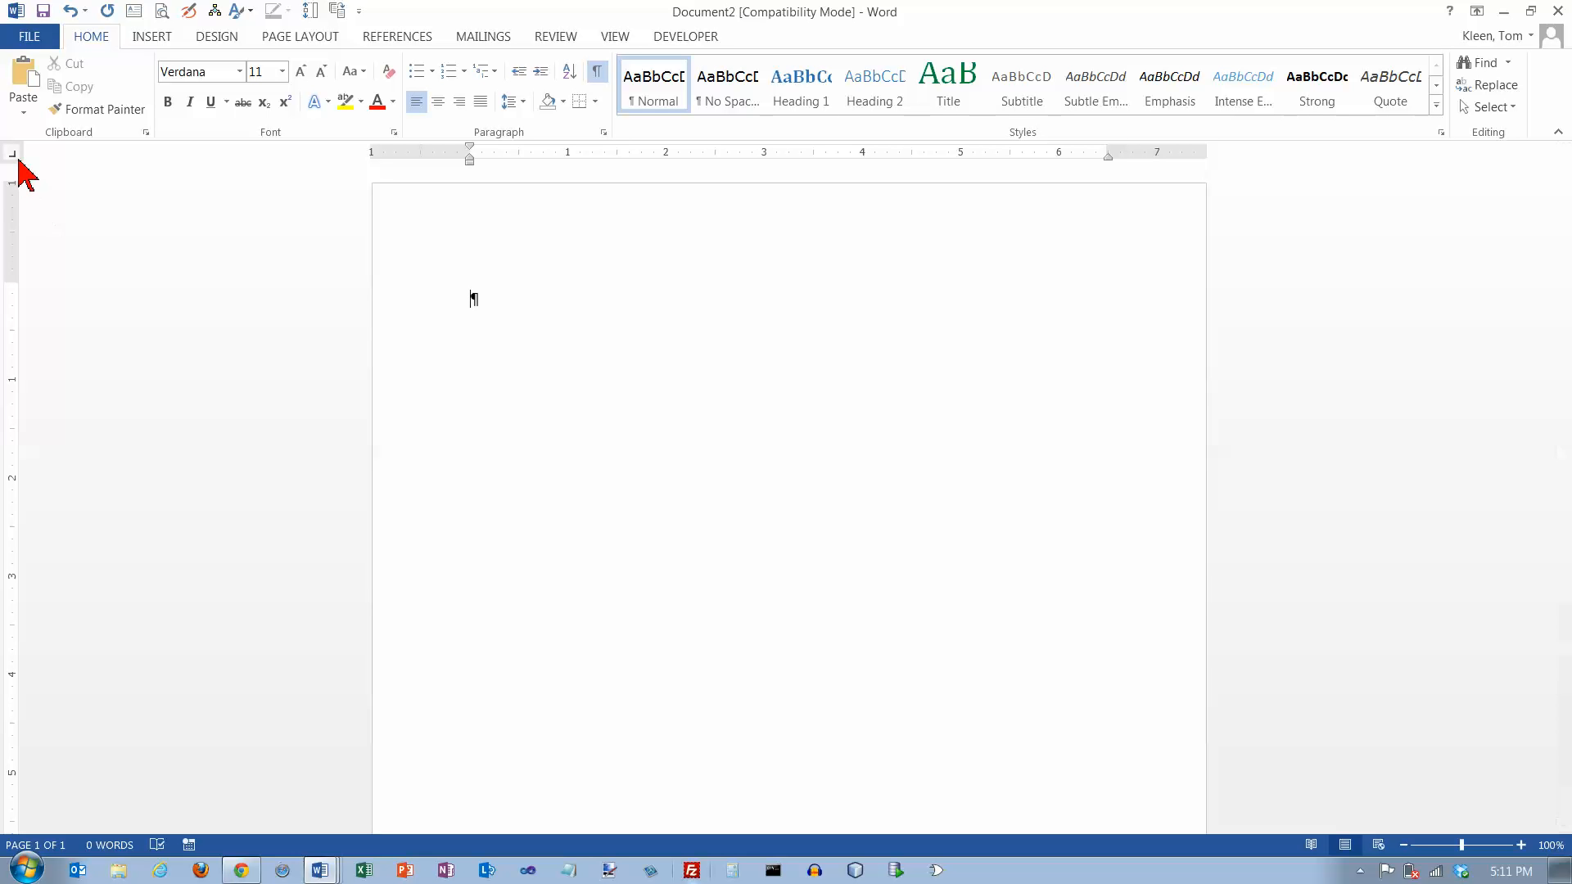
pyautogui.moveTo(15, 154)
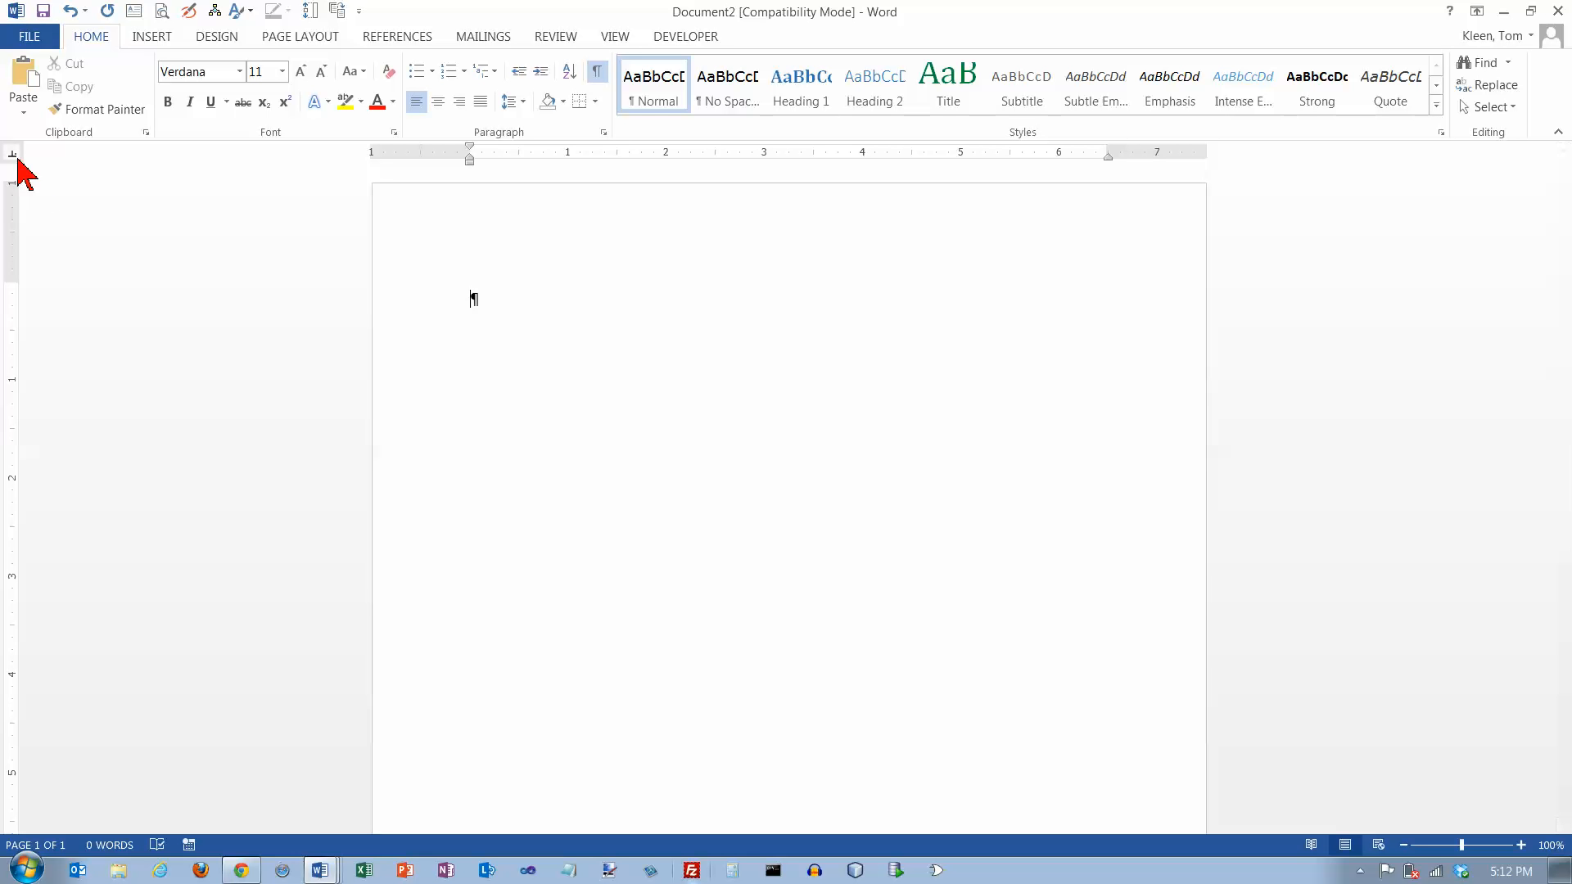
pyautogui.moveTo(13, 154)
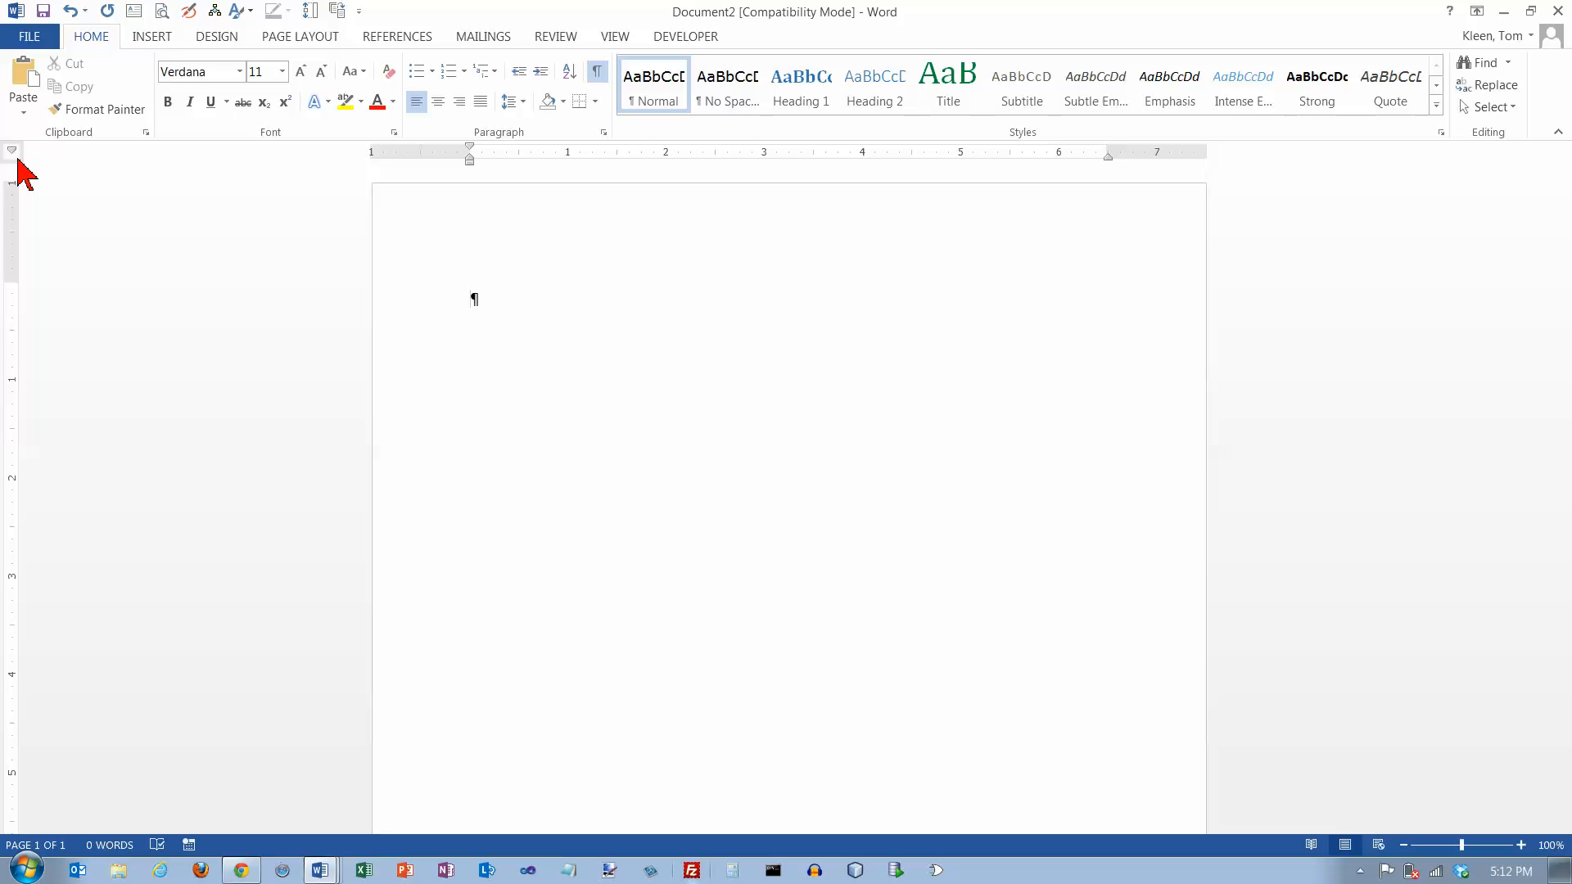
# Cycle the ruler's tab selector back to a Left Tab stop
pyautogui.click(474, 298)
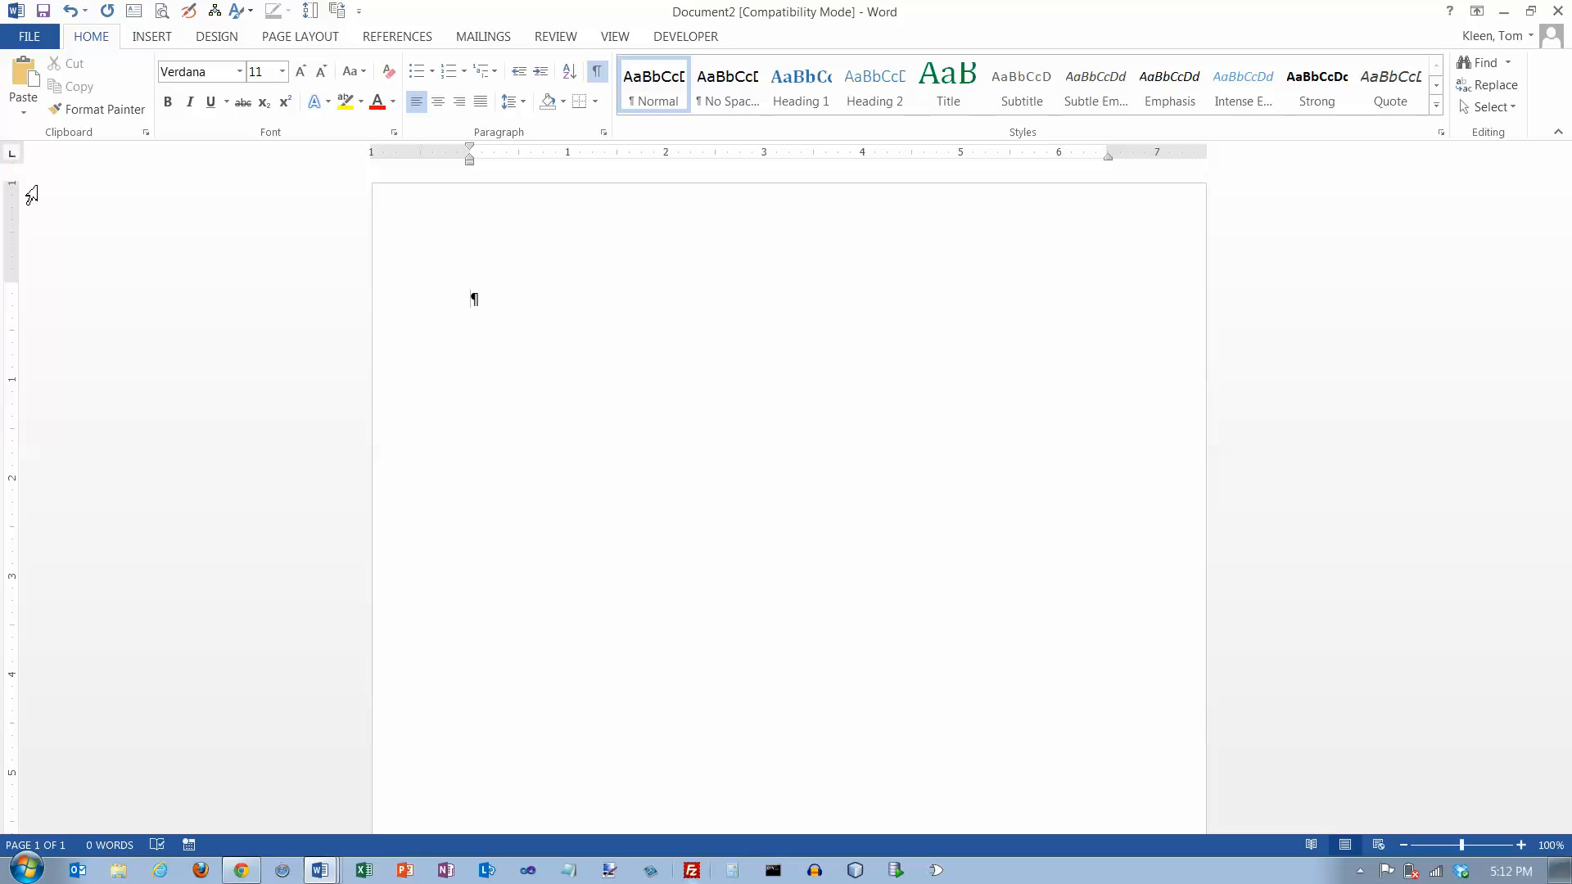
pyautogui.moveTo(627, 167)
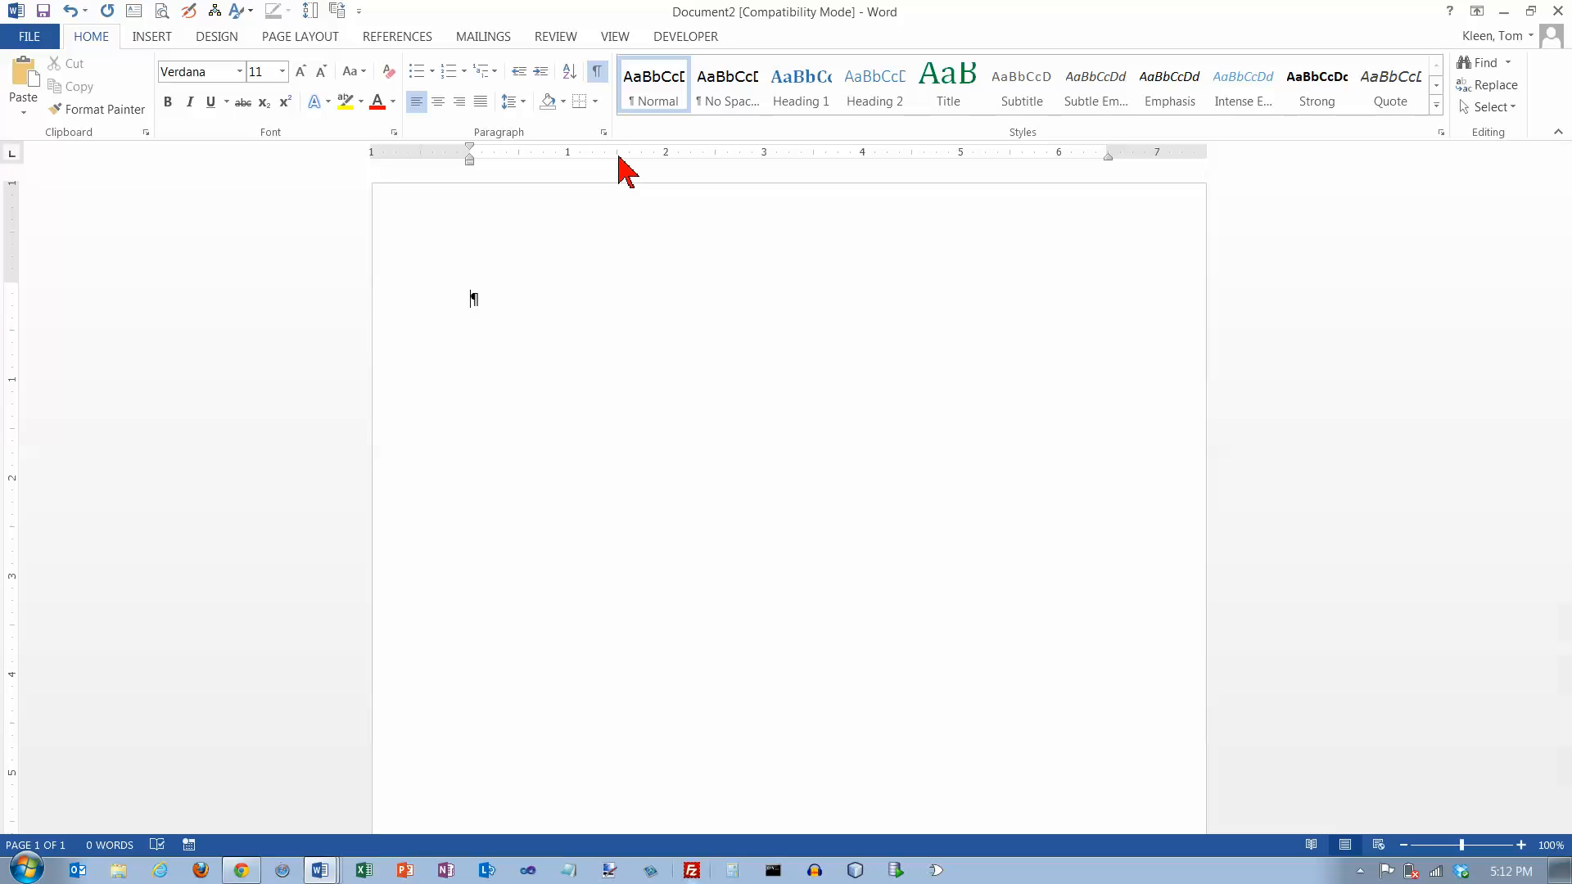
pyautogui.moveTo(558, 195)
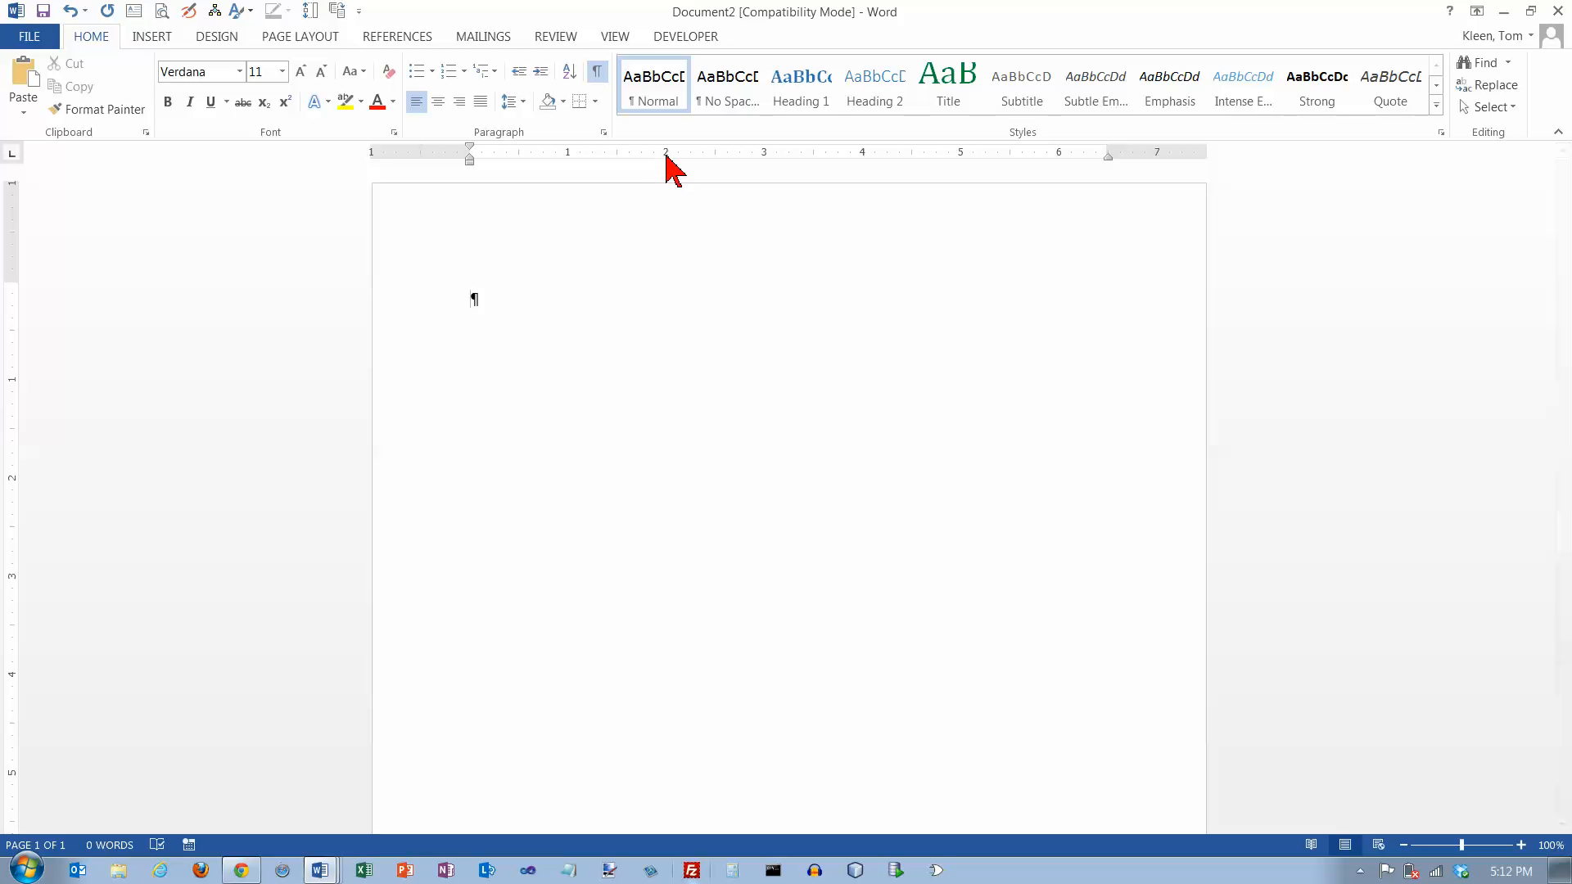
pyautogui.moveTo(24, 175)
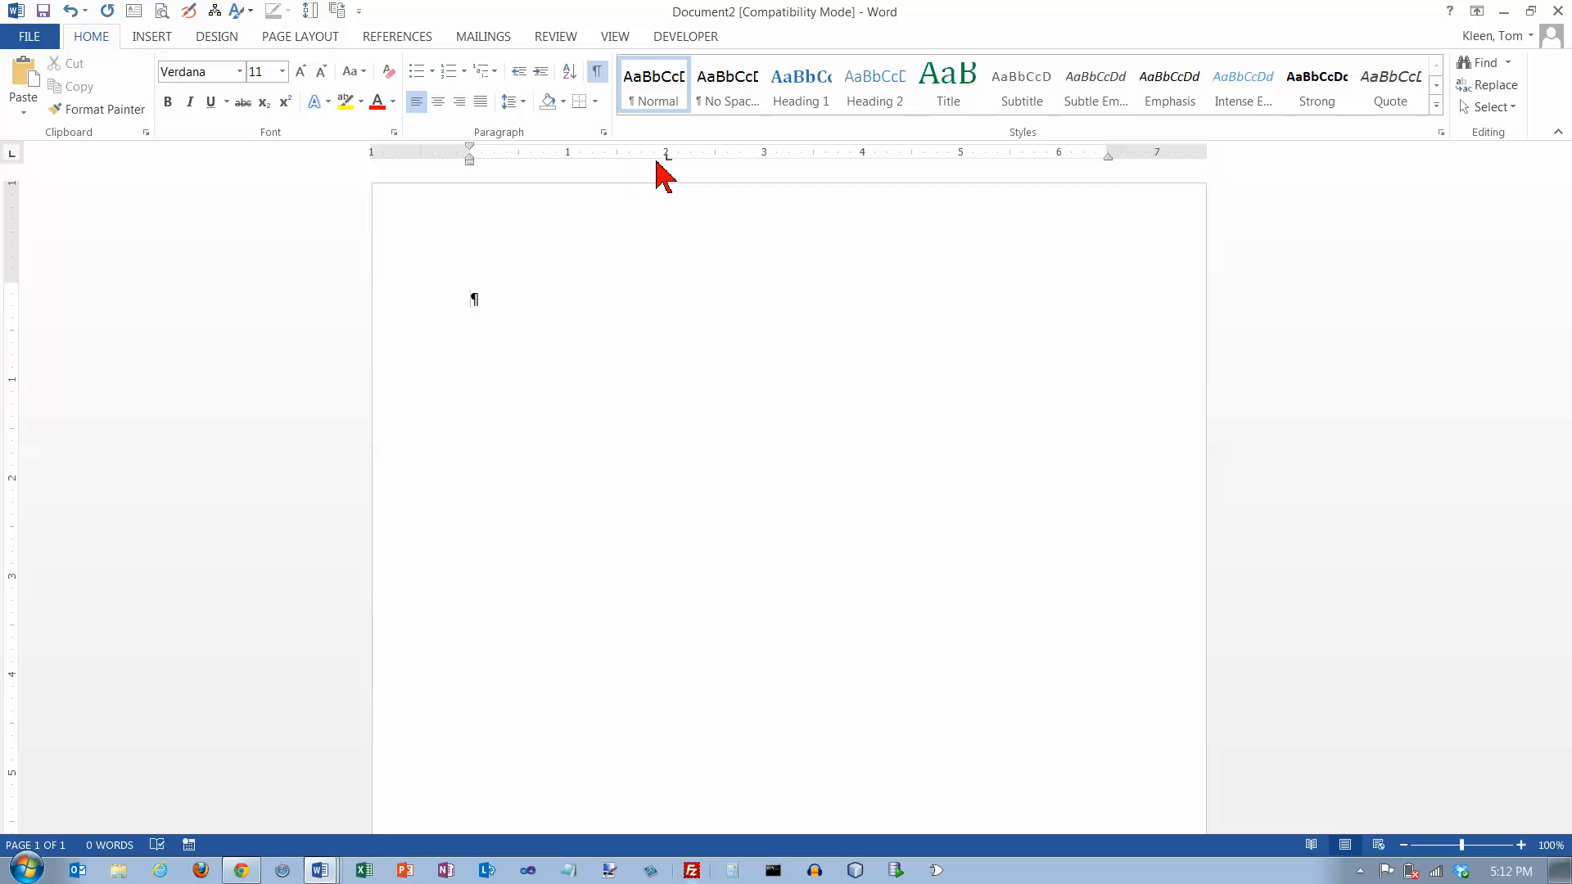
pyautogui.moveTo(727, 176)
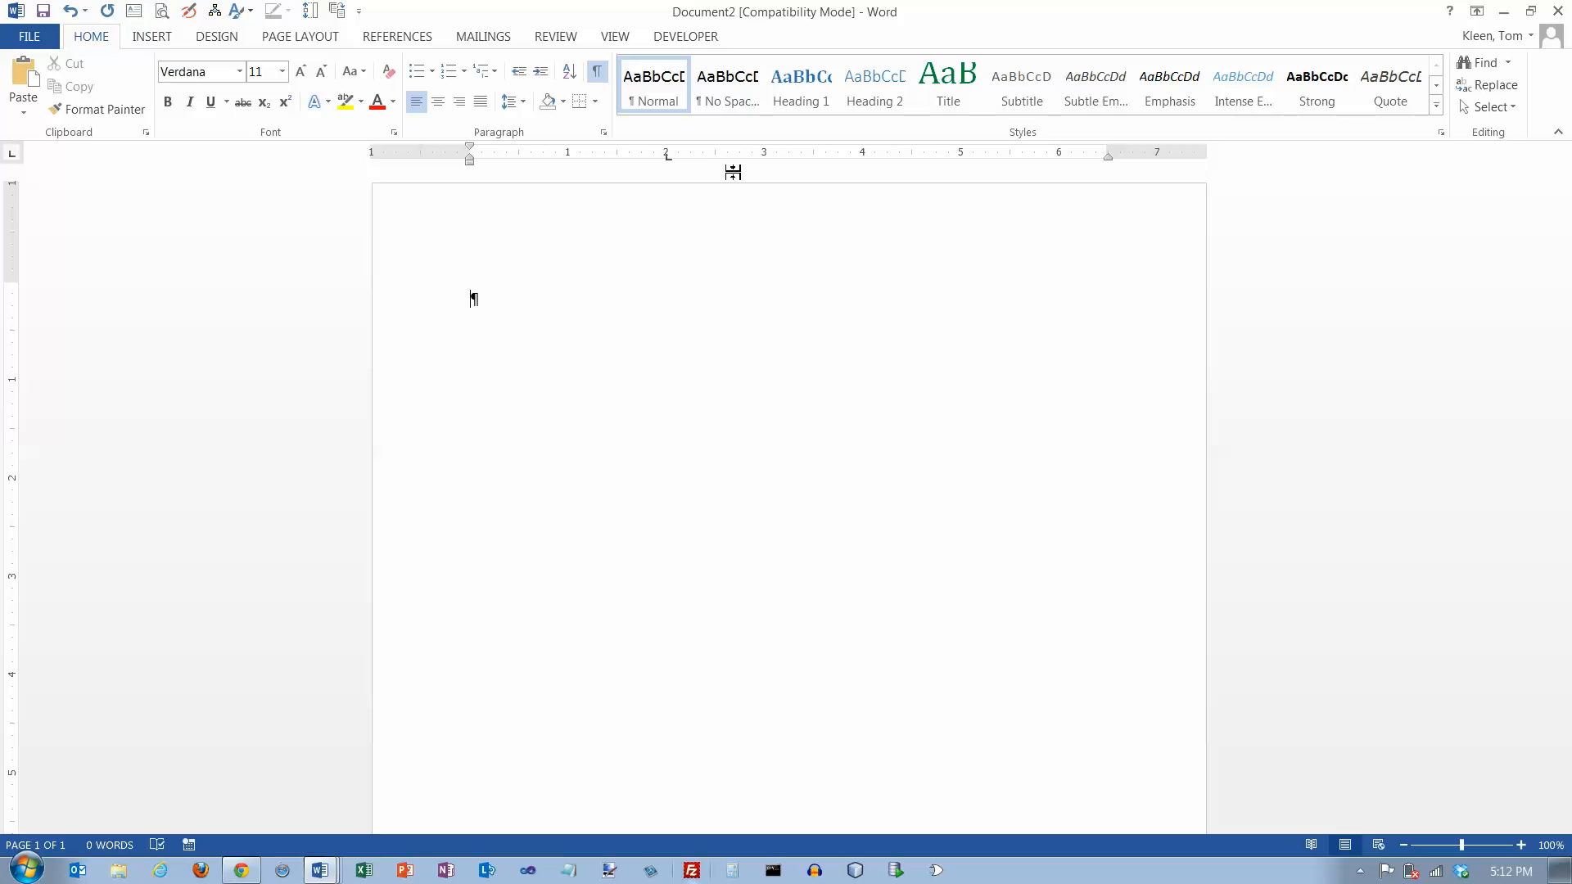
pyautogui.moveTo(722, 175)
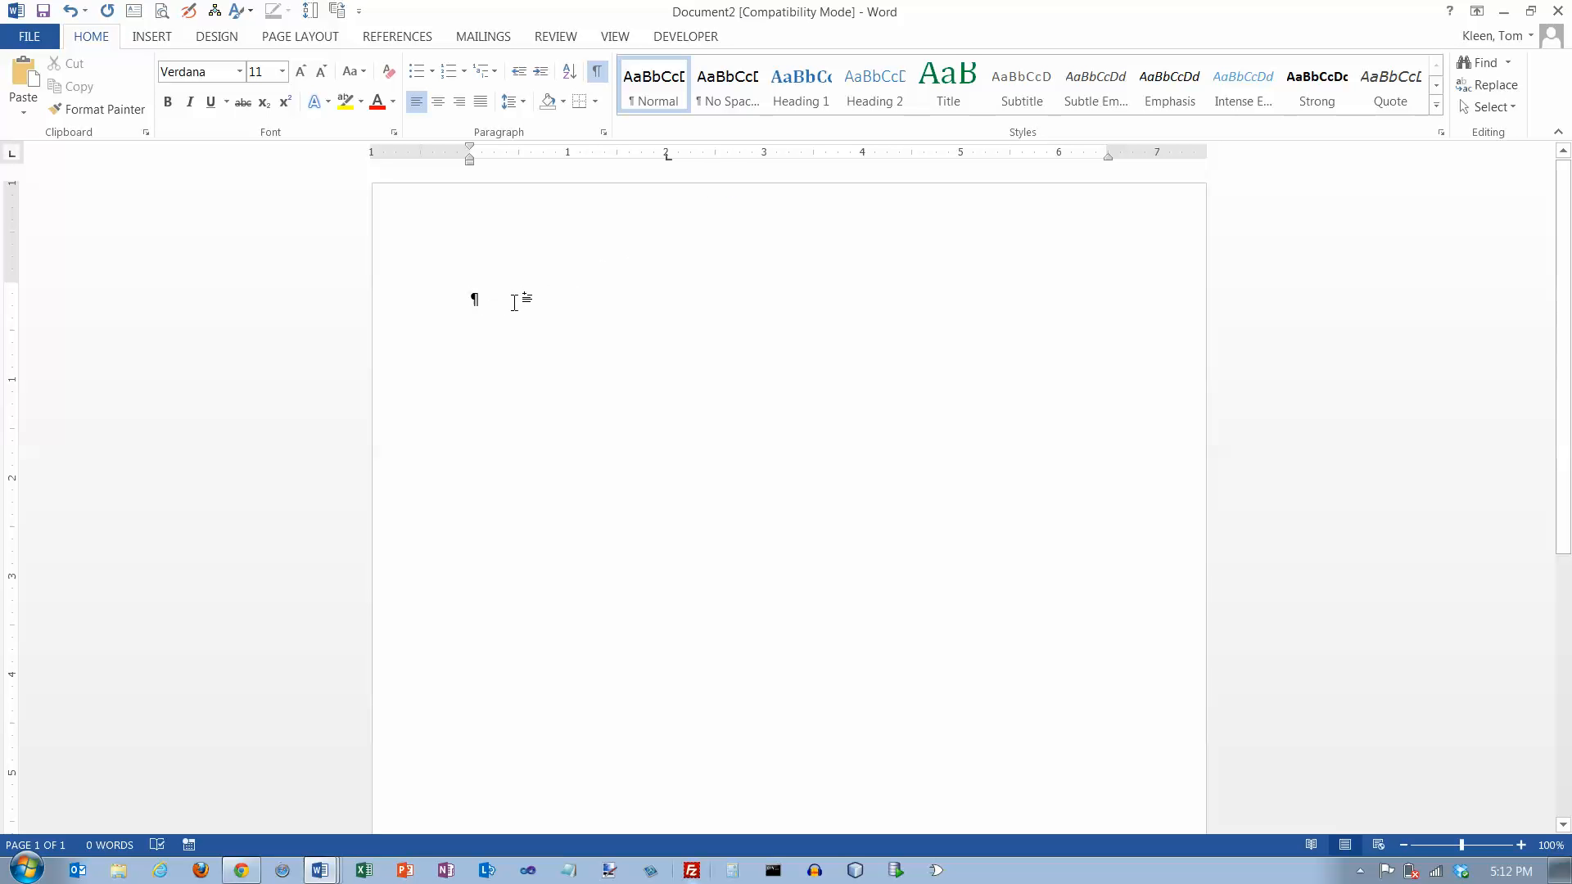
# Enter three lines ('fdafda', 'kljlkjkl', 'jkljlkjkl') each tabbed to the 2-inch stop
pyautogui.press('tab')
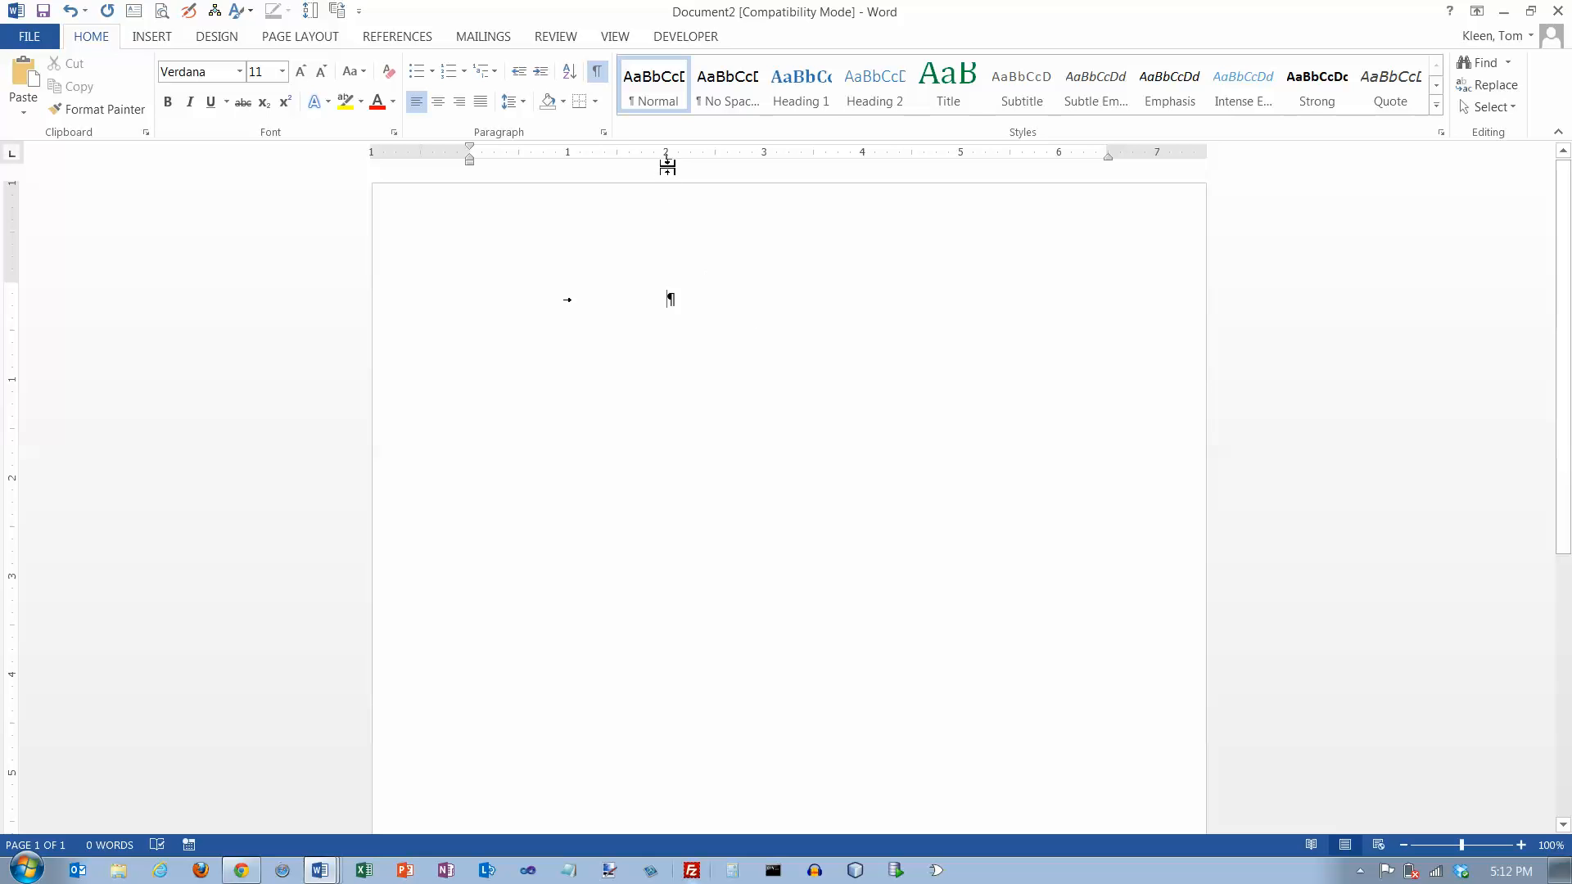
pyautogui.moveTo(665, 226)
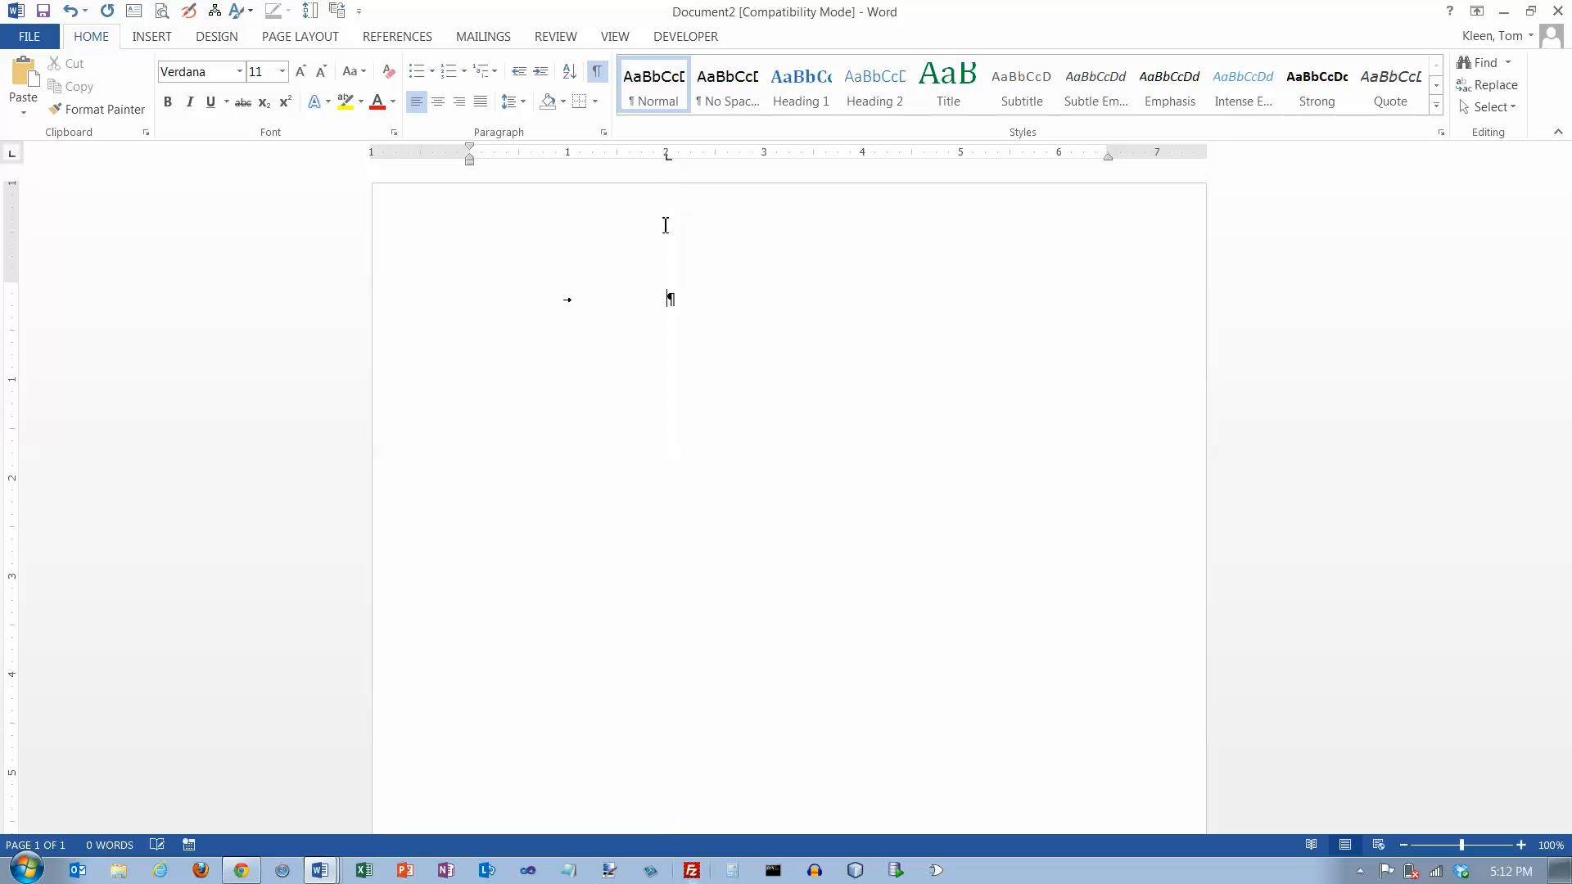
pyautogui.write('fdafda')
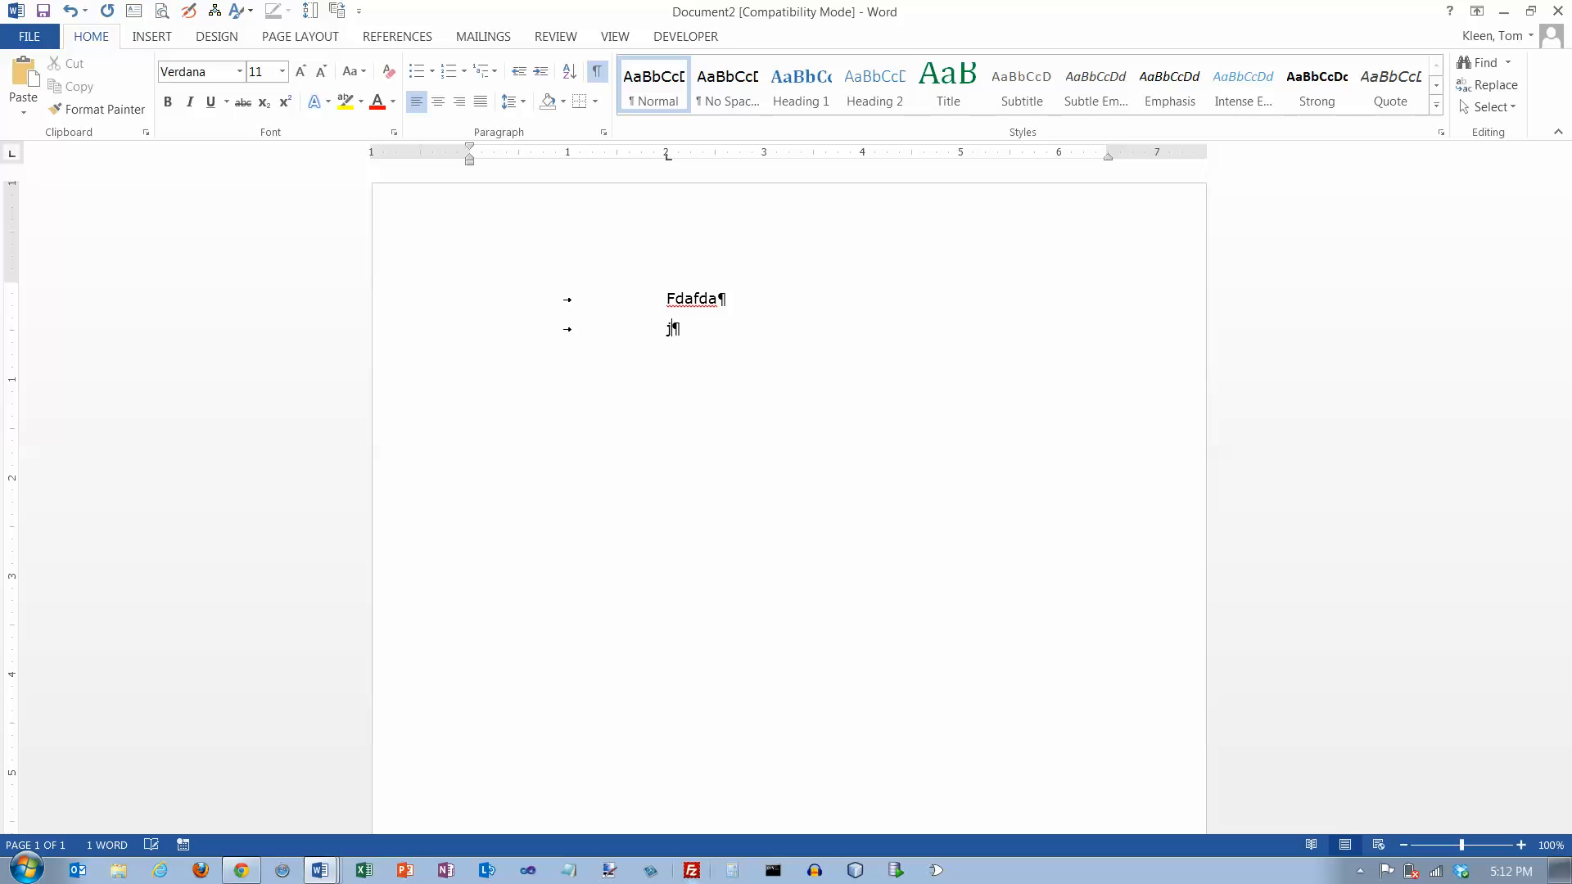
pyautogui.write('kljlkjkl')
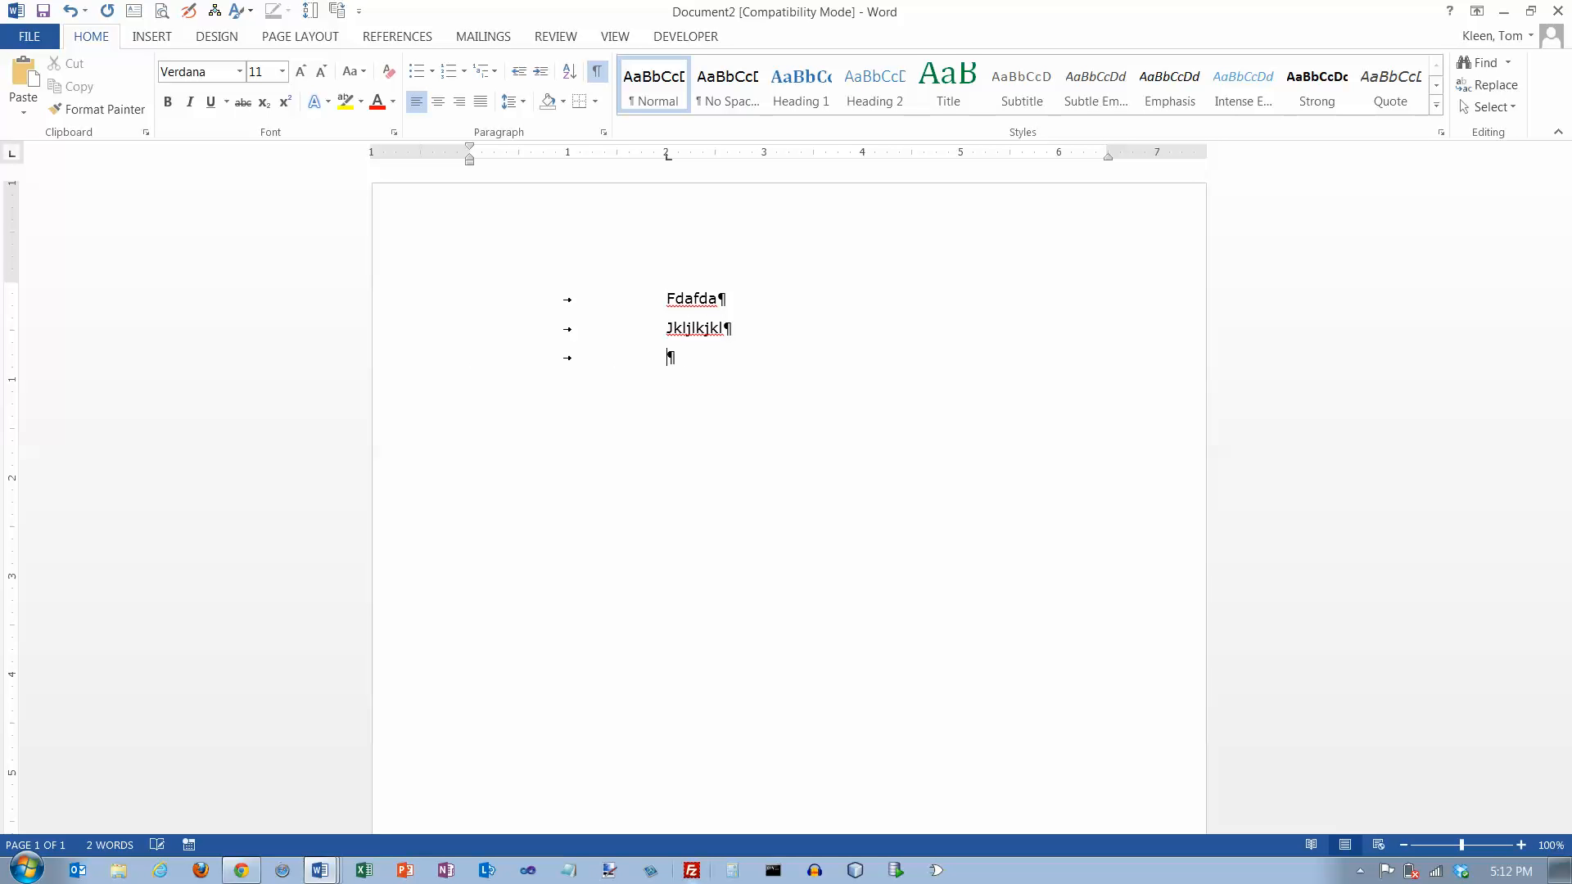
pyautogui.write('jkljlkjkl')
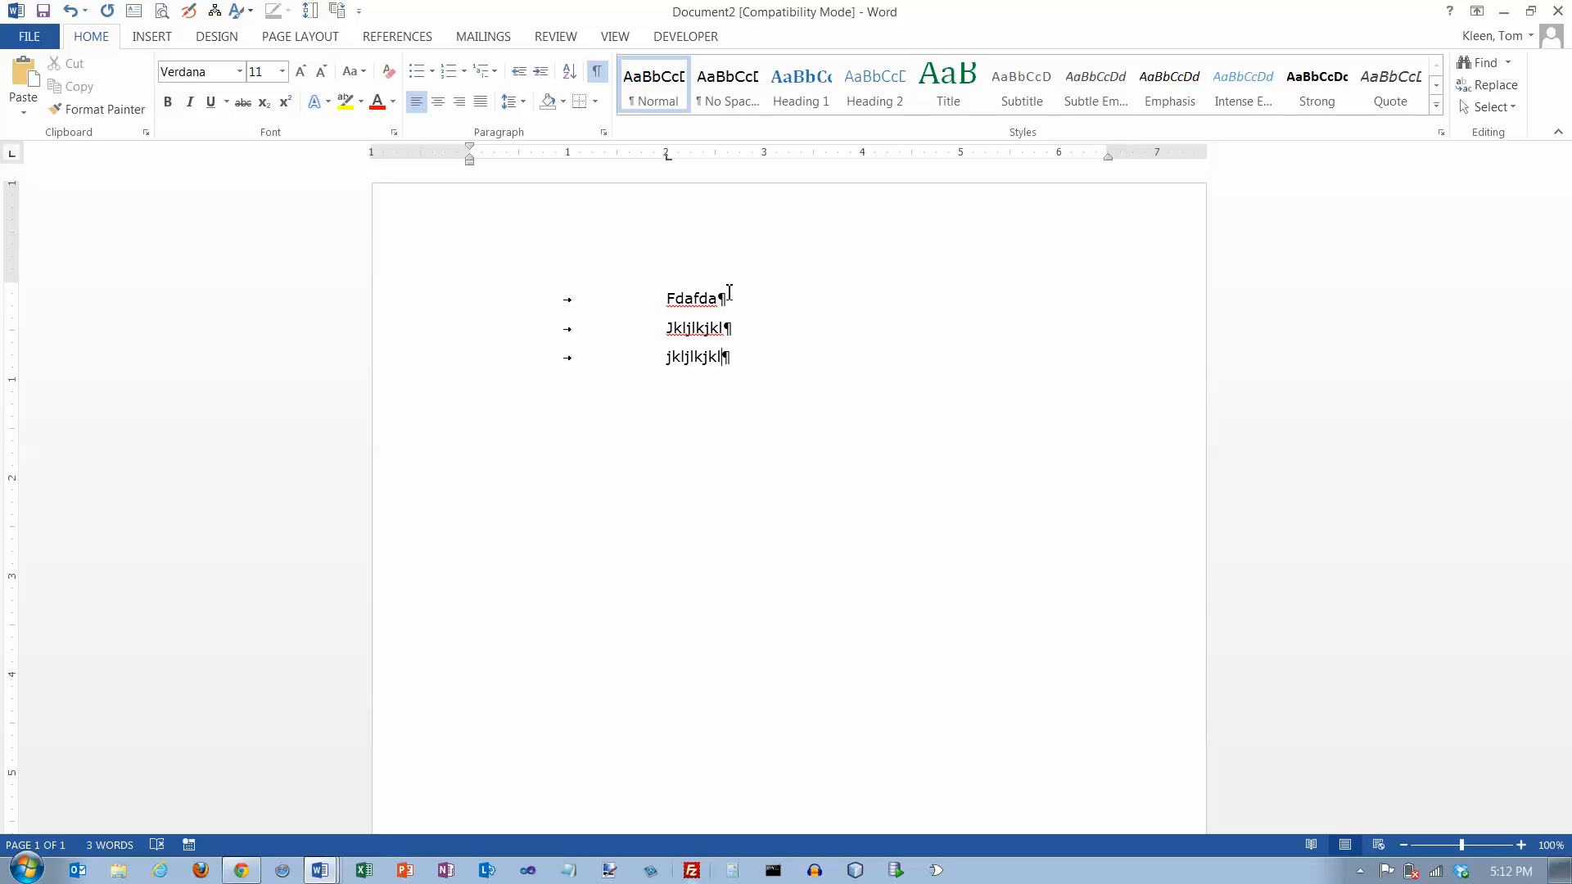
pyautogui.moveTo(672, 172)
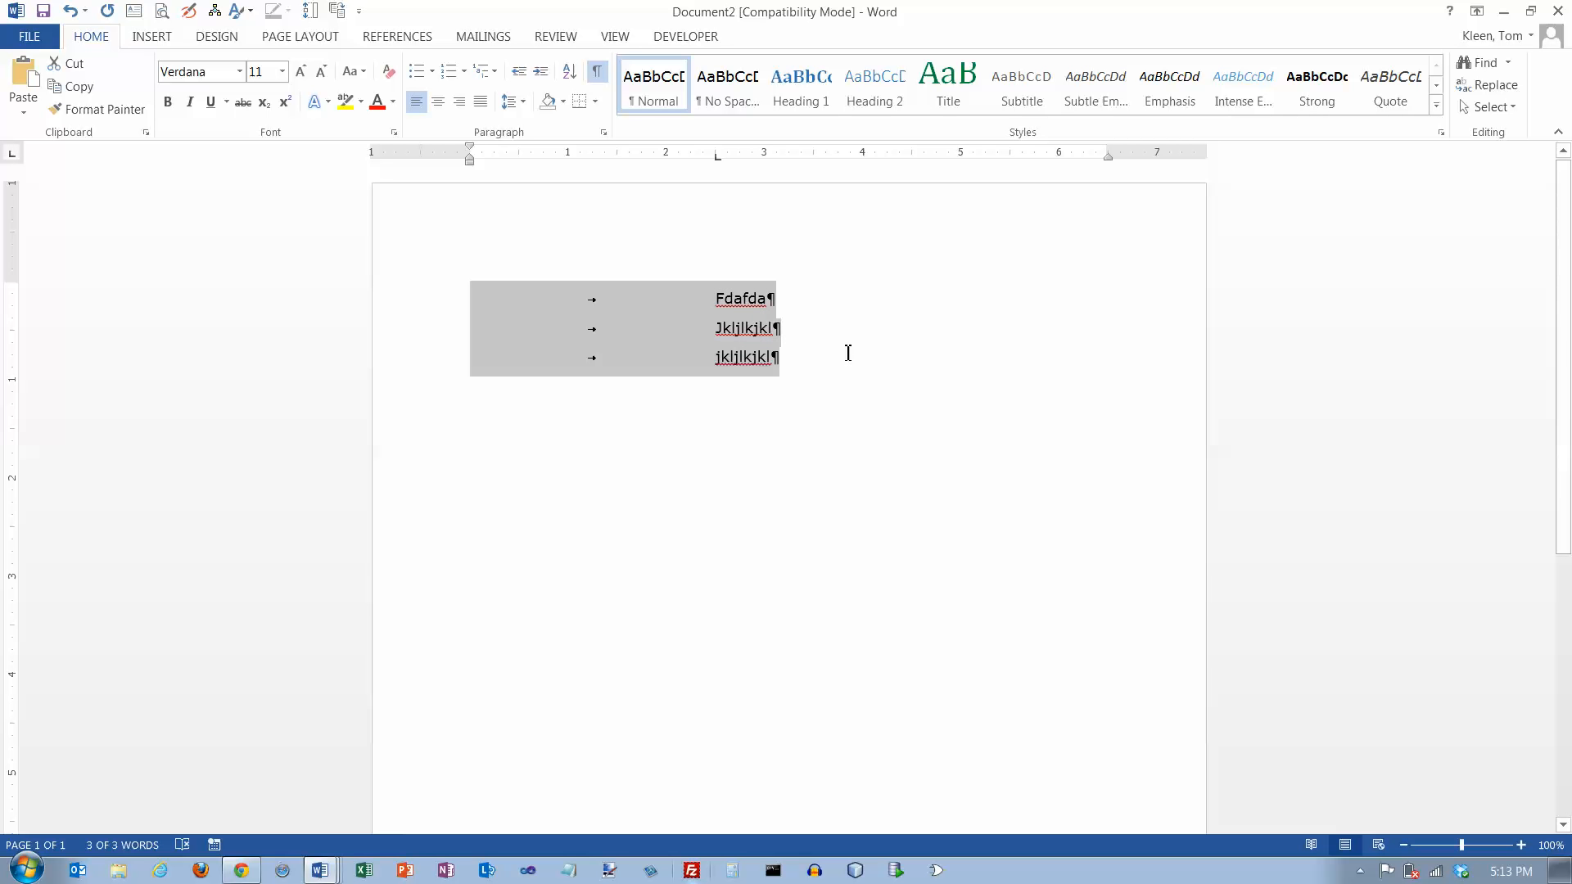
pyautogui.moveTo(754, 332)
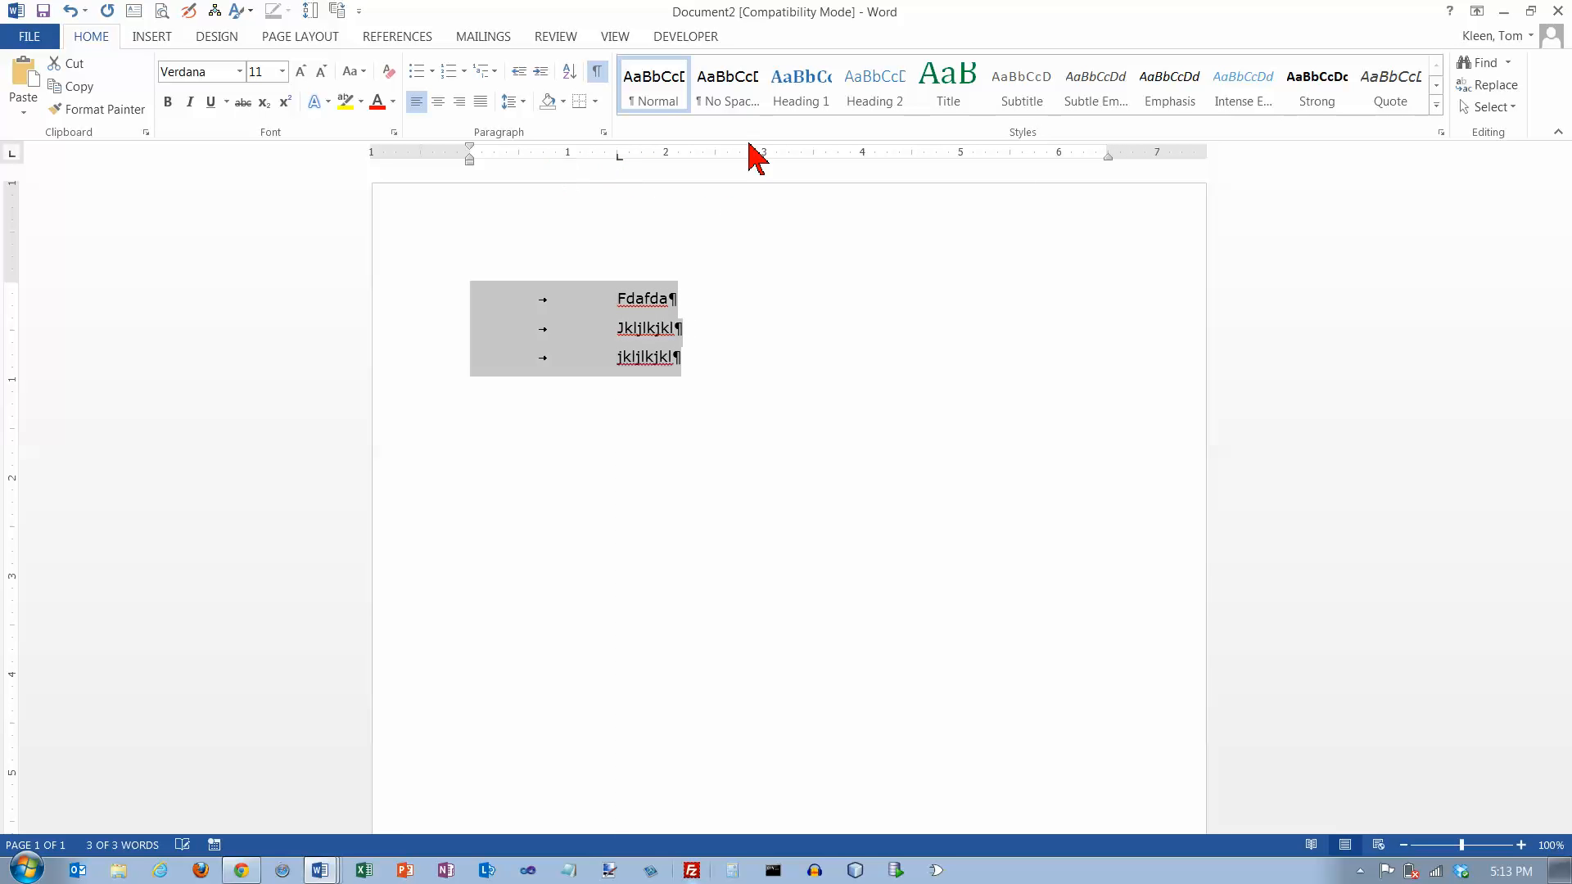
pyautogui.moveTo(782, 170)
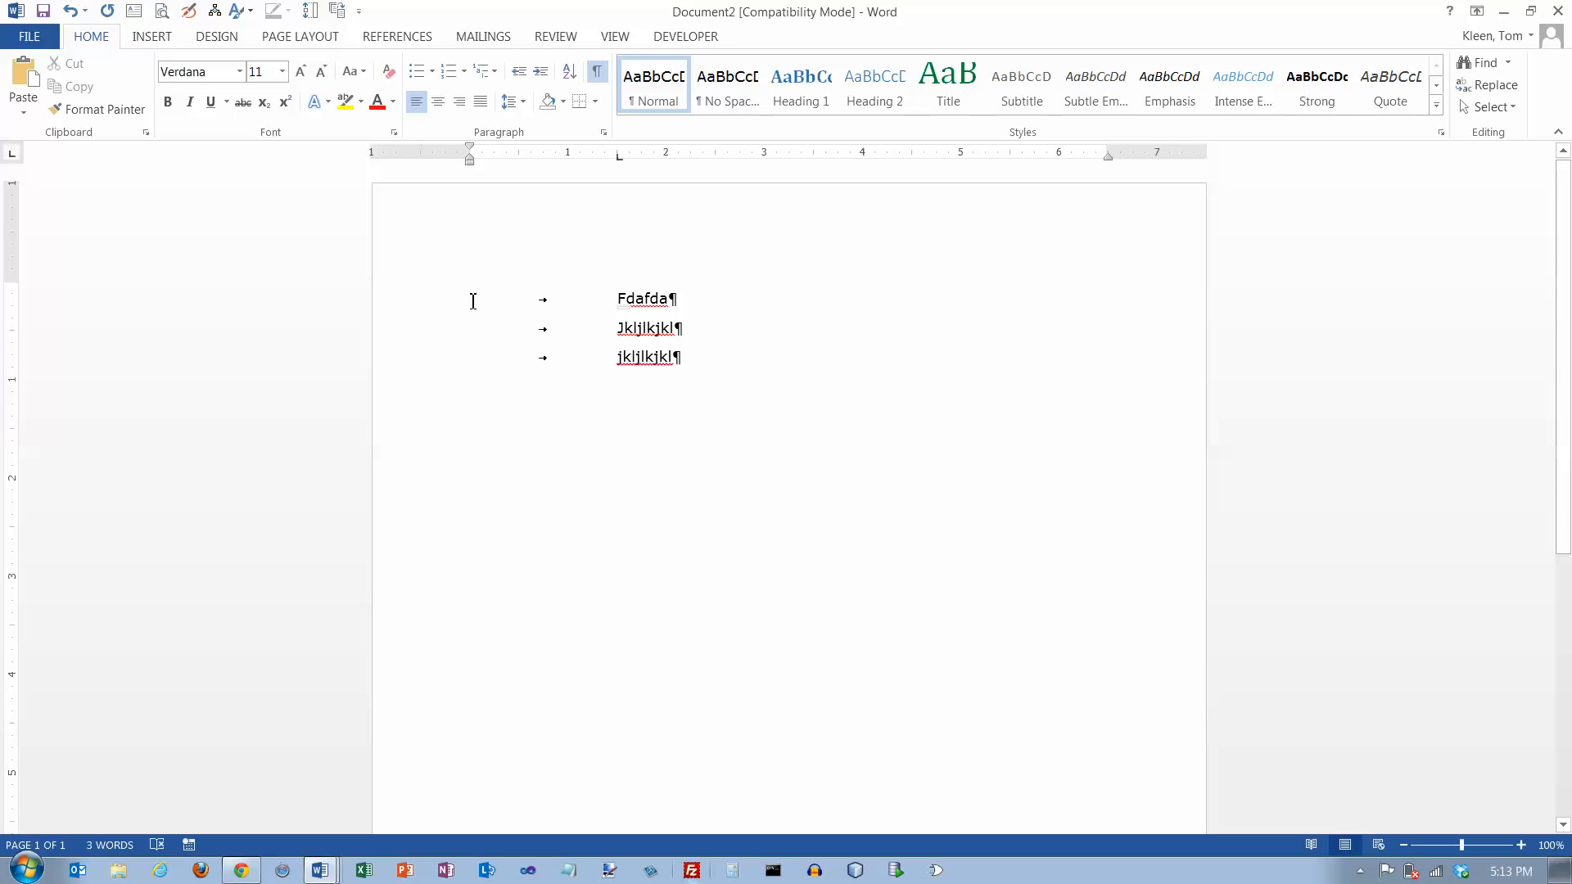
# Select the three lines so their left tab marker can be moved to 1.5 inches
pyautogui.moveTo(471, 298); pyautogui.dragTo(709, 357)
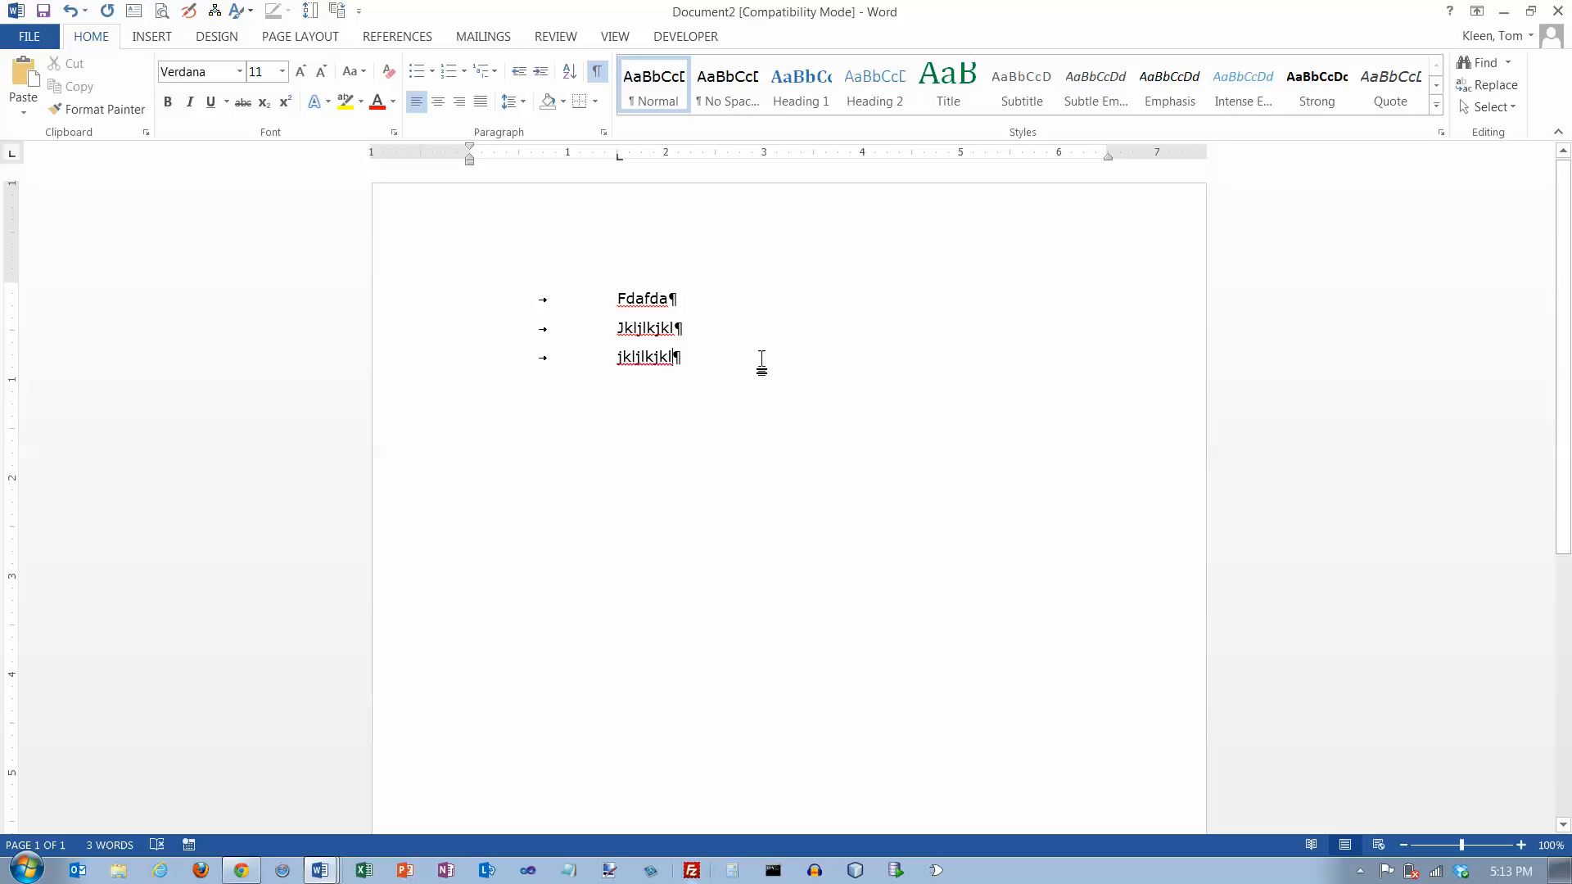
pyautogui.moveTo(827, 356)
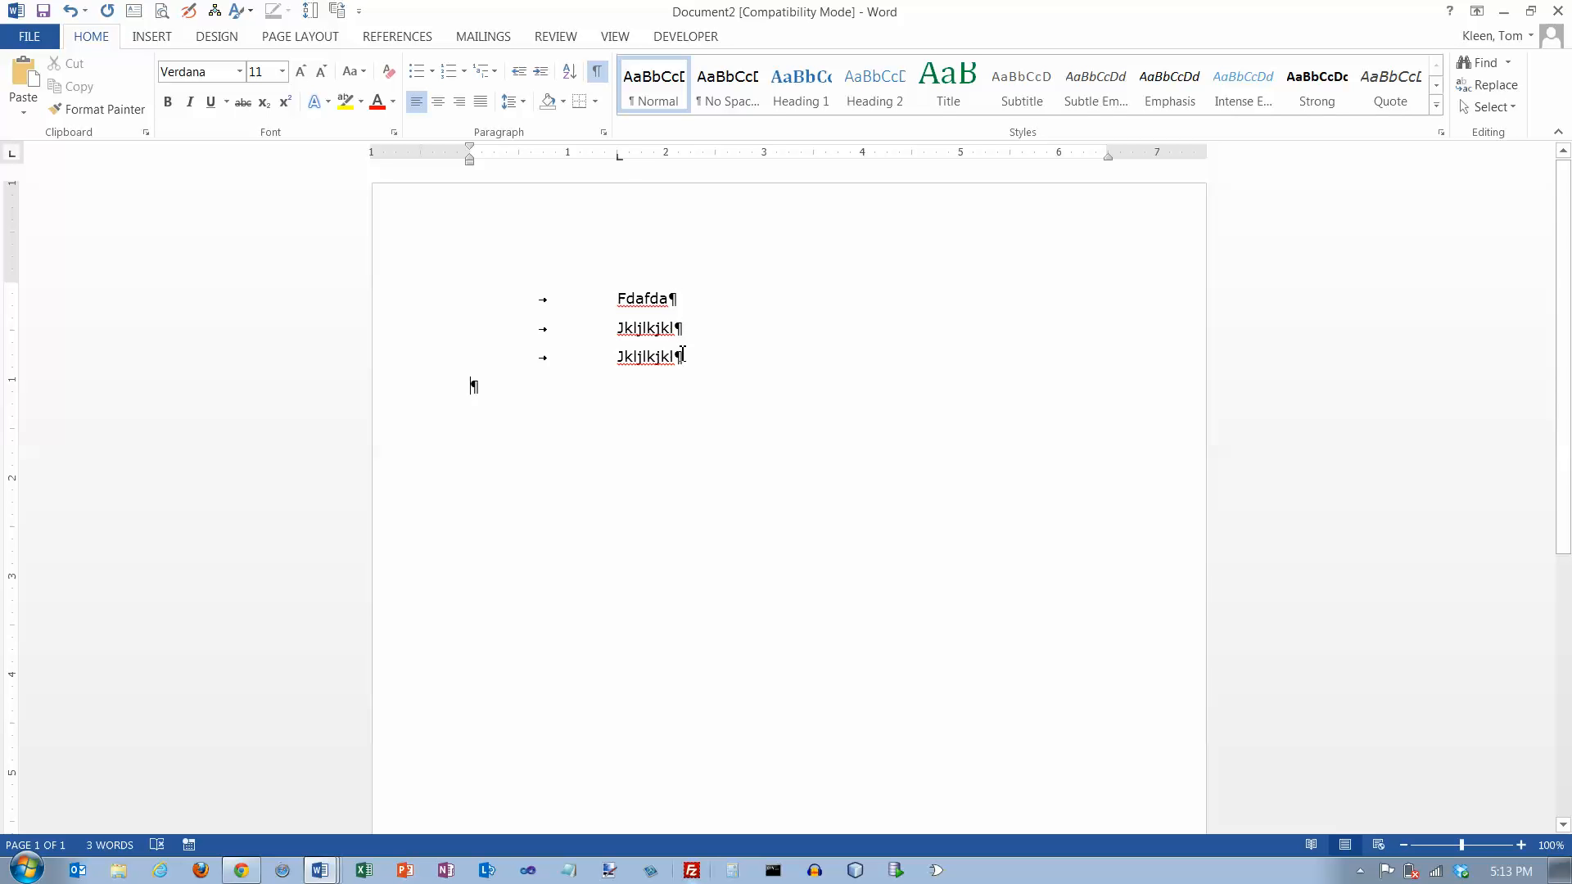
pyautogui.moveTo(622, 169)
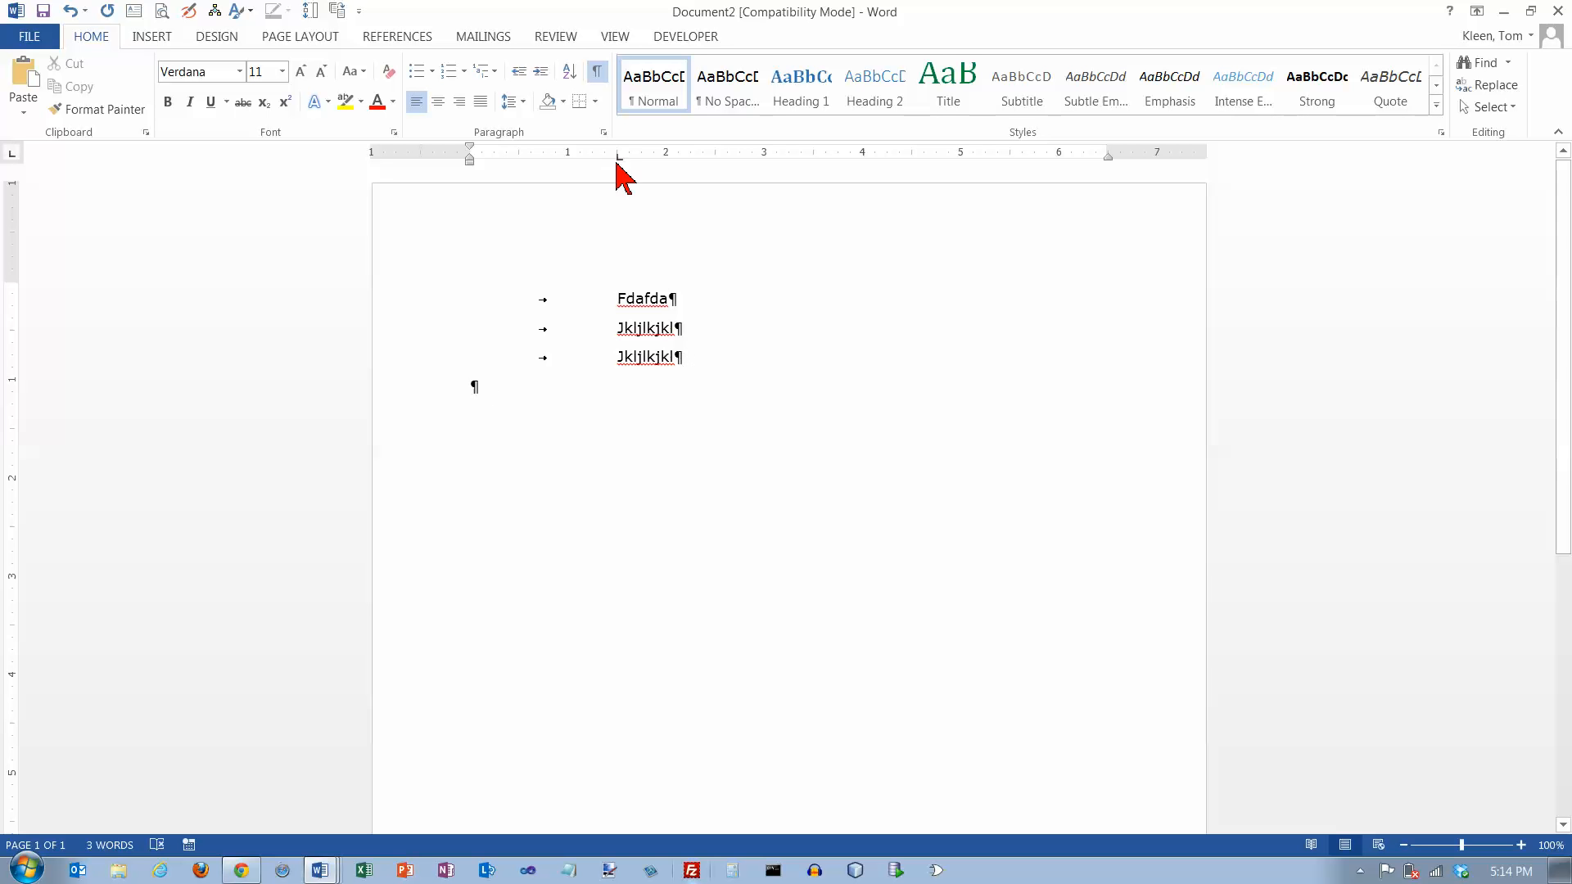
pyautogui.moveTo(622, 169)
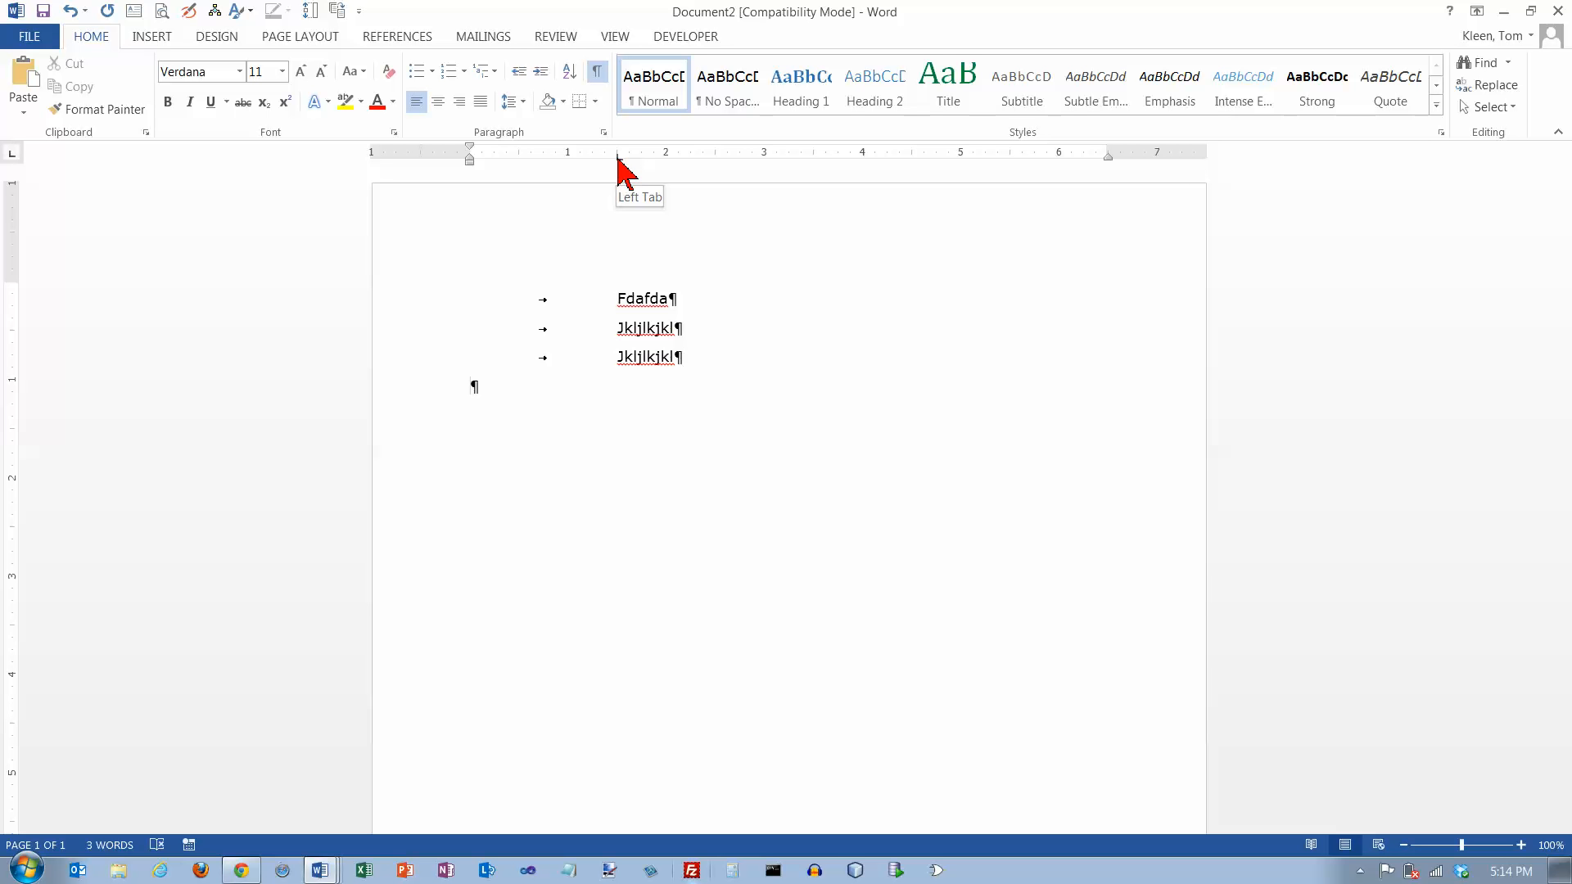
pyautogui.moveTo(623, 180)
pyautogui.write('Fdafdafdafdasfasdf')
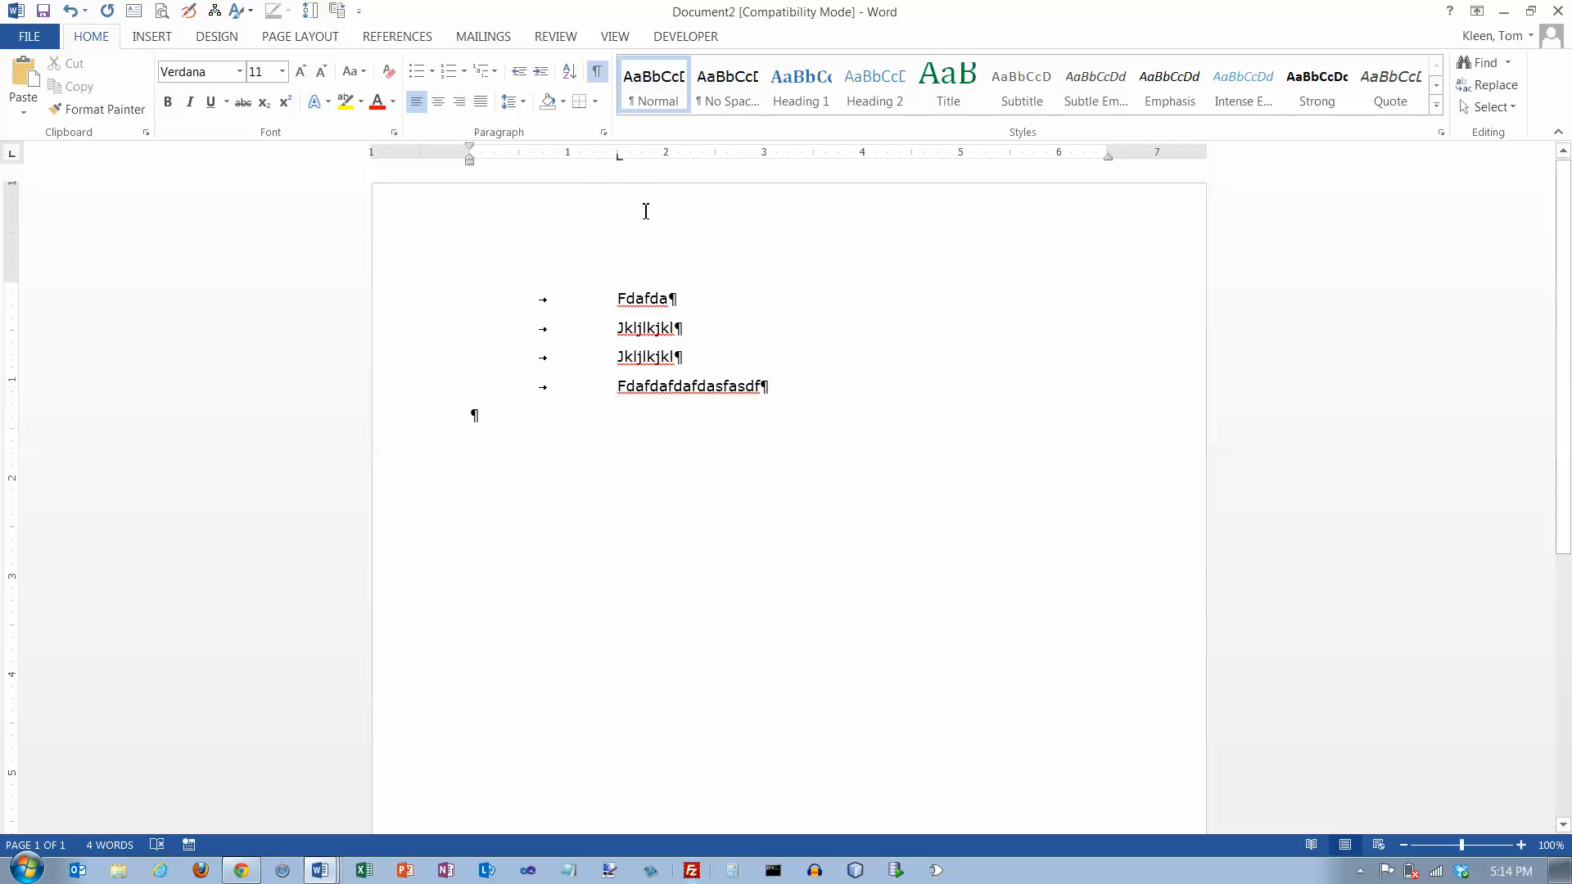
pyautogui.moveTo(619, 164)
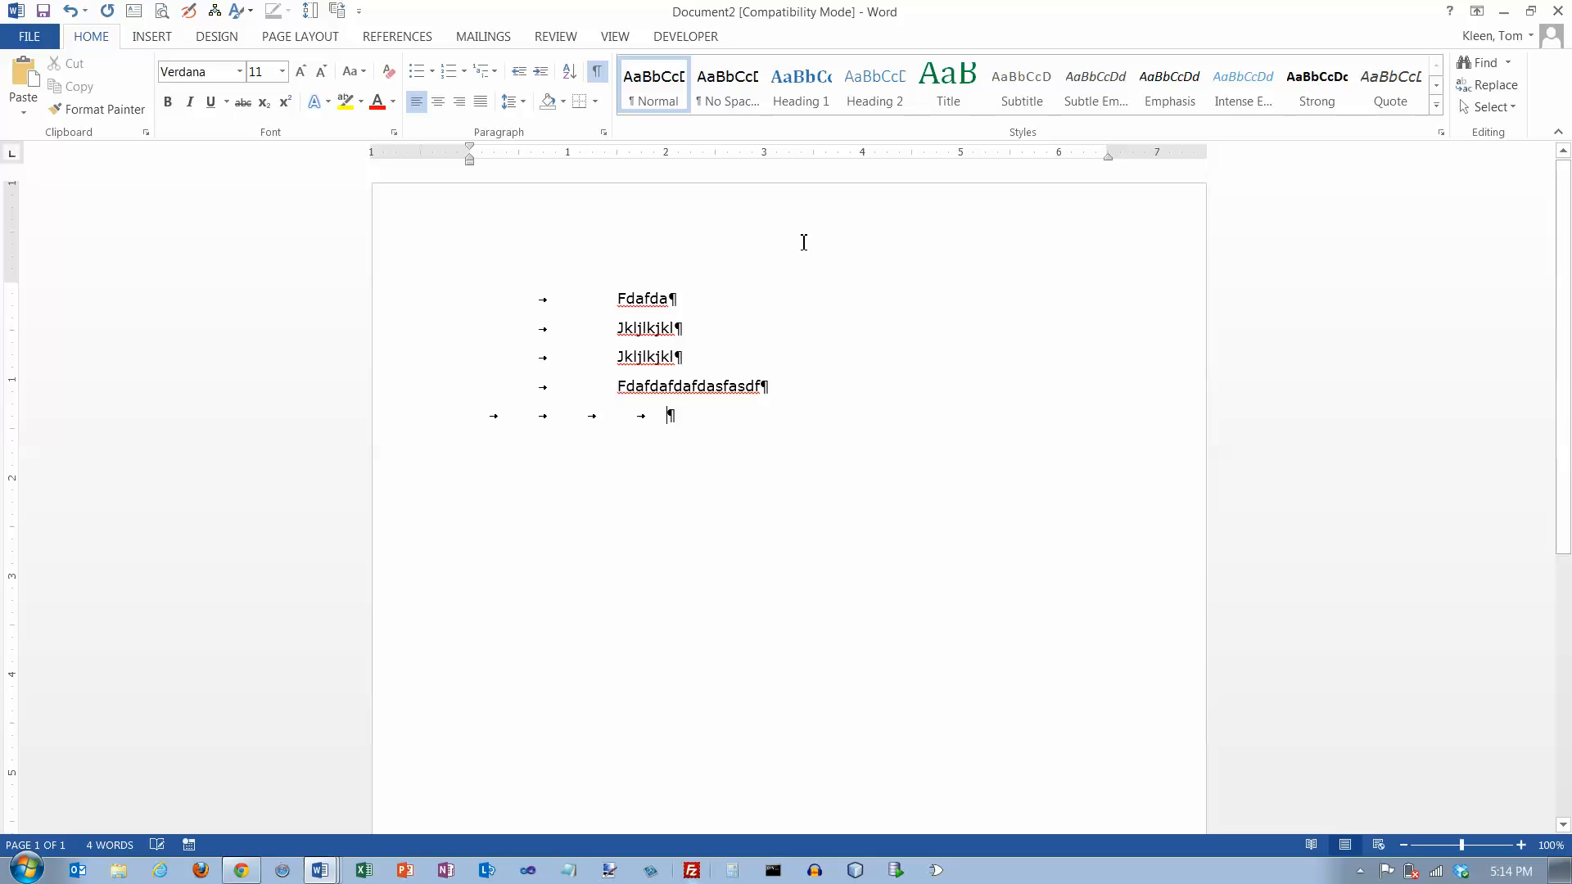
# Add tabs at the default half-inch stops on the empty line below the text
pyautogui.press('Tab')
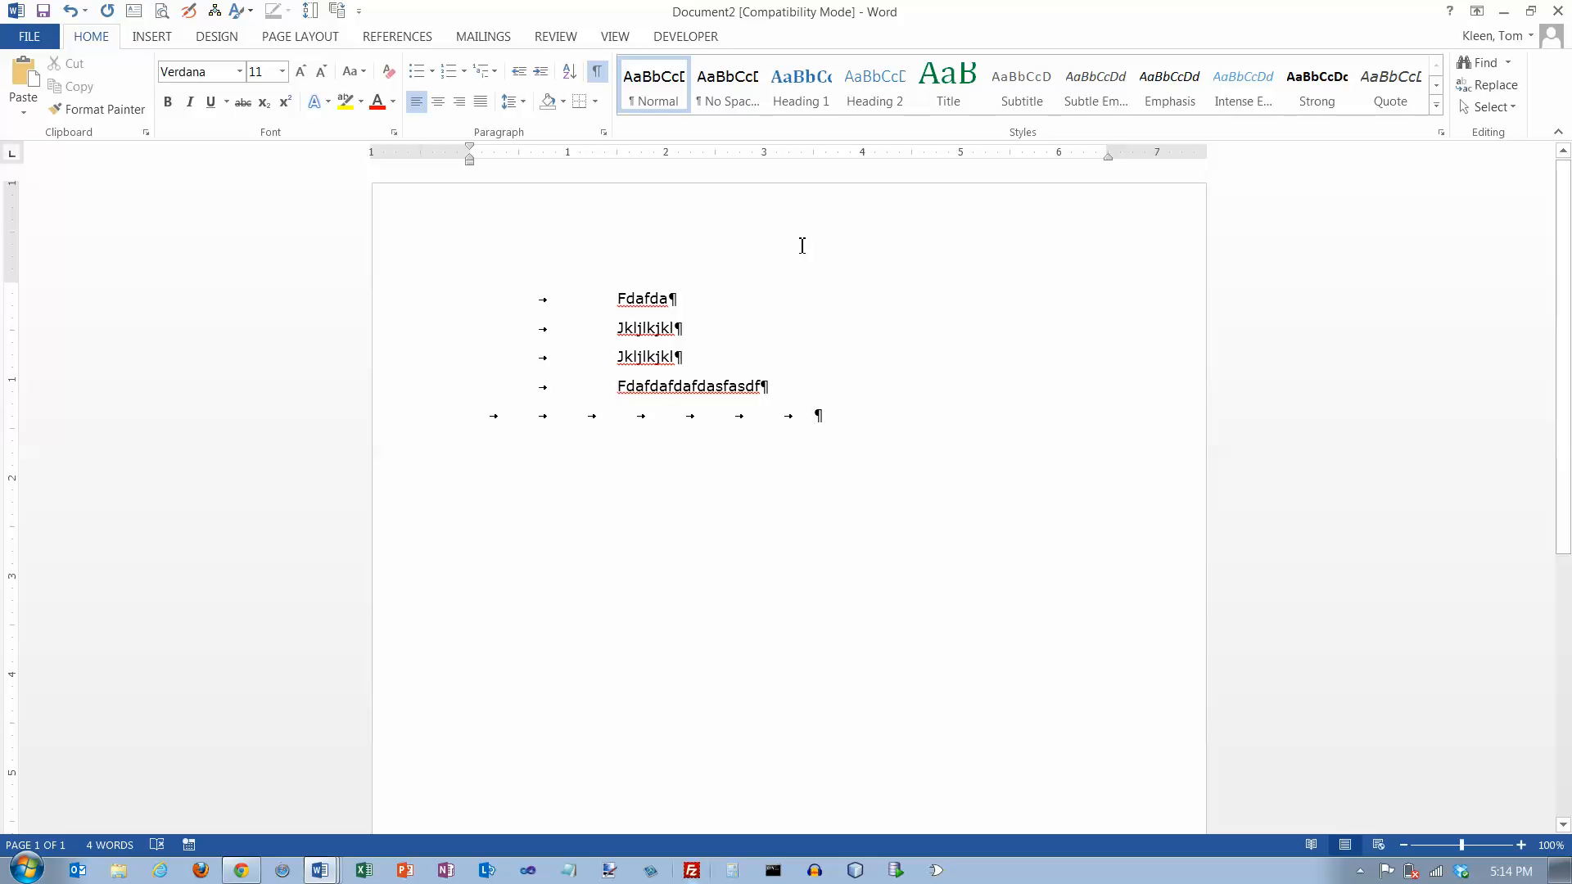